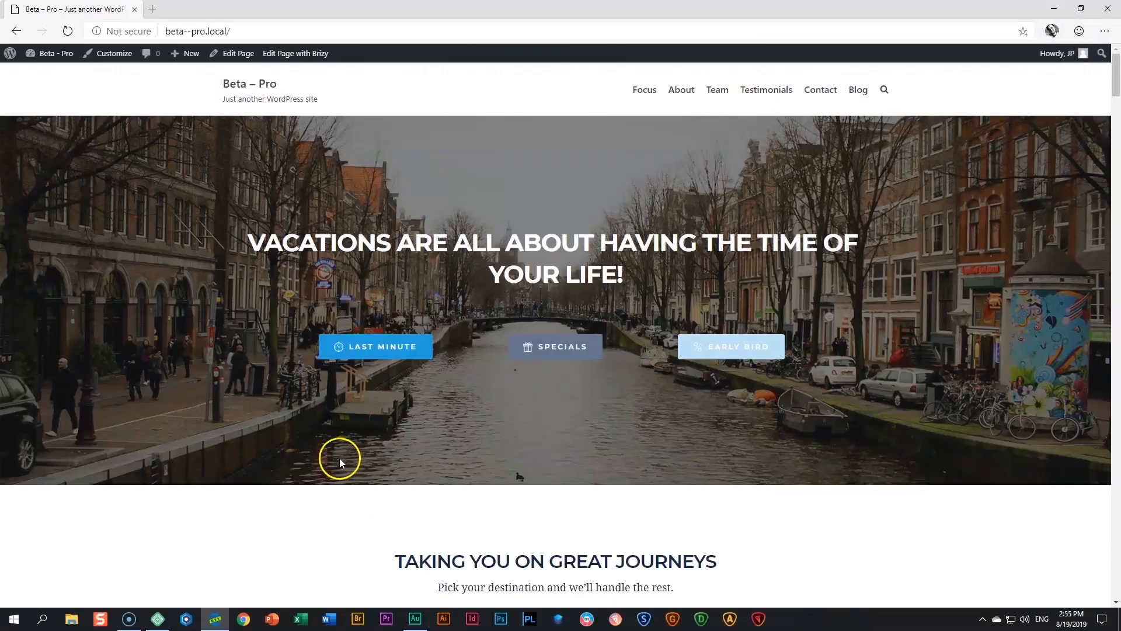
# Open the collage page in the Brizy editor and add a two-column block below it
pyautogui.scroll(-3)
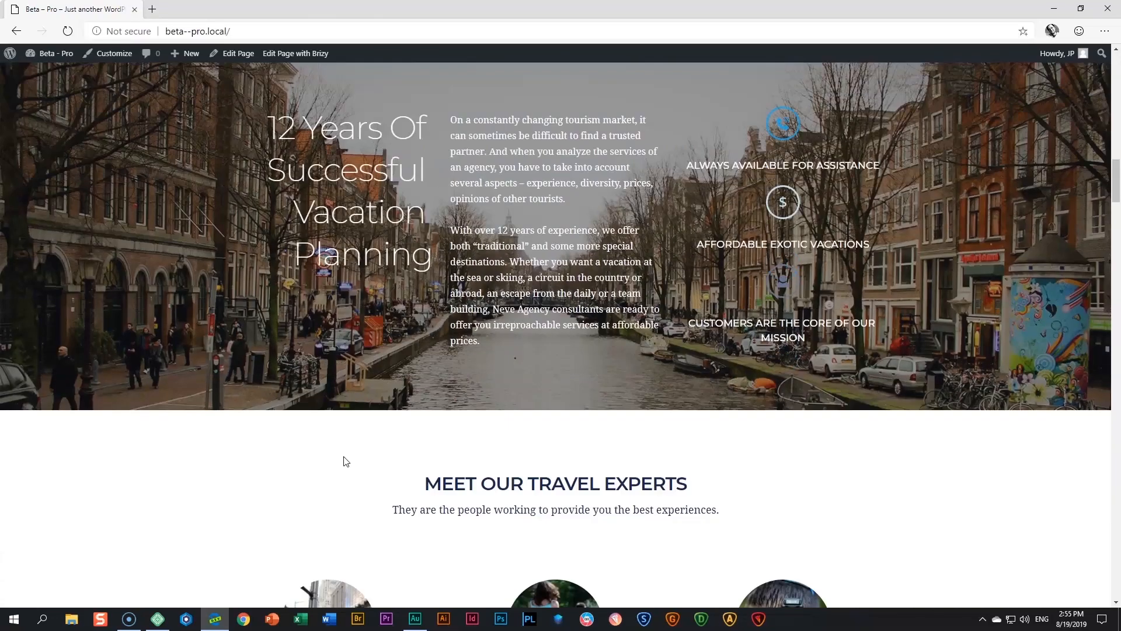
pyautogui.scroll(-3)
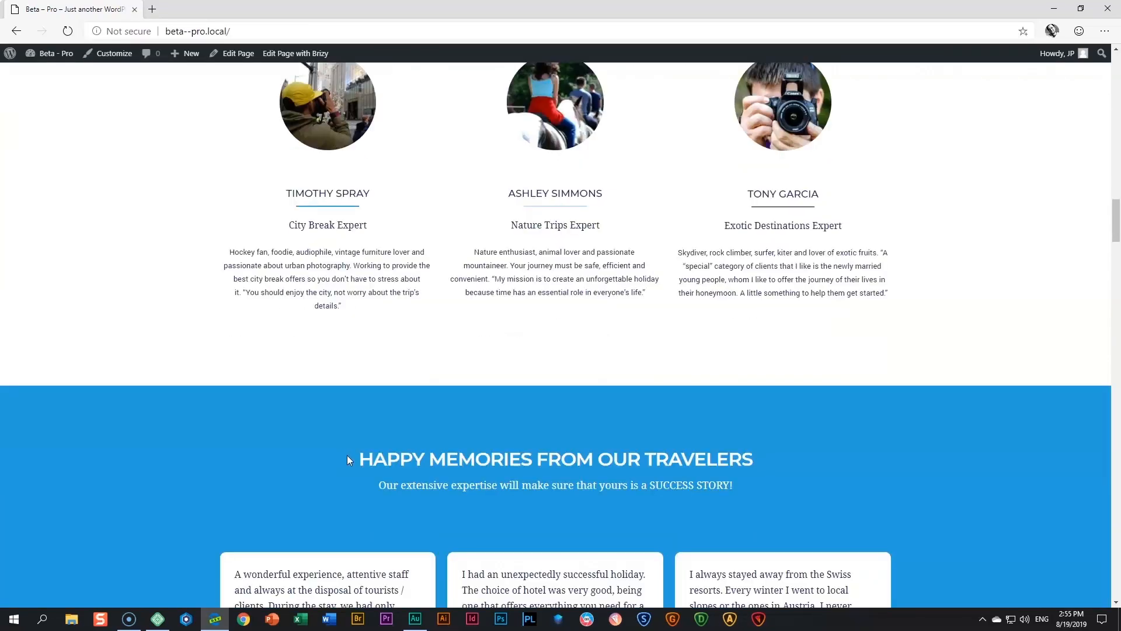
pyautogui.scroll(-3)
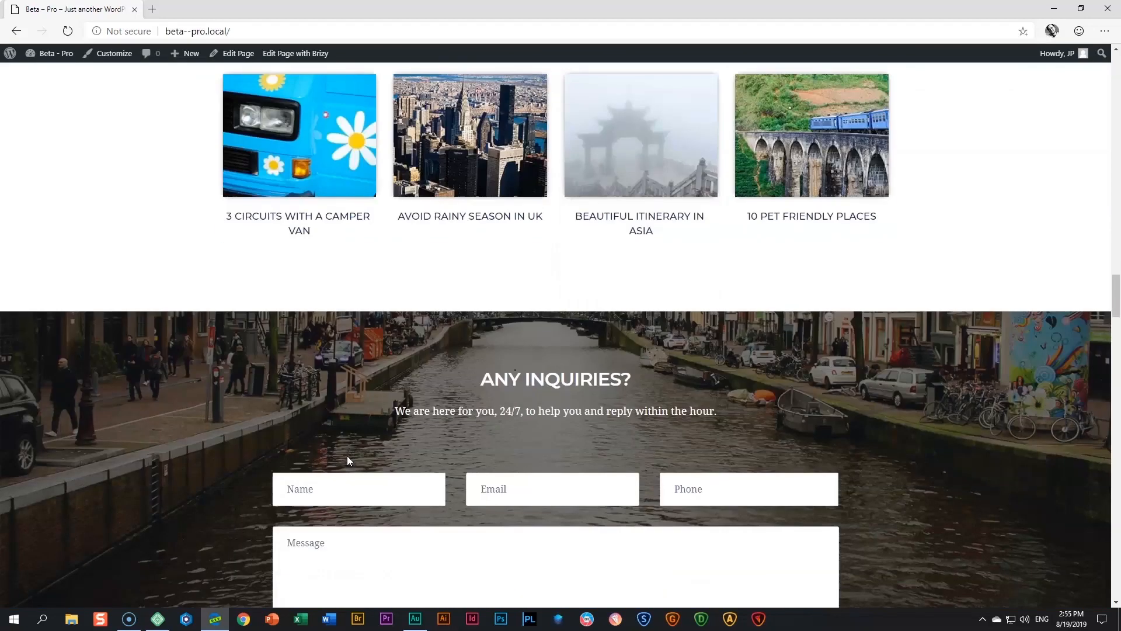
pyautogui.scroll(-3)
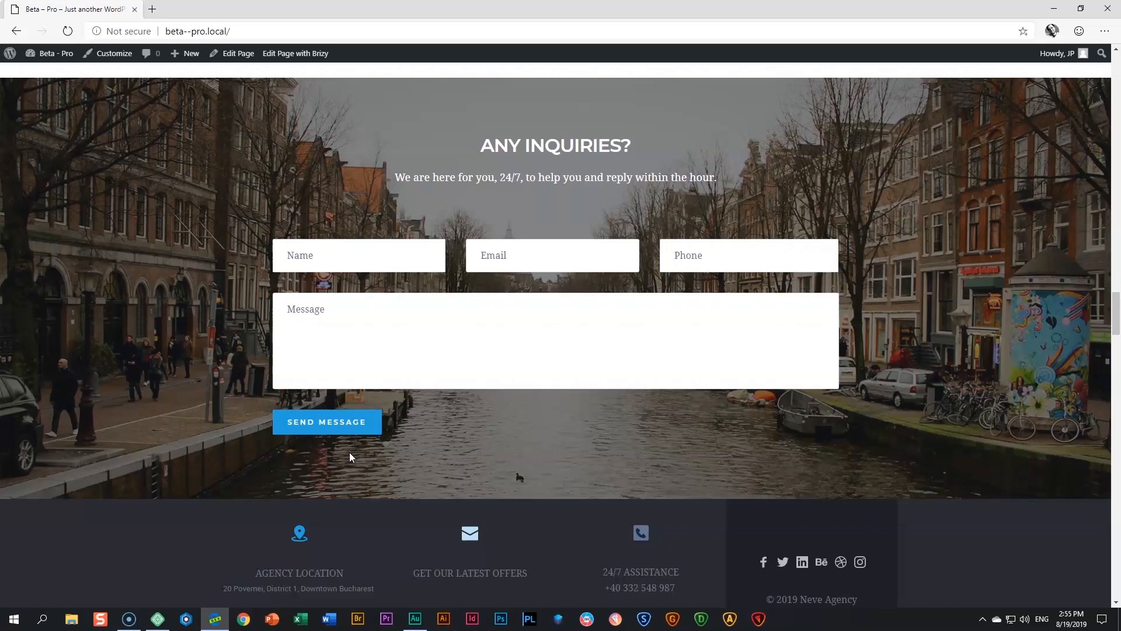
pyautogui.click(295, 53)
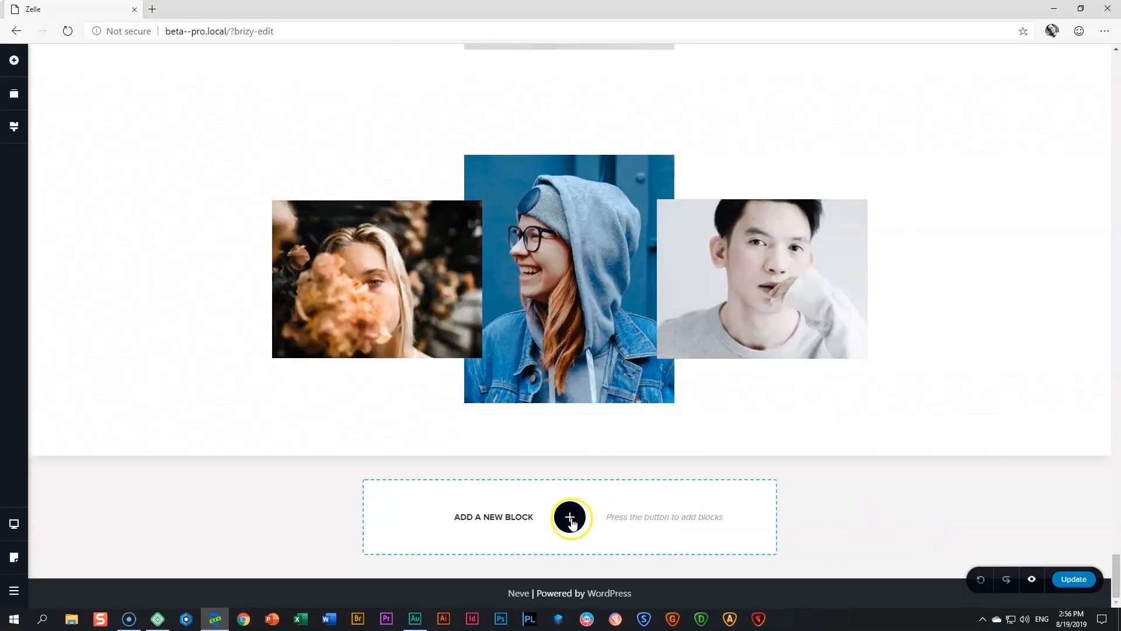
pyautogui.click(570, 517)
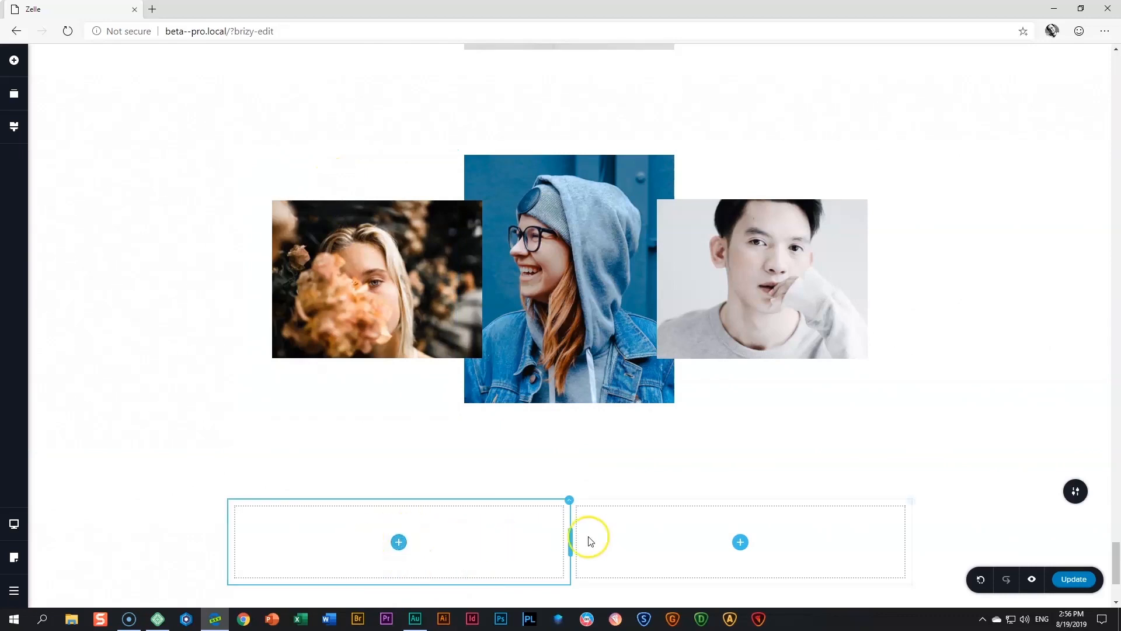
# Drop an Image element into the new block's left column
pyautogui.scroll(-3)
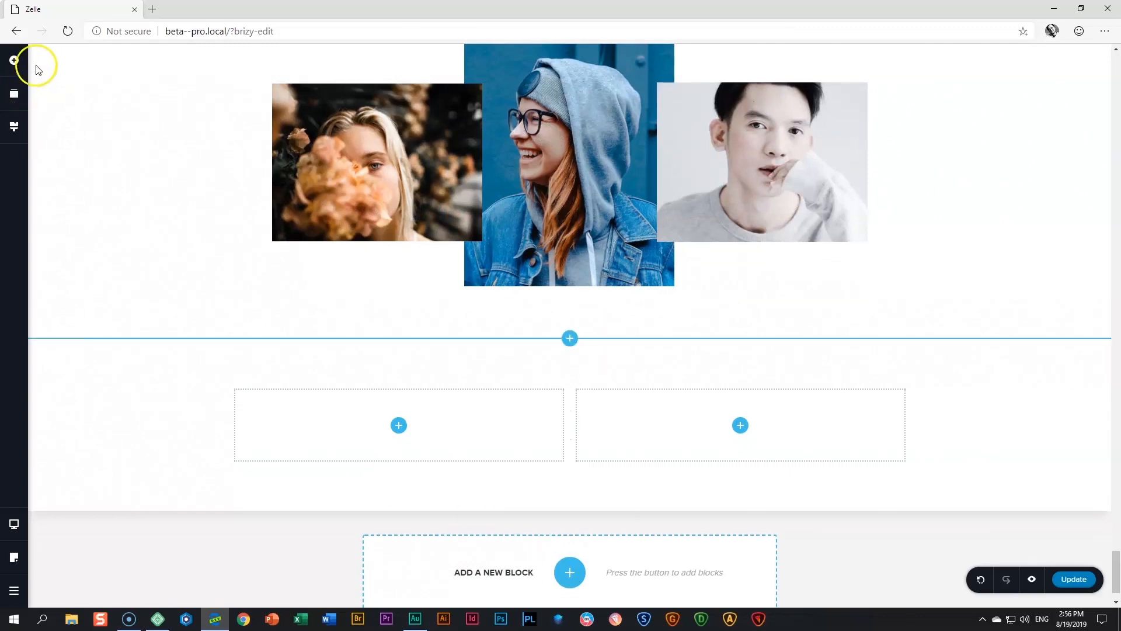
pyautogui.click(13, 61)
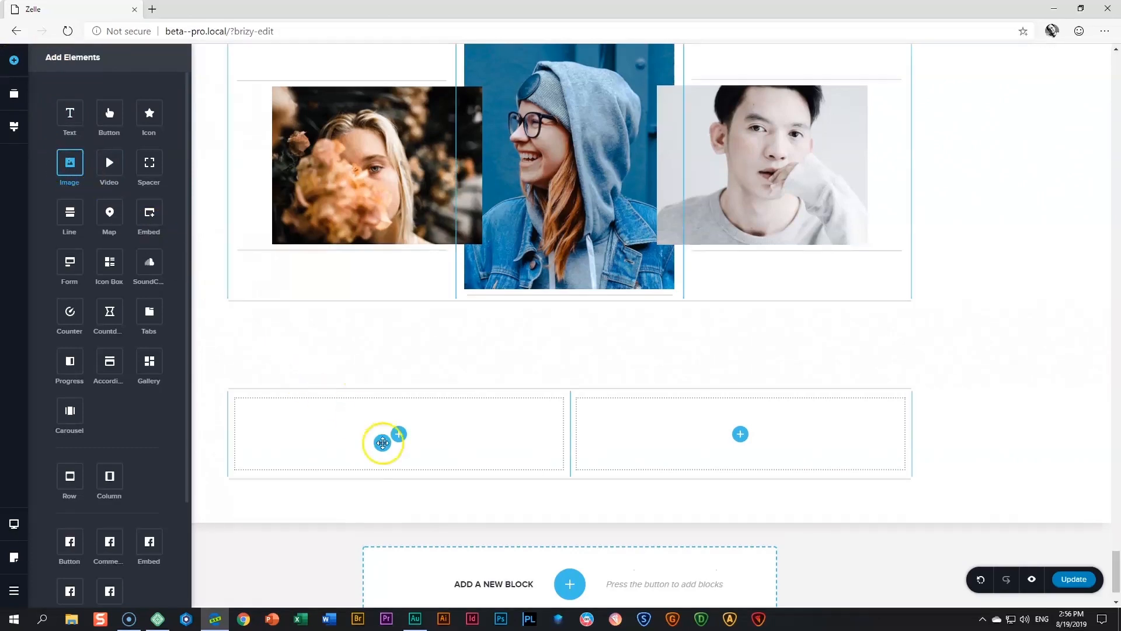
pyautogui.click(382, 442)
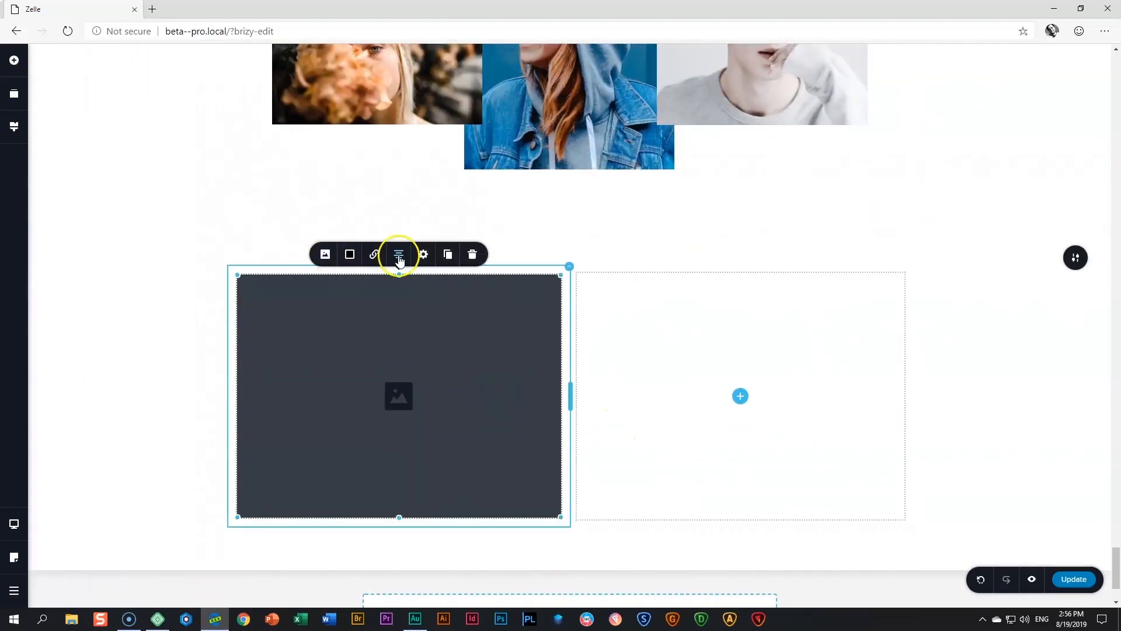
pyautogui.moveTo(448, 255)
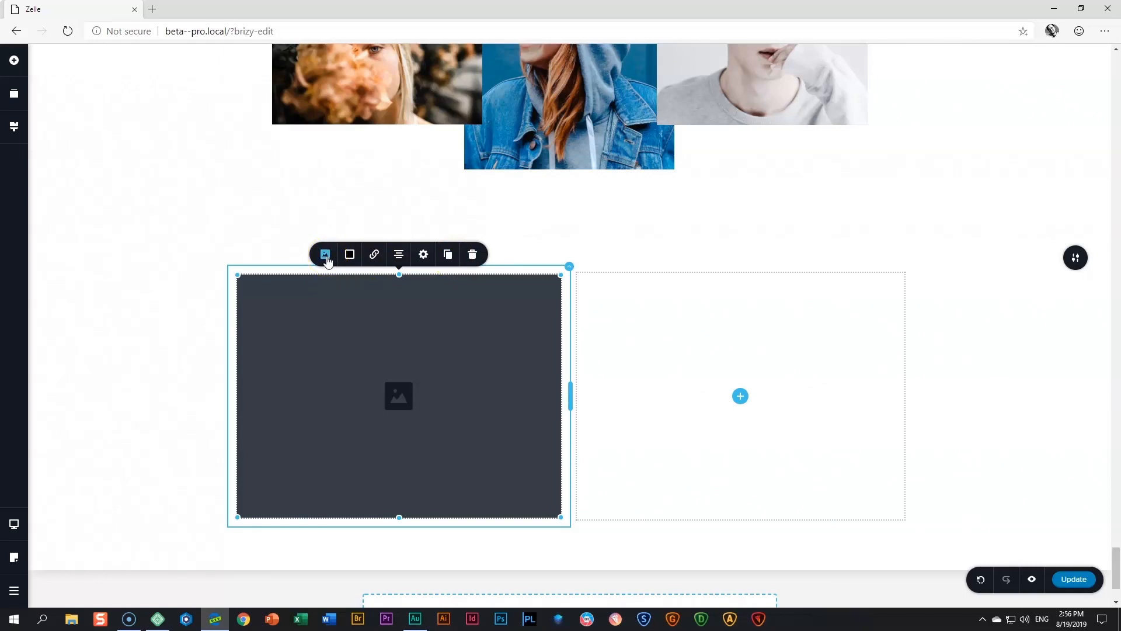
# Open the media library from the placeholder's image settings to choose the blazer photo
pyautogui.click(324, 254)
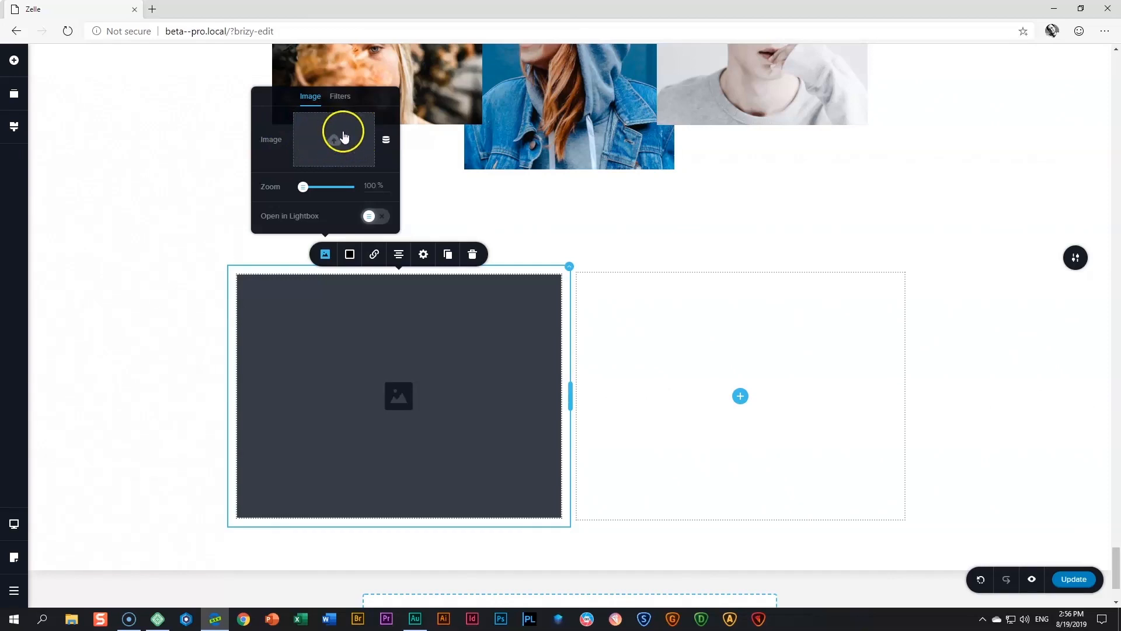
pyautogui.click(343, 138)
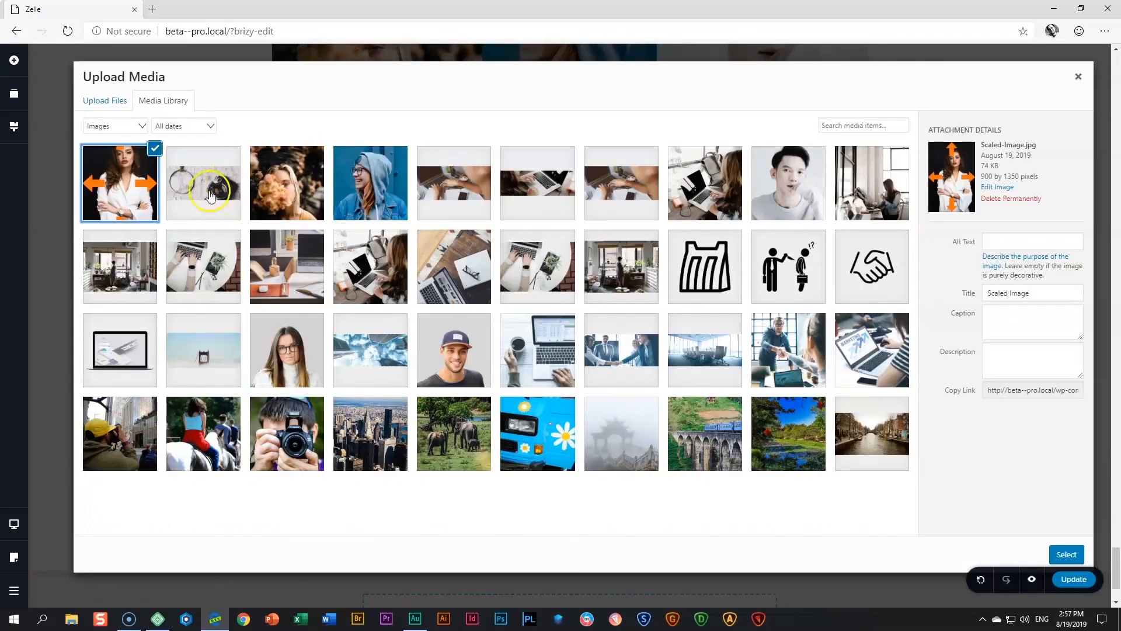
pyautogui.moveTo(123, 178)
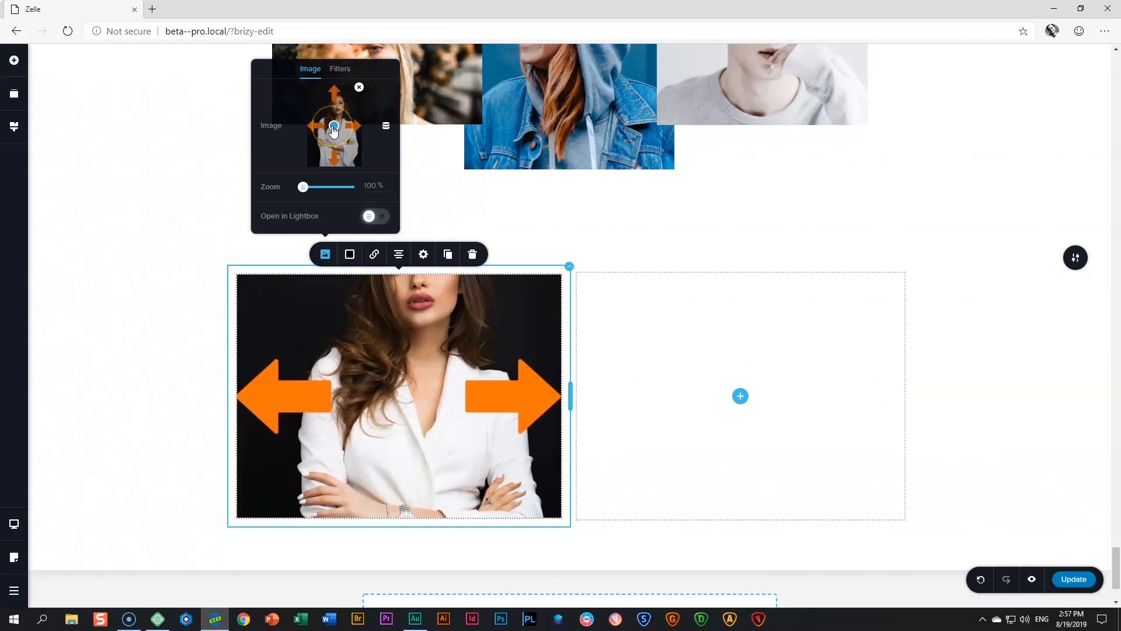
# Reposition the photo's focal point onto the woman's face, zooming in and back to 100%
pyautogui.moveTo(332, 127); pyautogui.dragTo(337, 121)
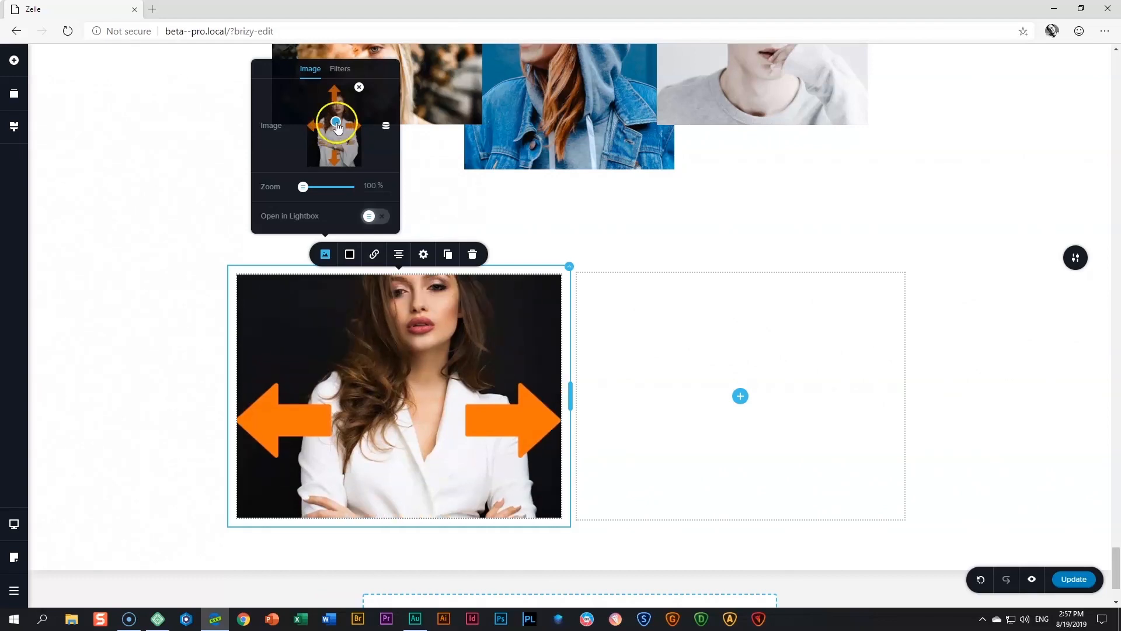
pyautogui.moveTo(336, 123); pyautogui.dragTo(336, 107)
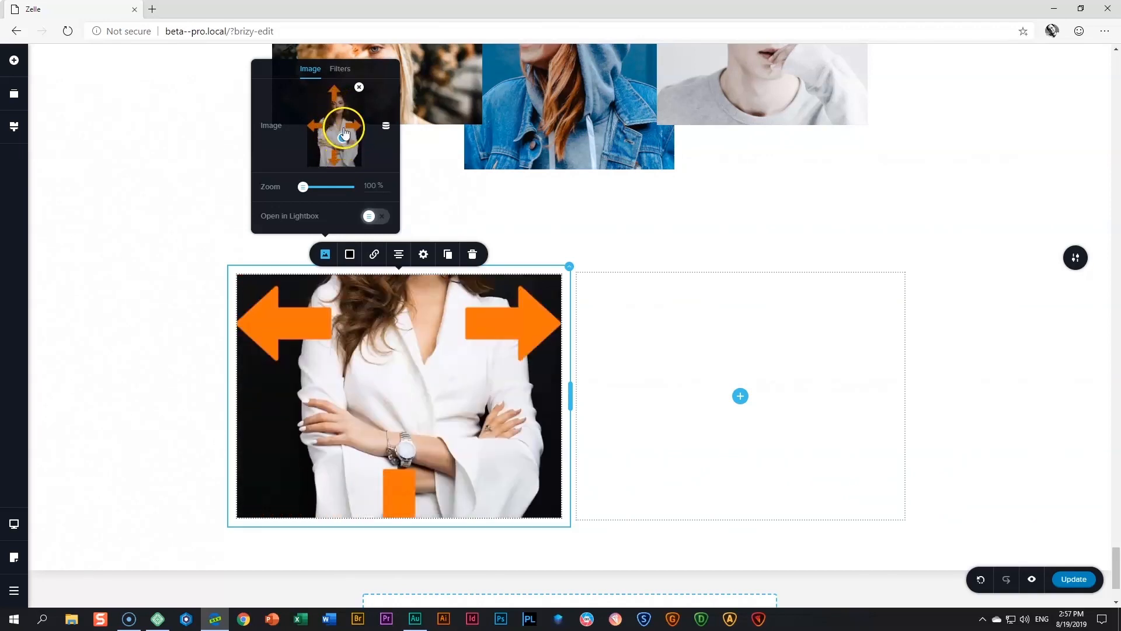
pyautogui.moveTo(346, 134); pyautogui.dragTo(334, 112)
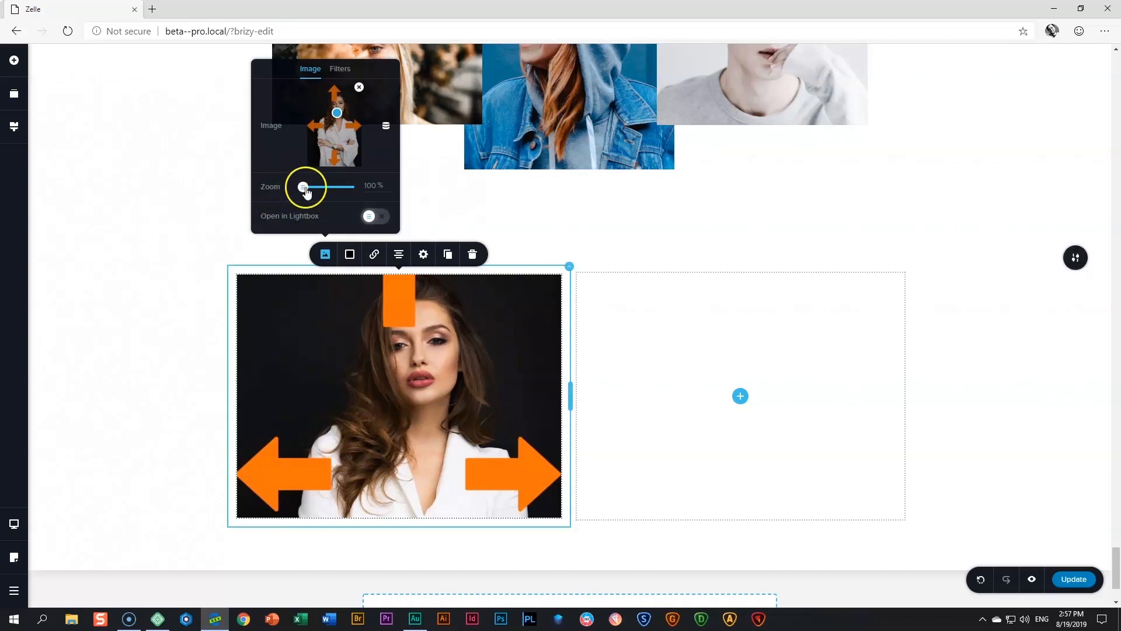
pyautogui.moveTo(304, 186); pyautogui.dragTo(322, 185)
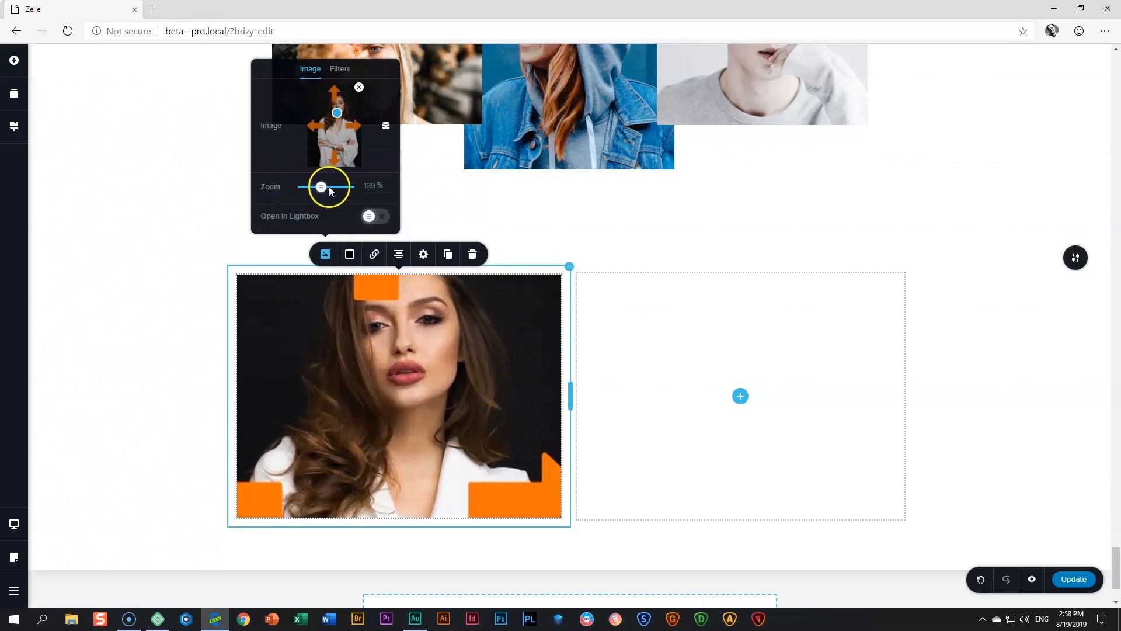
pyautogui.moveTo(321, 187); pyautogui.dragTo(303, 187)
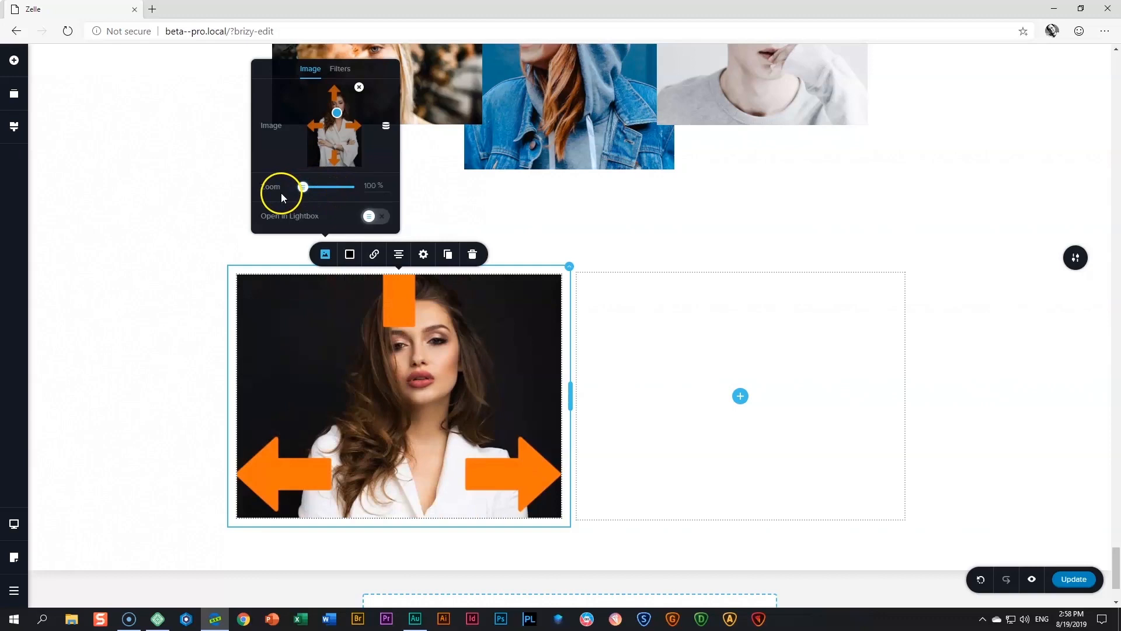
pyautogui.moveTo(404, 379)
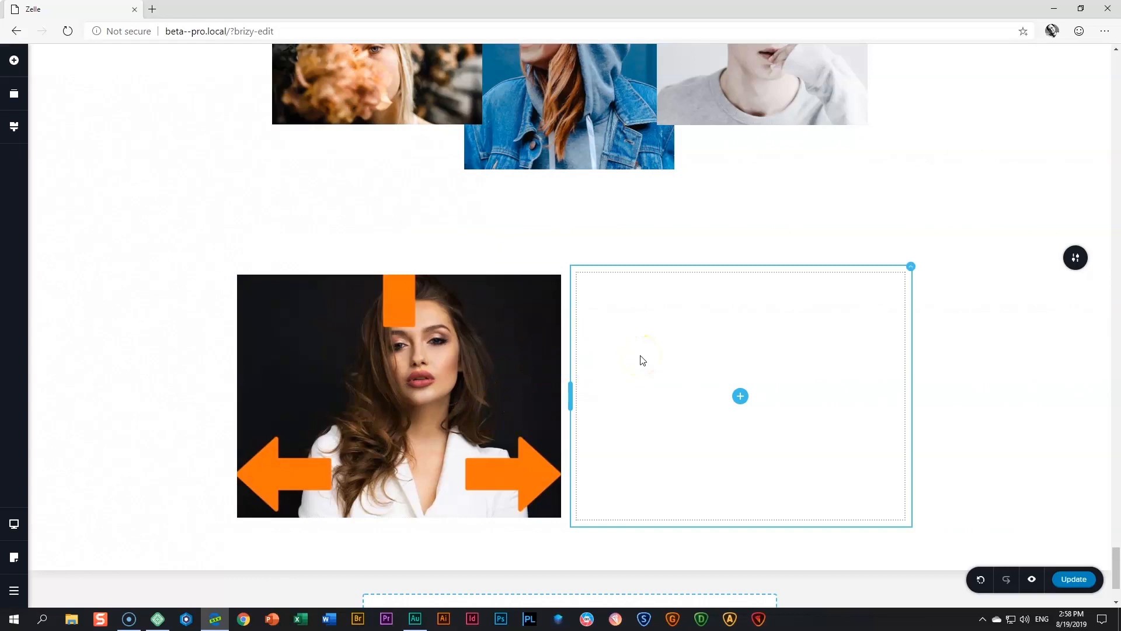
pyautogui.scroll(-3)
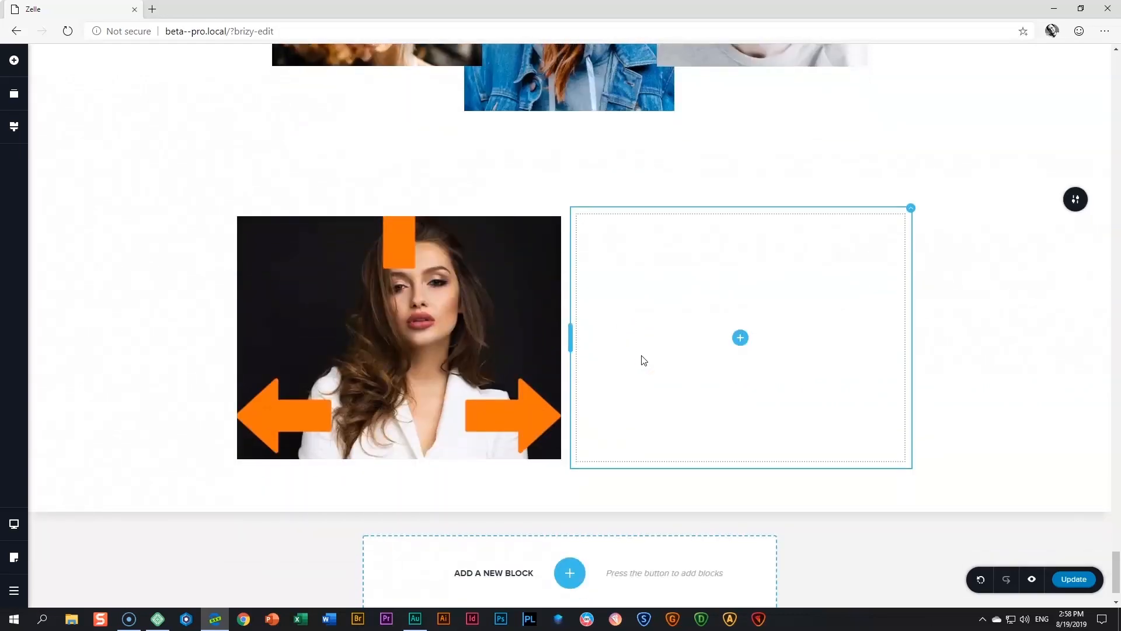
pyautogui.click(512, 418)
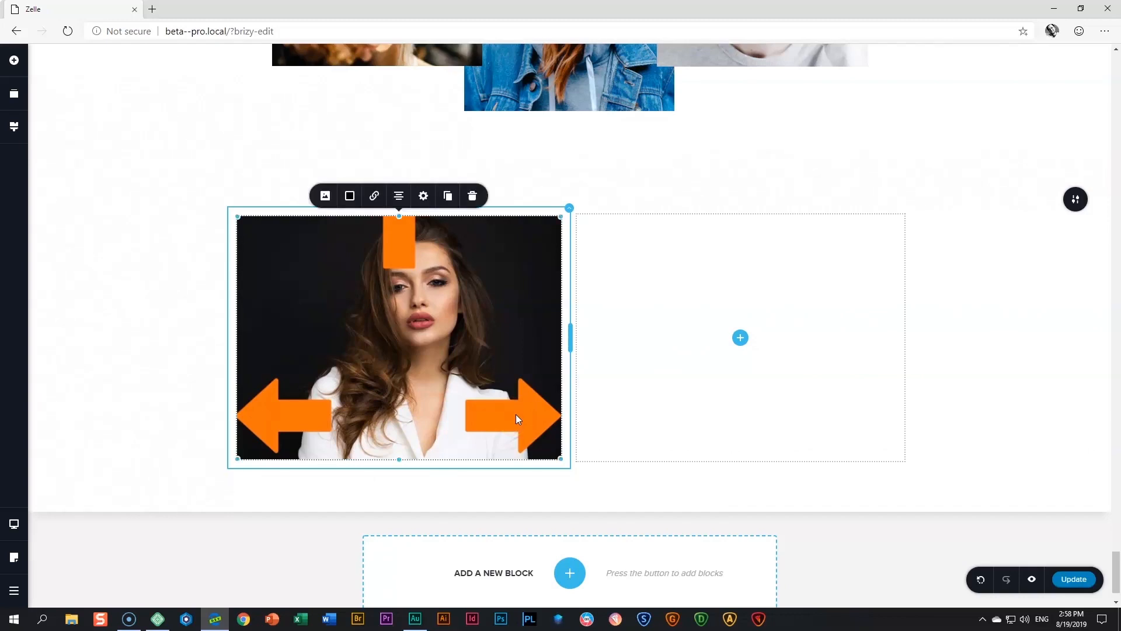
pyautogui.click(324, 196)
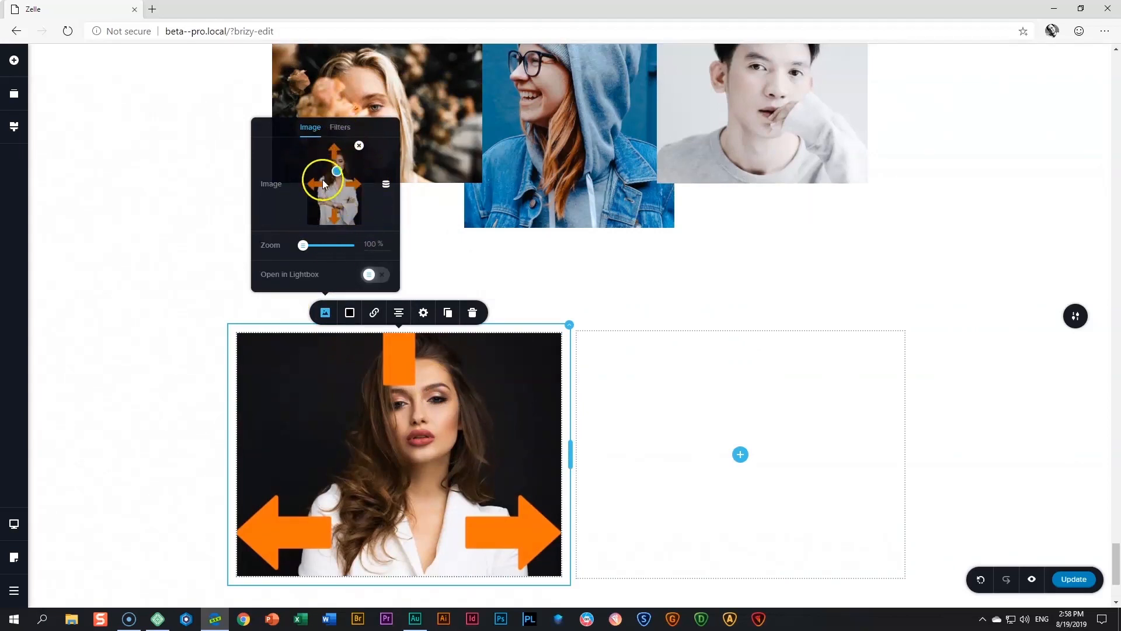
pyautogui.scroll(-3)
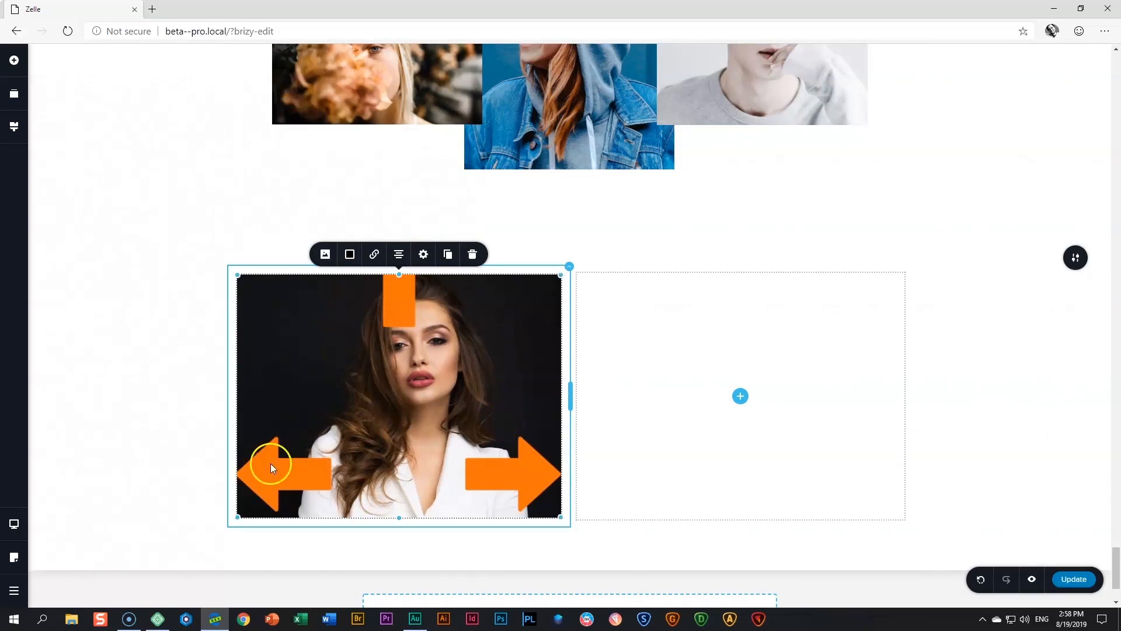
pyautogui.moveTo(554, 484)
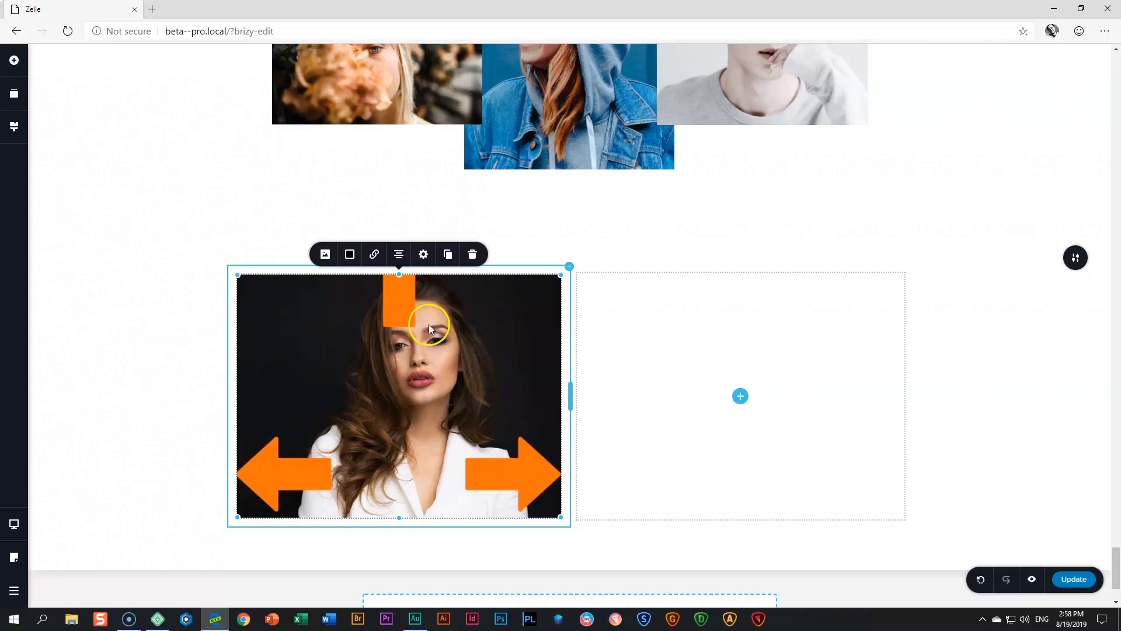
pyautogui.moveTo(393, 473)
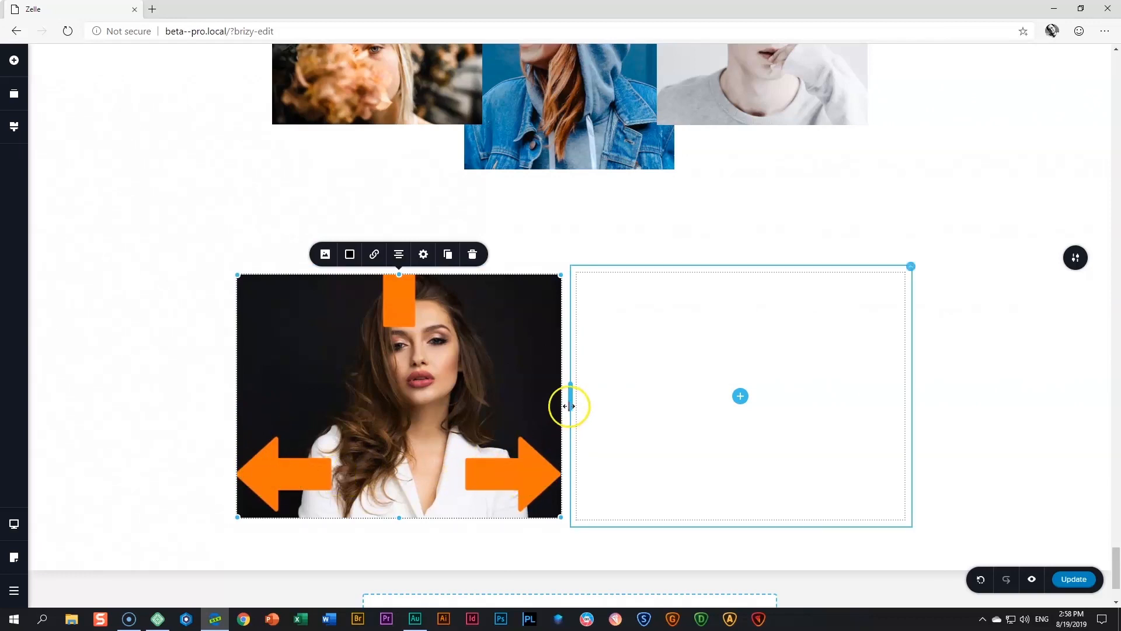
# Drag the column divider left from the 50/50 split to narrow the photo column
pyautogui.moveTo(568, 405); pyautogui.dragTo(558, 402)
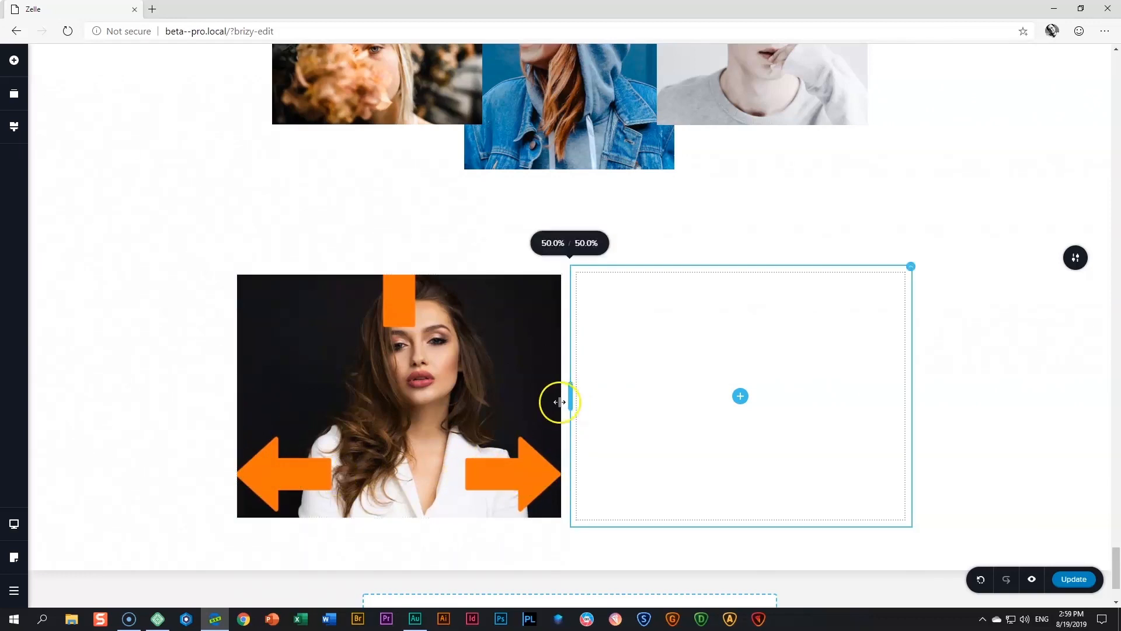
pyautogui.moveTo(561, 402); pyautogui.dragTo(463, 360)
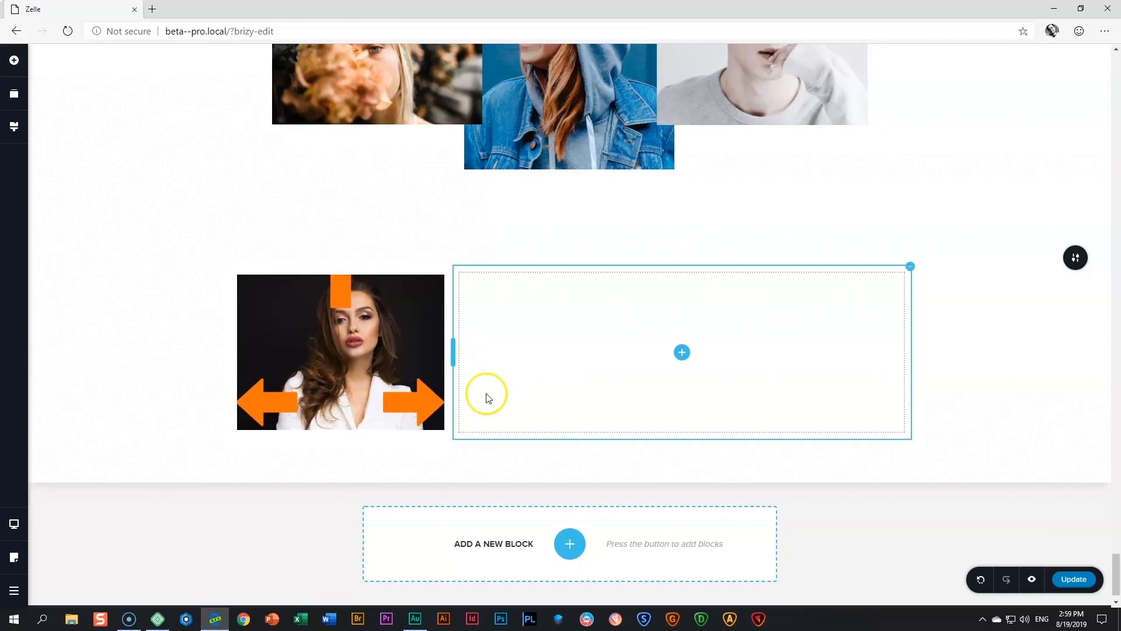
pyautogui.moveTo(450, 361)
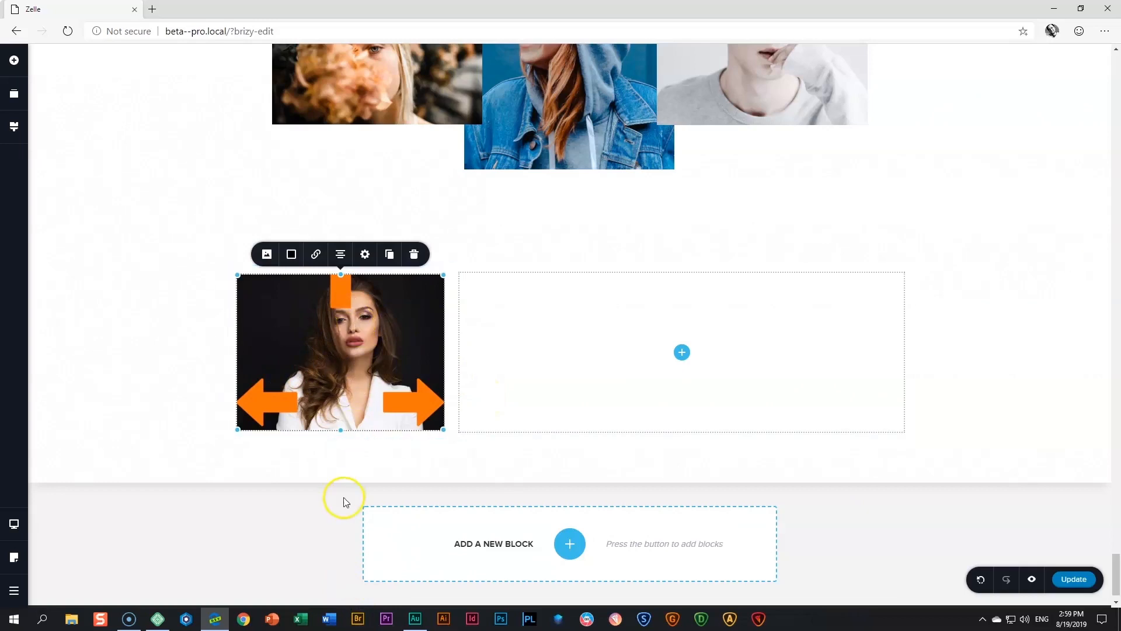
pyautogui.moveTo(347, 498)
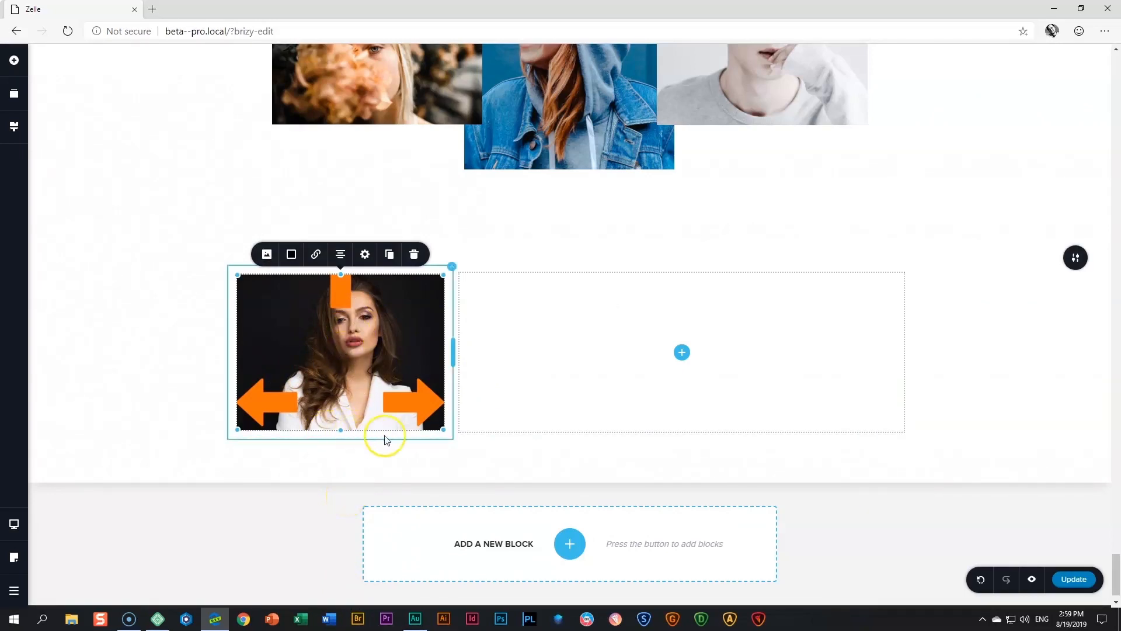
pyautogui.moveTo(304, 313)
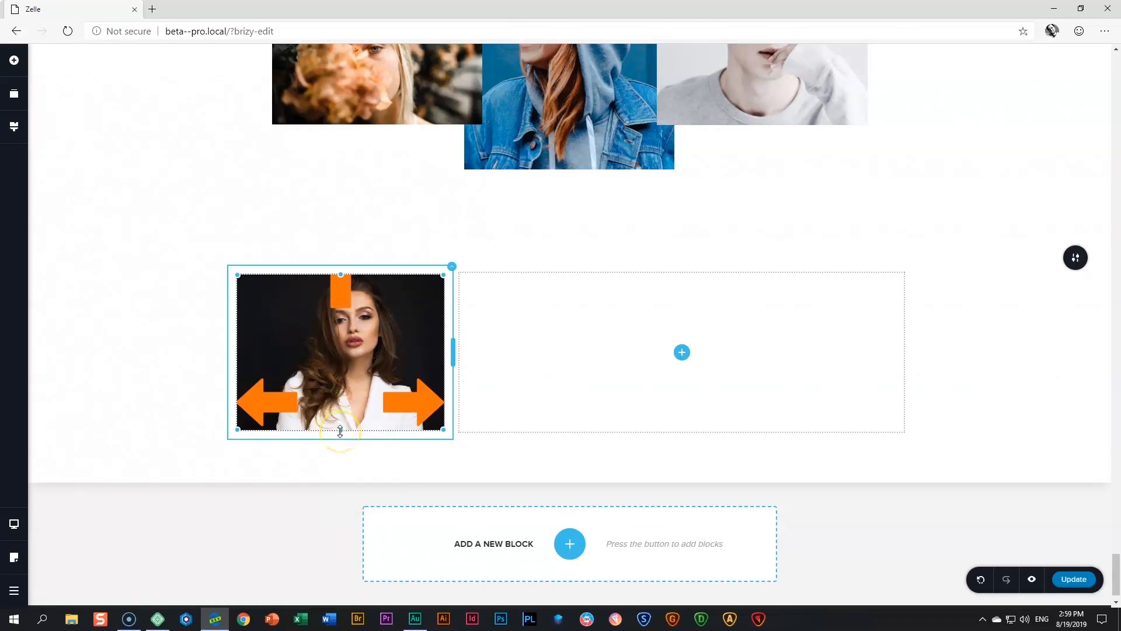
# Stretch the arrow photo progressively taller to show more of the woman's body
pyautogui.moveTo(340, 431); pyautogui.dragTo(340, 507)
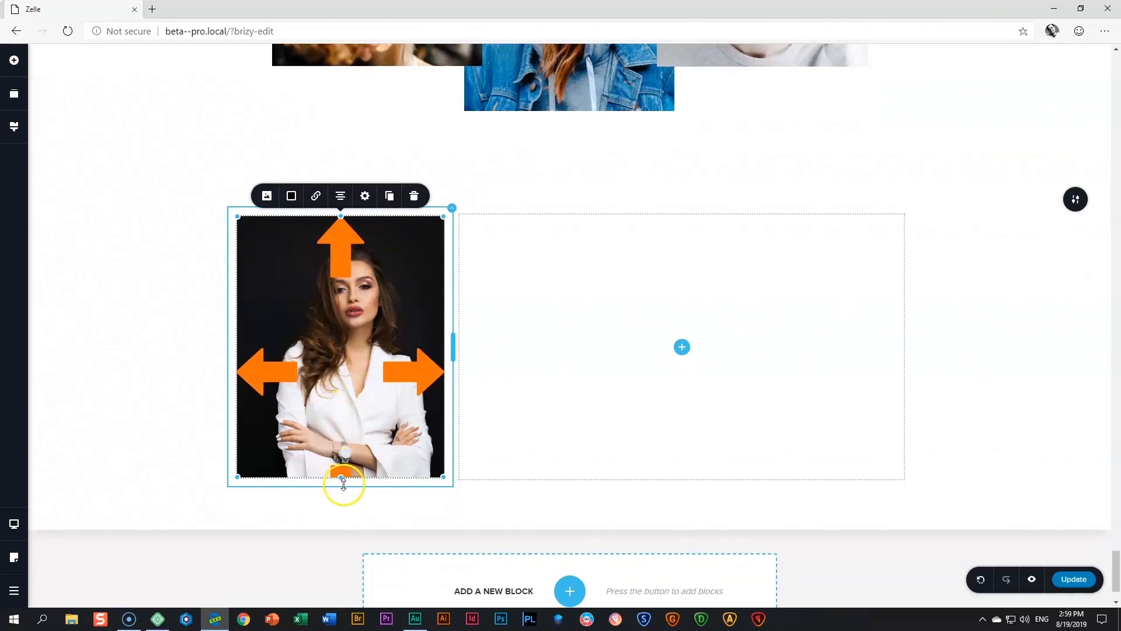
pyautogui.moveTo(341, 479); pyautogui.dragTo(341, 529)
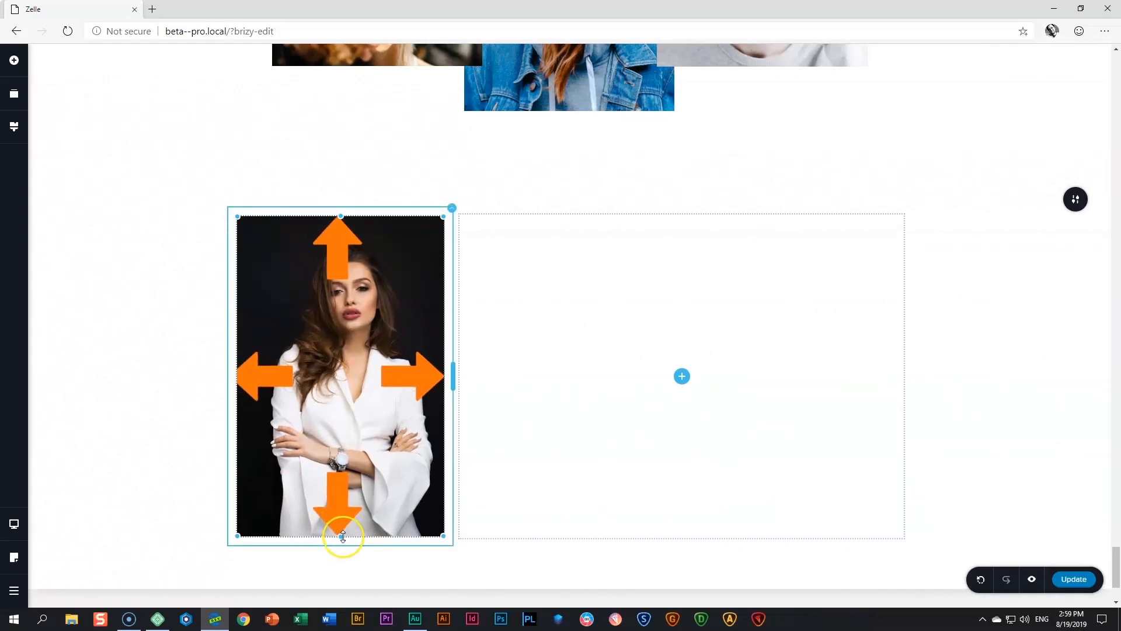
pyautogui.moveTo(342, 536); pyautogui.dragTo(342, 579)
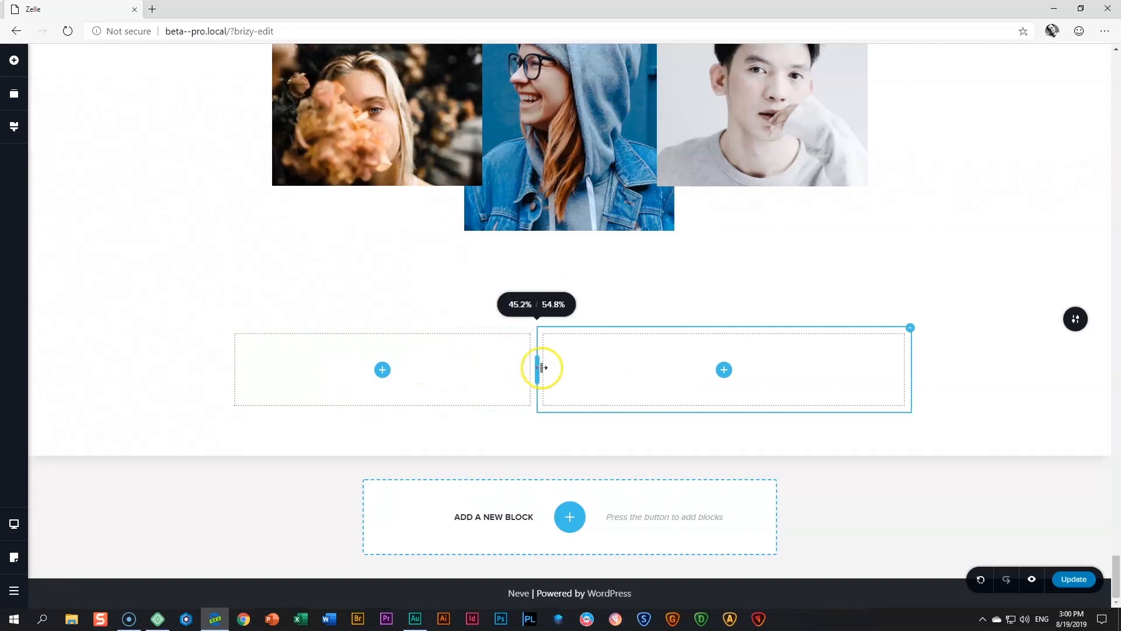
# Add an Image to the left column with the arrow portrait, then narrow that column
pyautogui.click(13, 60)
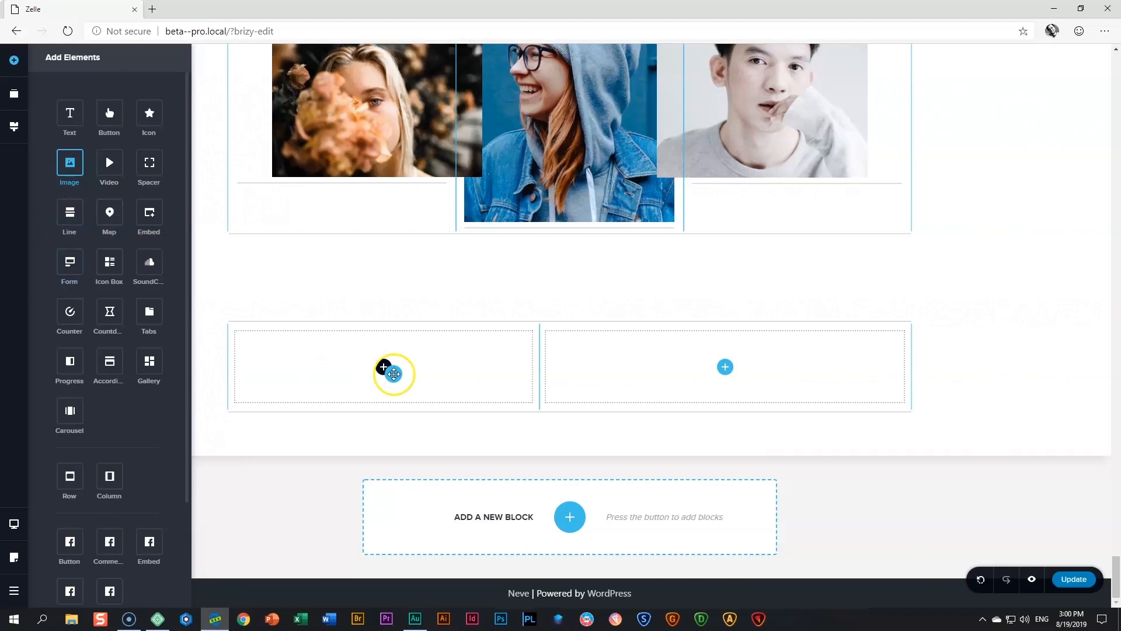
pyautogui.click(393, 374)
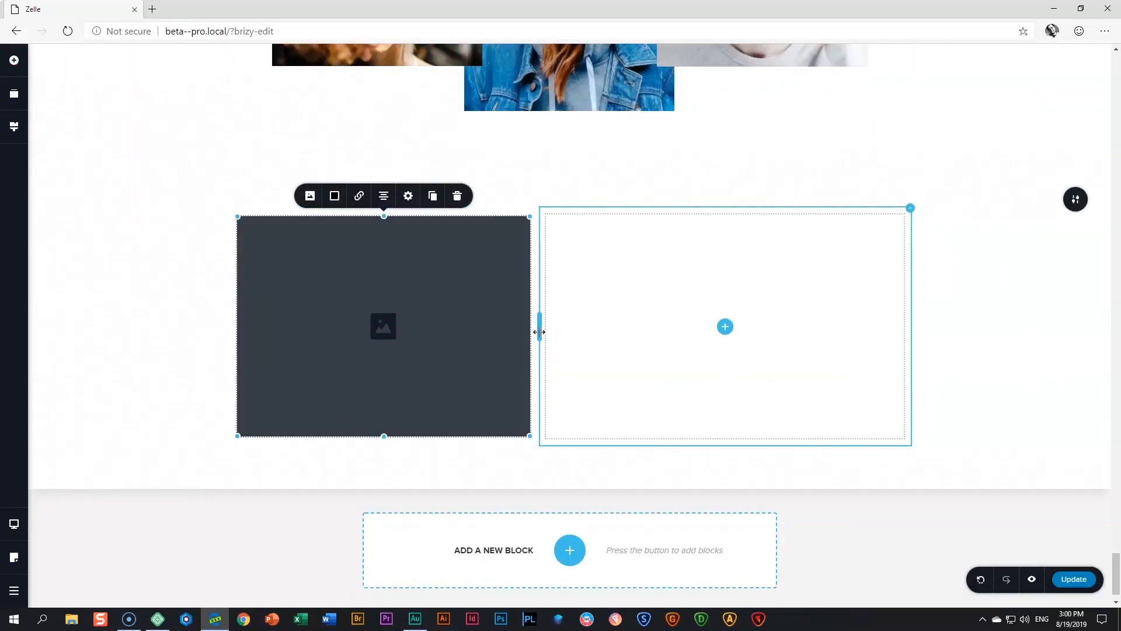
pyautogui.click(309, 195)
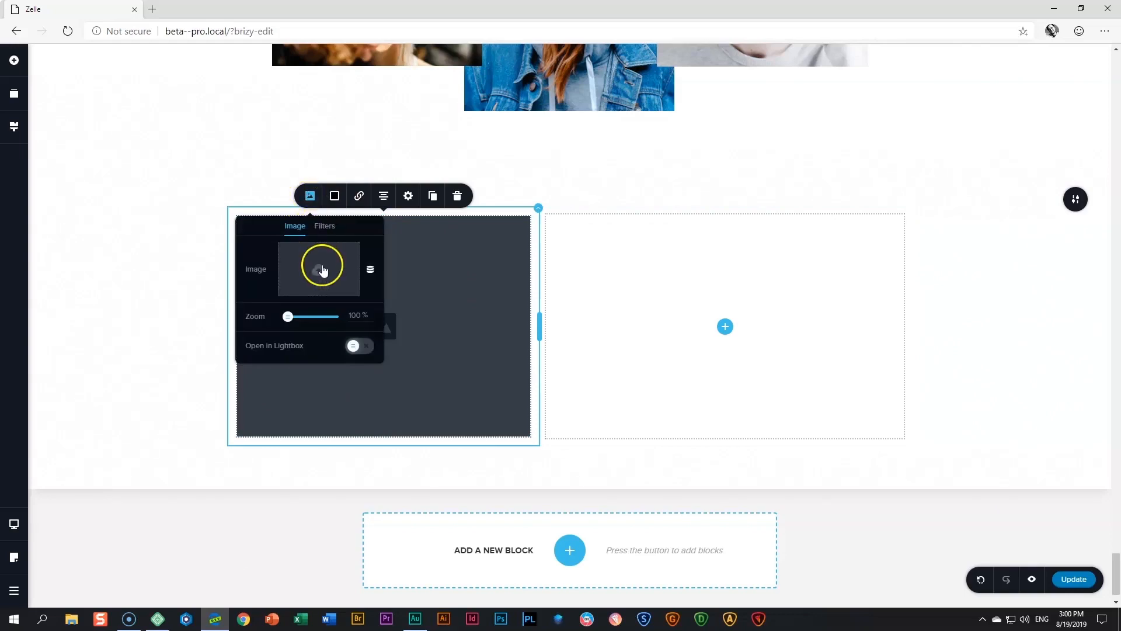
pyautogui.click(318, 268)
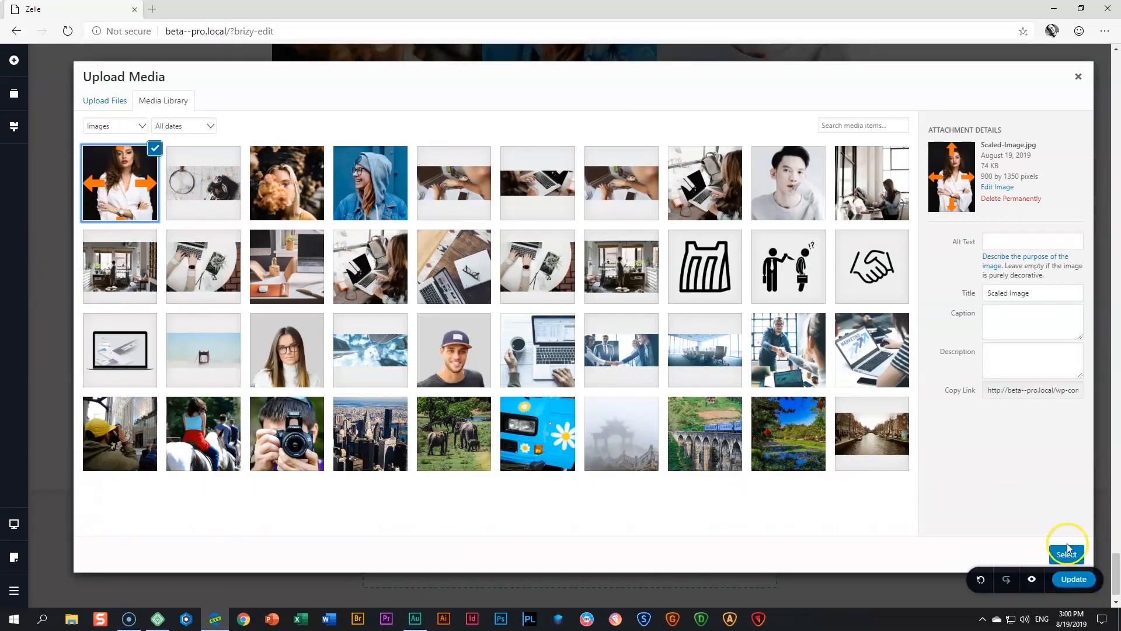
pyautogui.click(1067, 547)
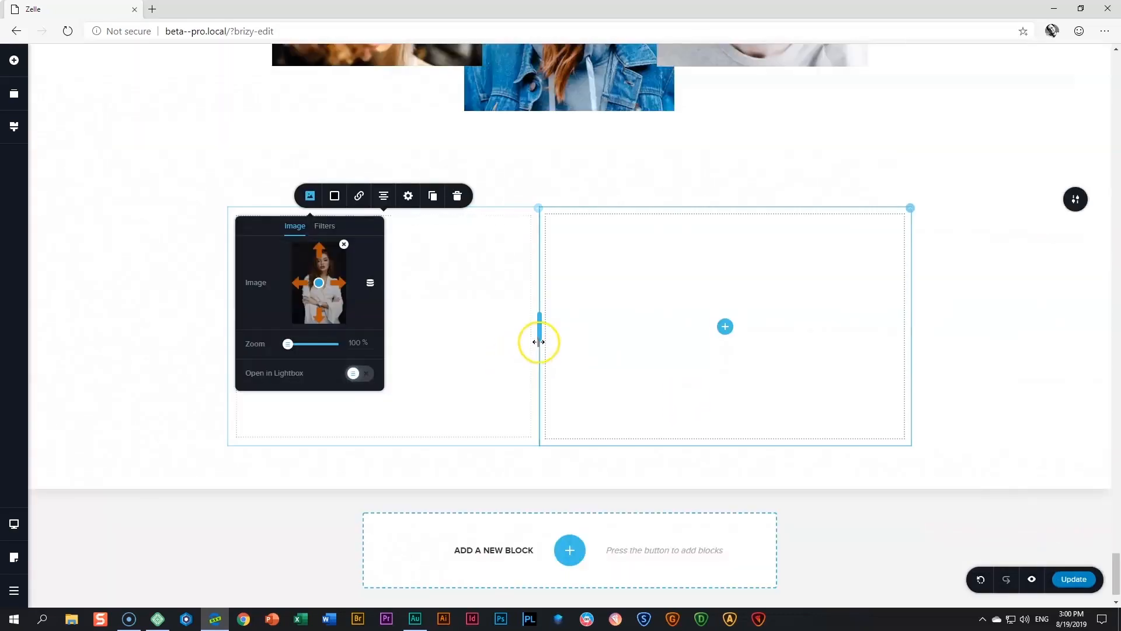
pyautogui.moveTo(540, 342); pyautogui.dragTo(515, 326)
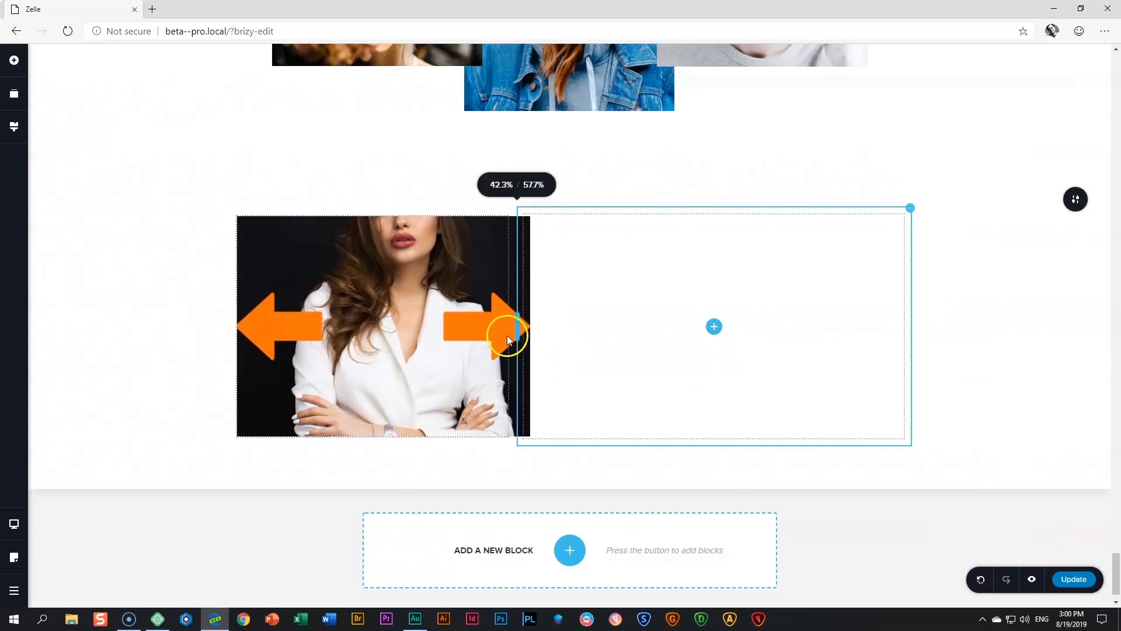
pyautogui.moveTo(509, 336); pyautogui.dragTo(472, 337)
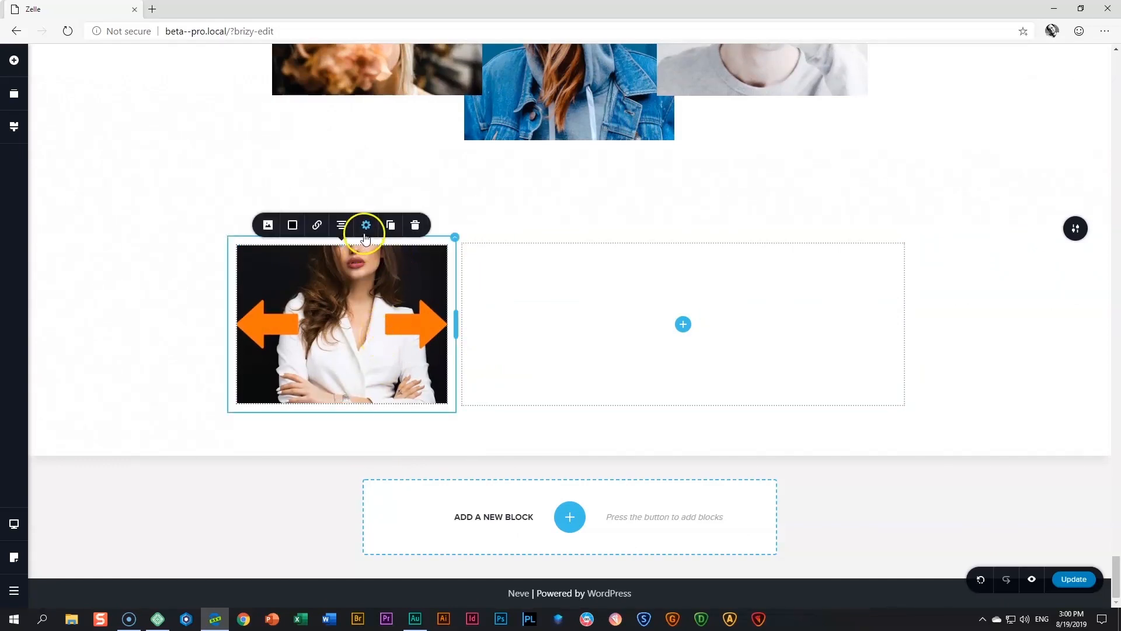
# Set the portrait image's Height and Size to 100% so the whole photo shows
pyautogui.click(366, 225)
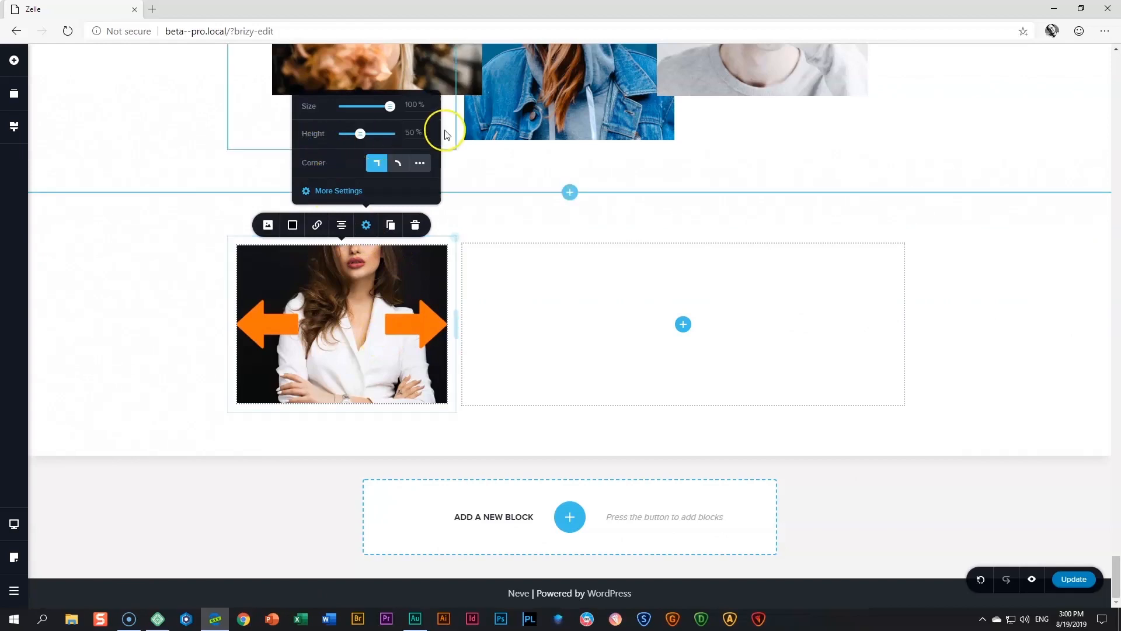
pyautogui.moveTo(359, 134); pyautogui.dragTo(348, 134)
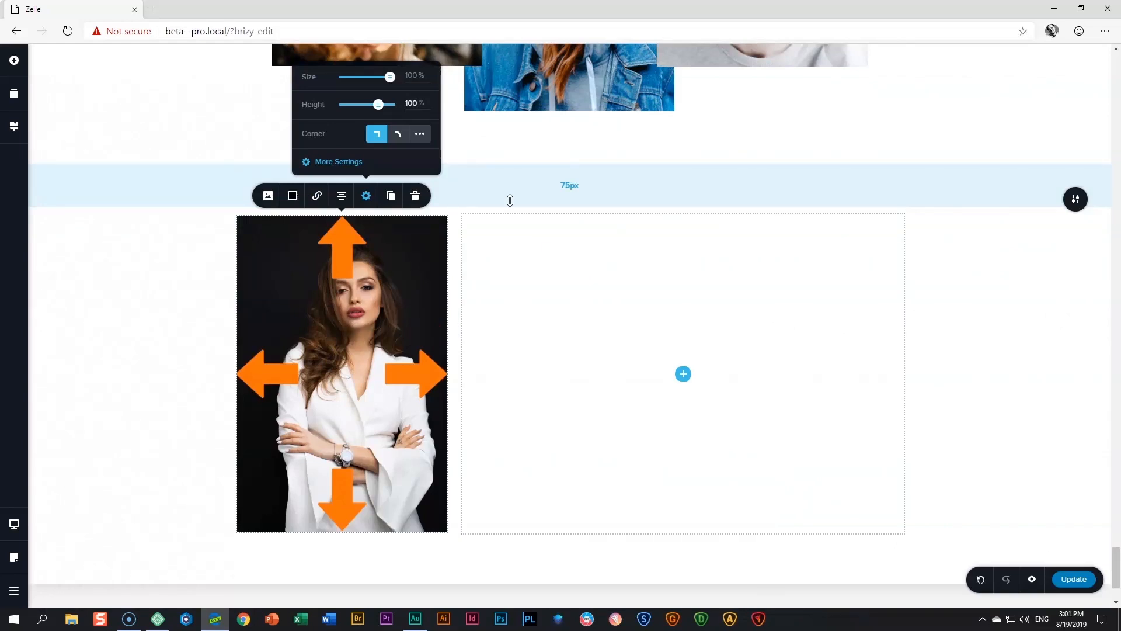
pyautogui.moveTo(368, 427)
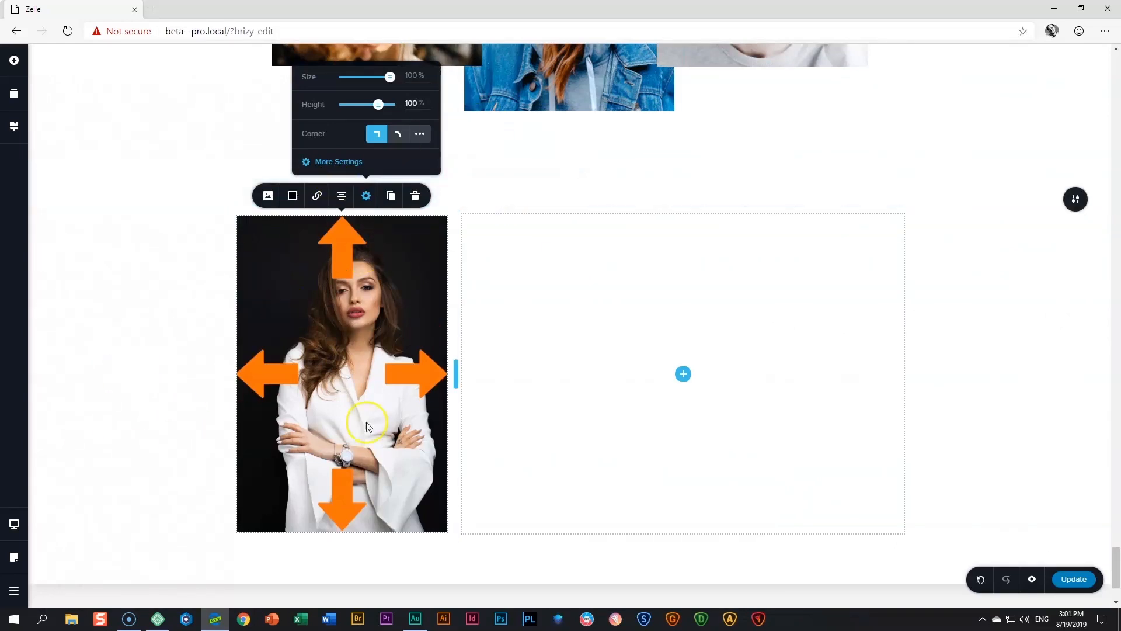
pyautogui.click(160, 436)
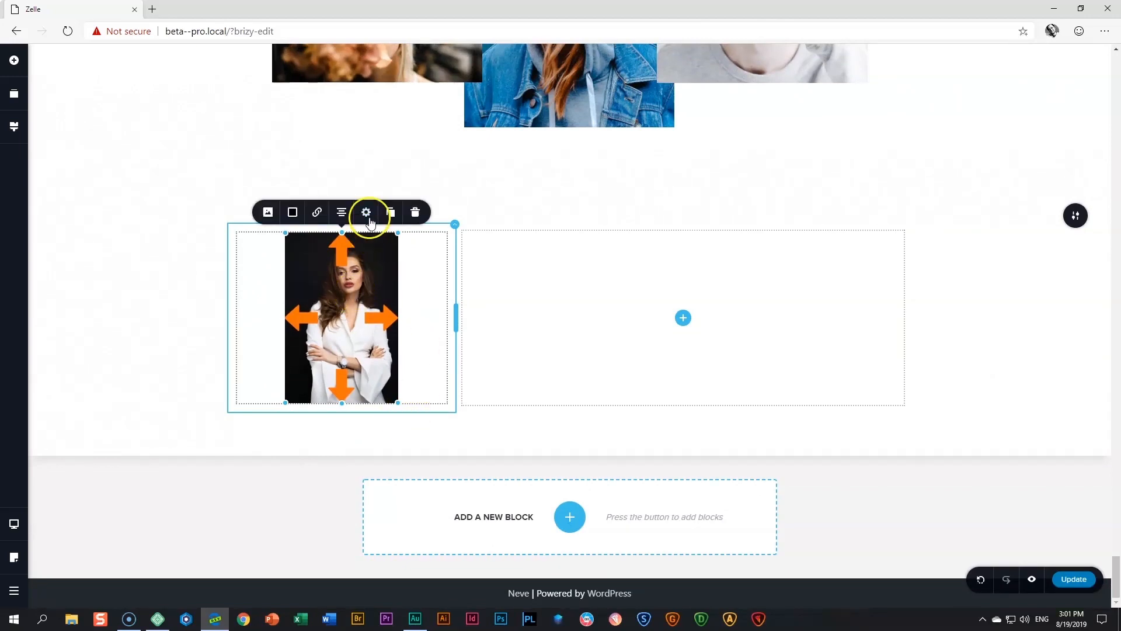
pyautogui.click(365, 213)
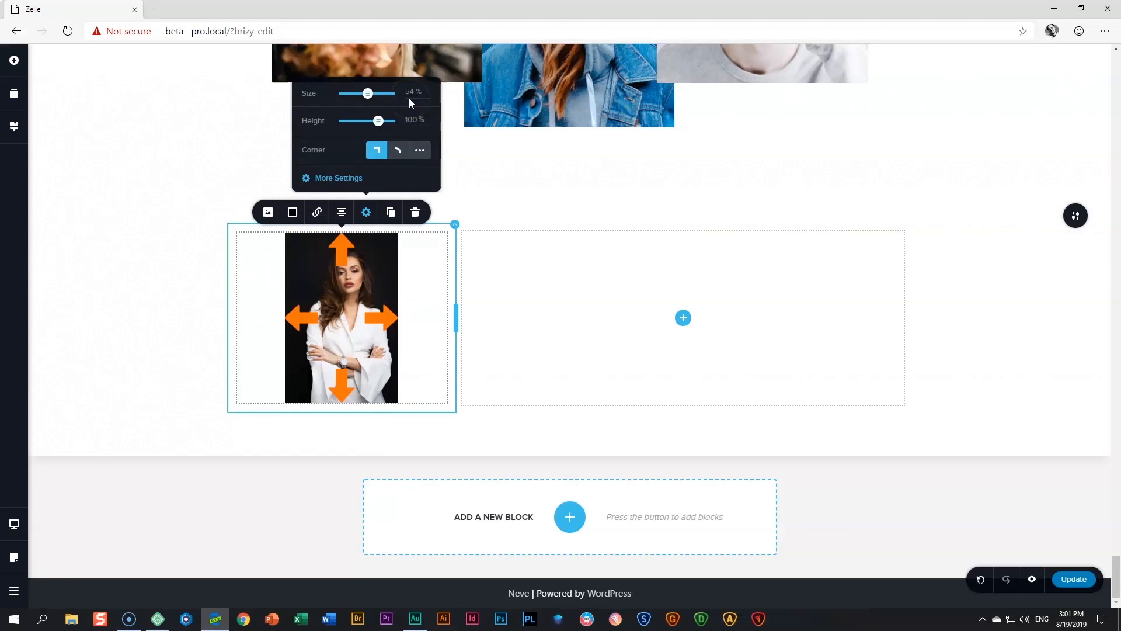
pyautogui.moveTo(367, 93); pyautogui.dragTo(384, 76)
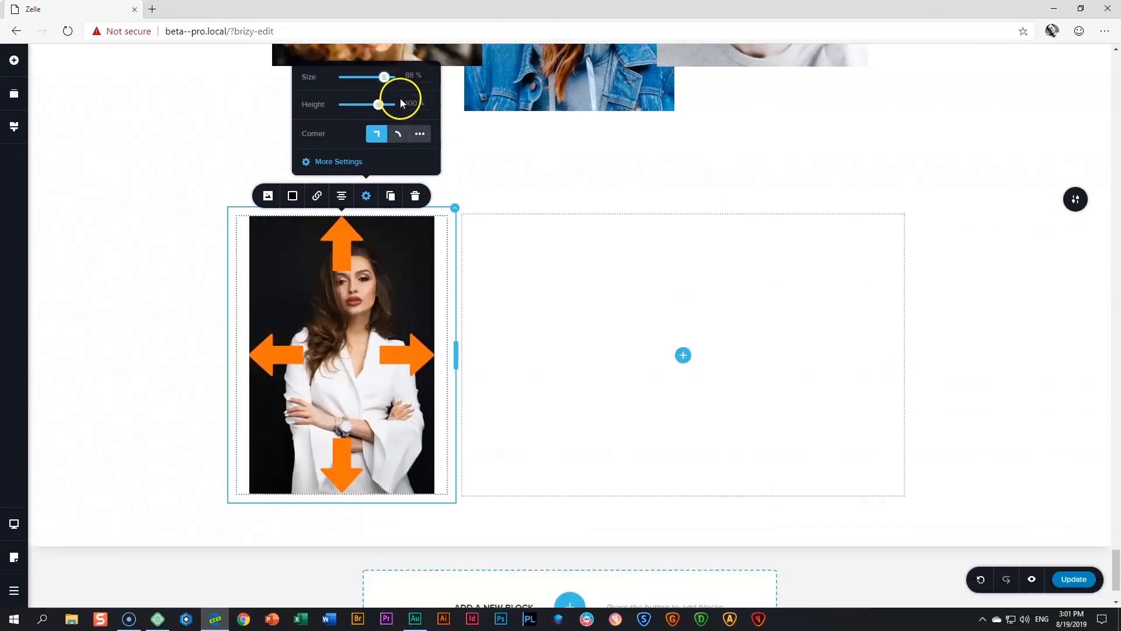
pyautogui.moveTo(384, 77); pyautogui.dragTo(390, 77)
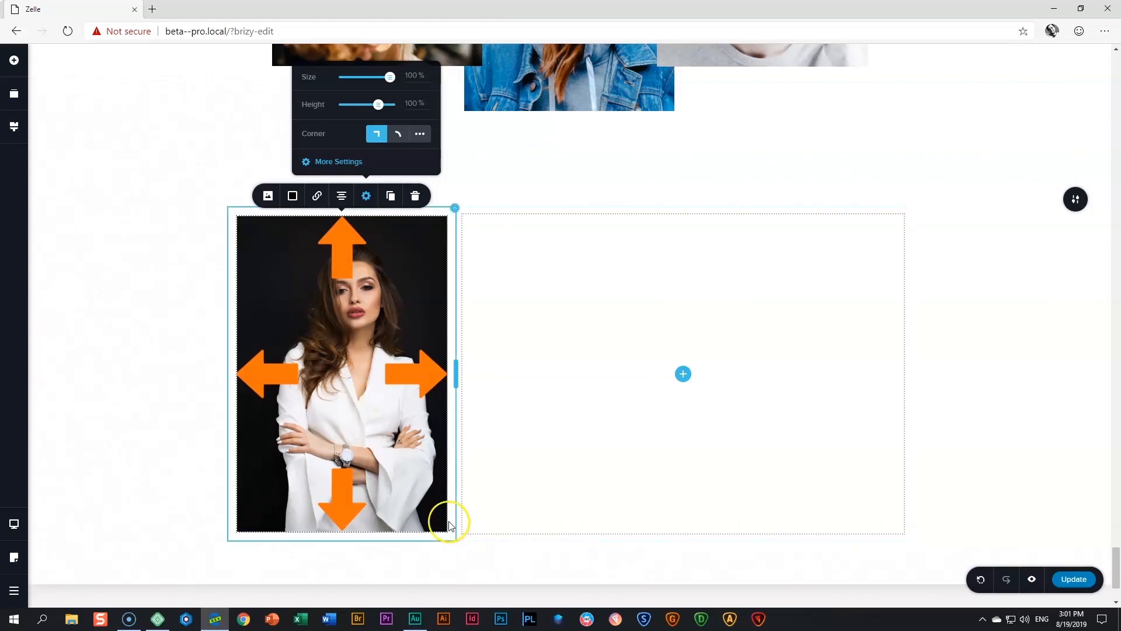
pyautogui.moveTo(393, 356)
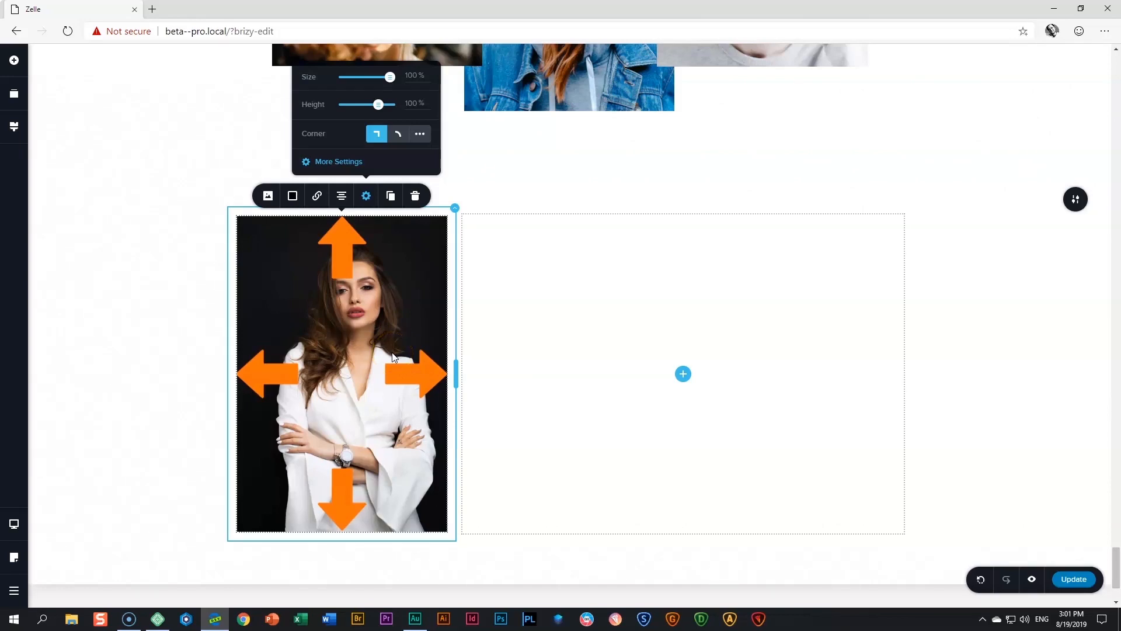
pyautogui.click(268, 195)
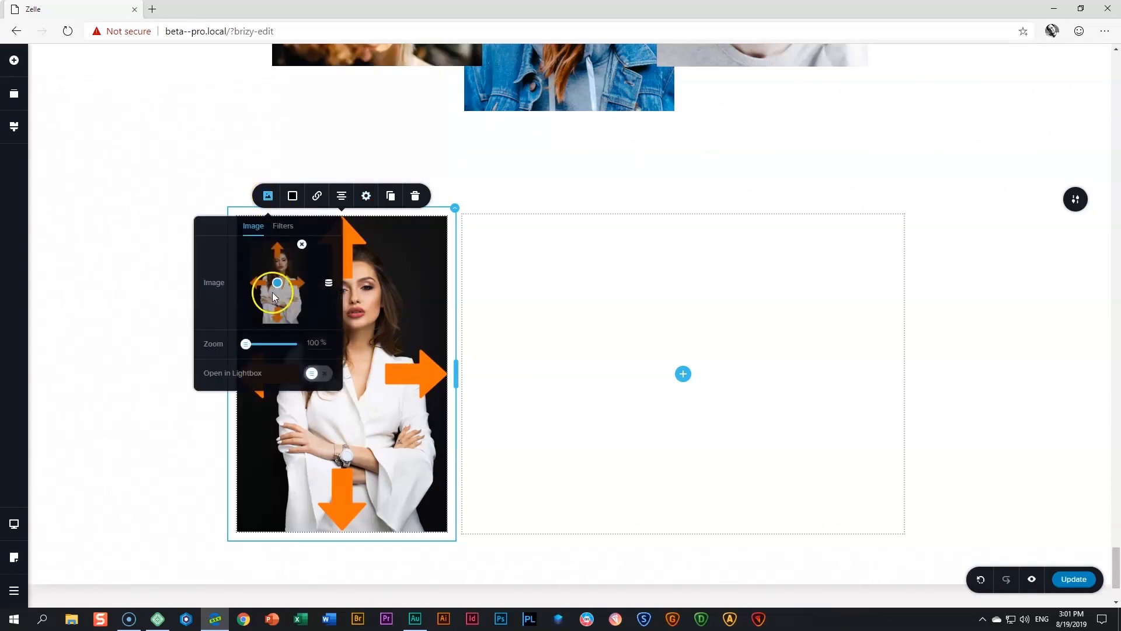
pyautogui.moveTo(246, 344); pyautogui.dragTo(258, 344)
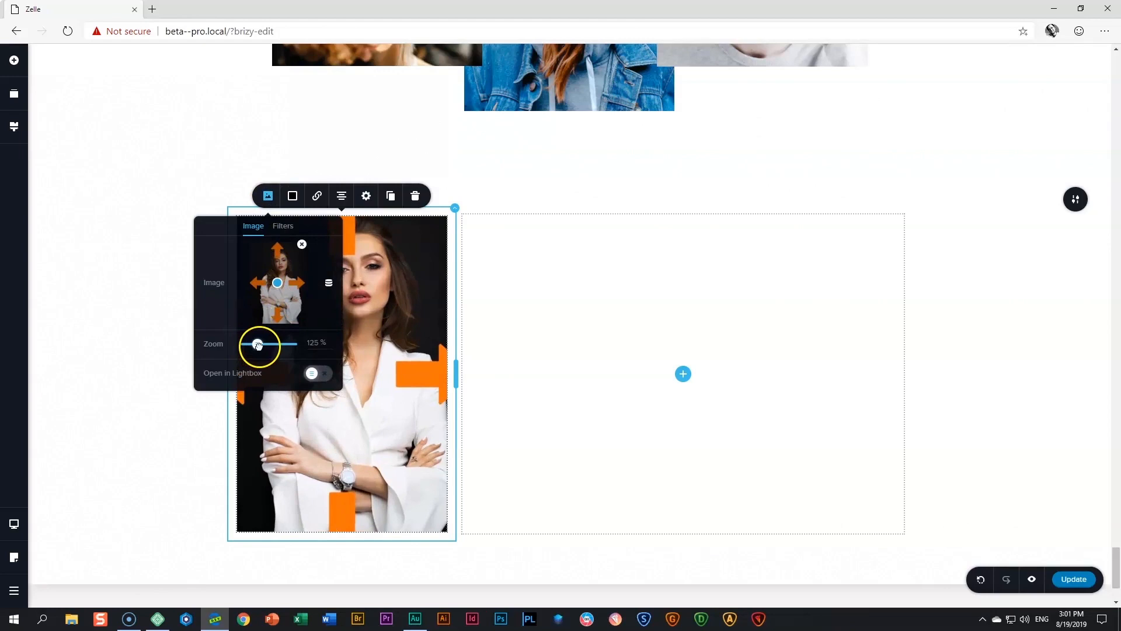
pyautogui.moveTo(257, 344); pyautogui.dragTo(259, 343)
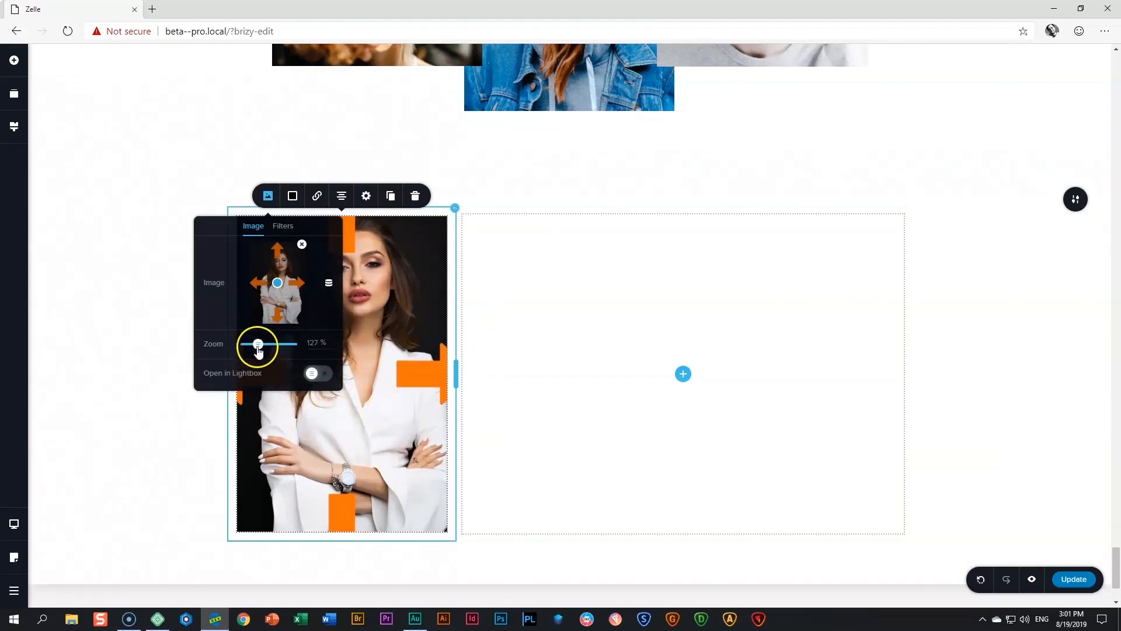
pyautogui.moveTo(258, 344); pyautogui.dragTo(245, 344)
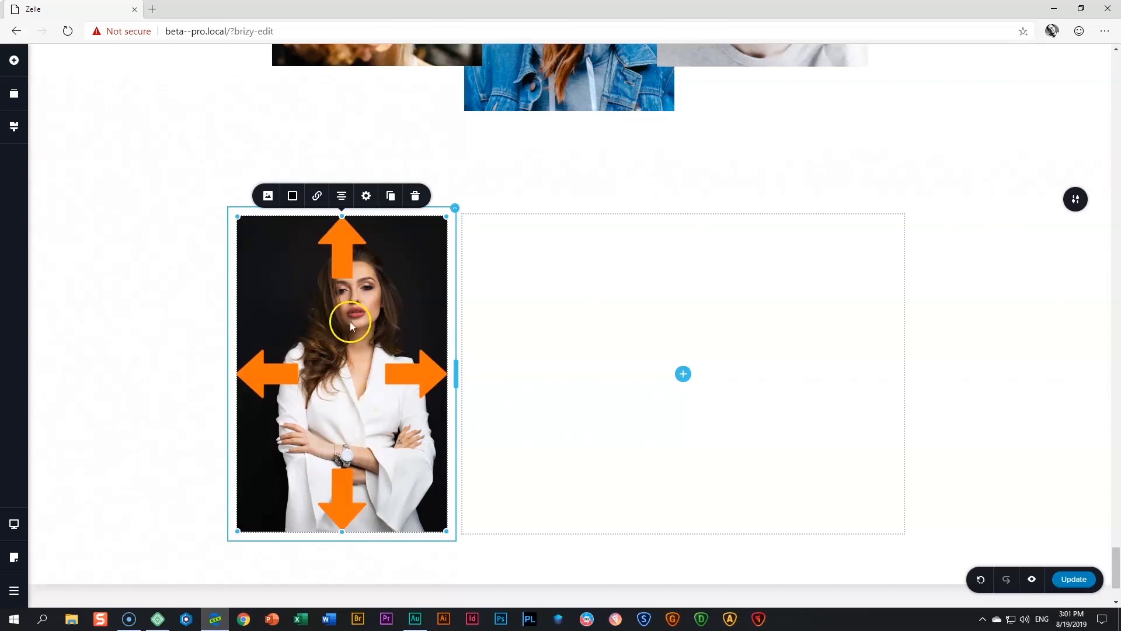
pyautogui.click(366, 195)
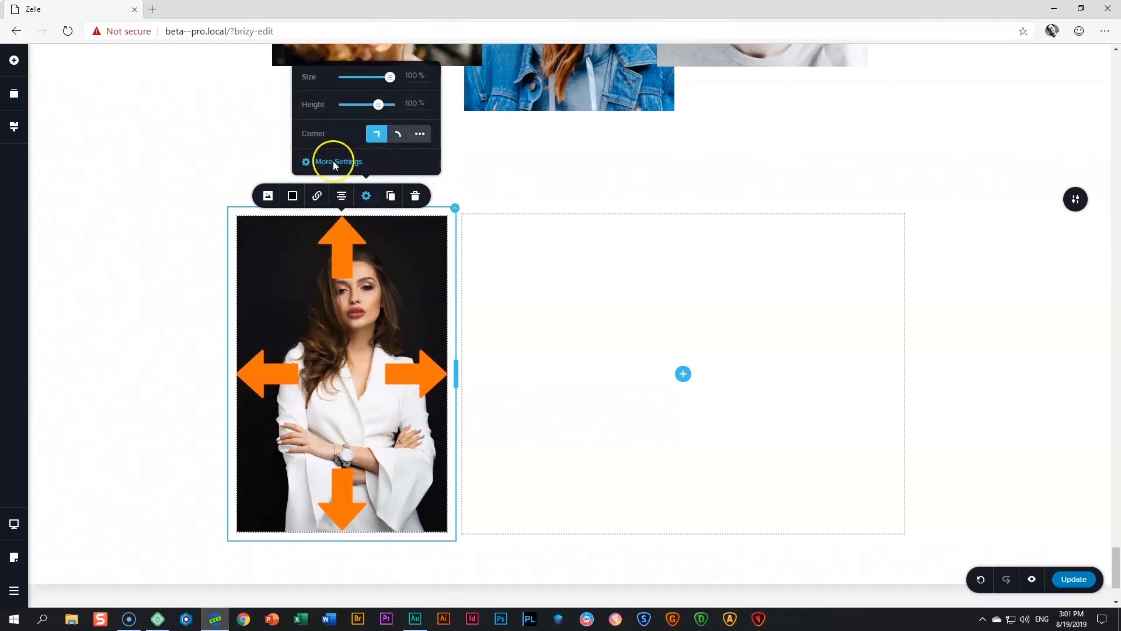
pyautogui.click(398, 135)
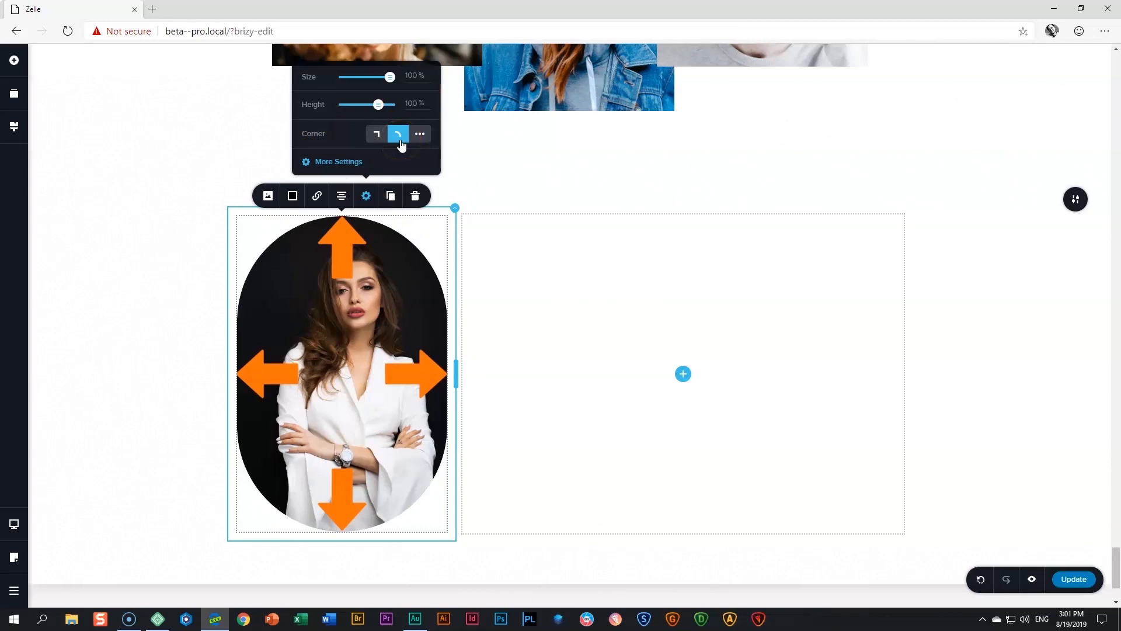
pyautogui.click(420, 134)
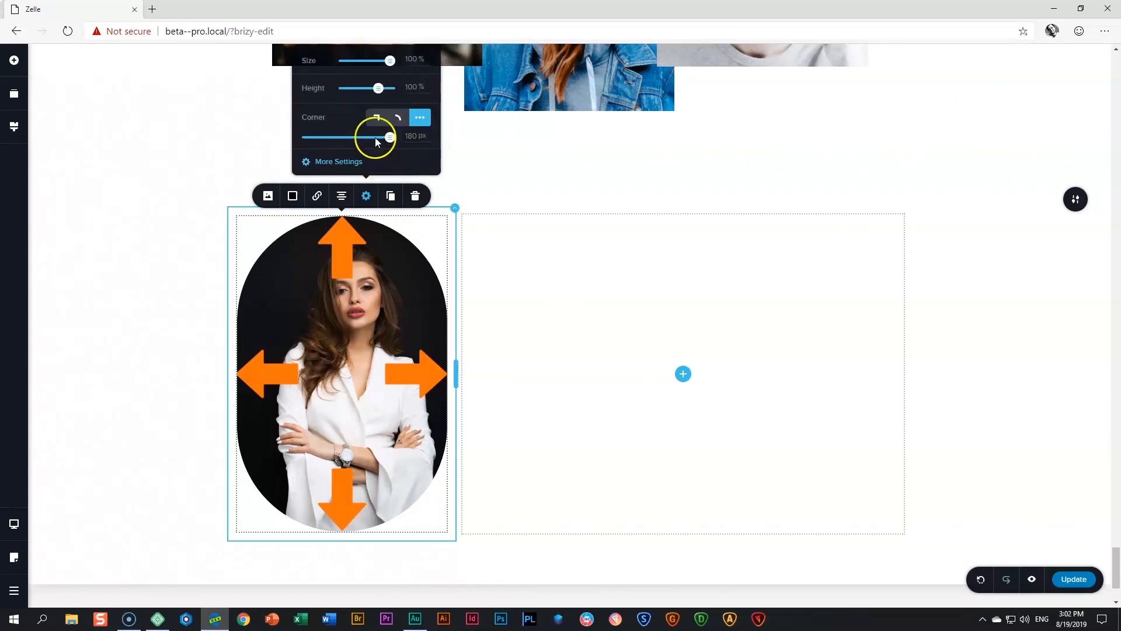
pyautogui.moveTo(391, 137); pyautogui.dragTo(364, 136)
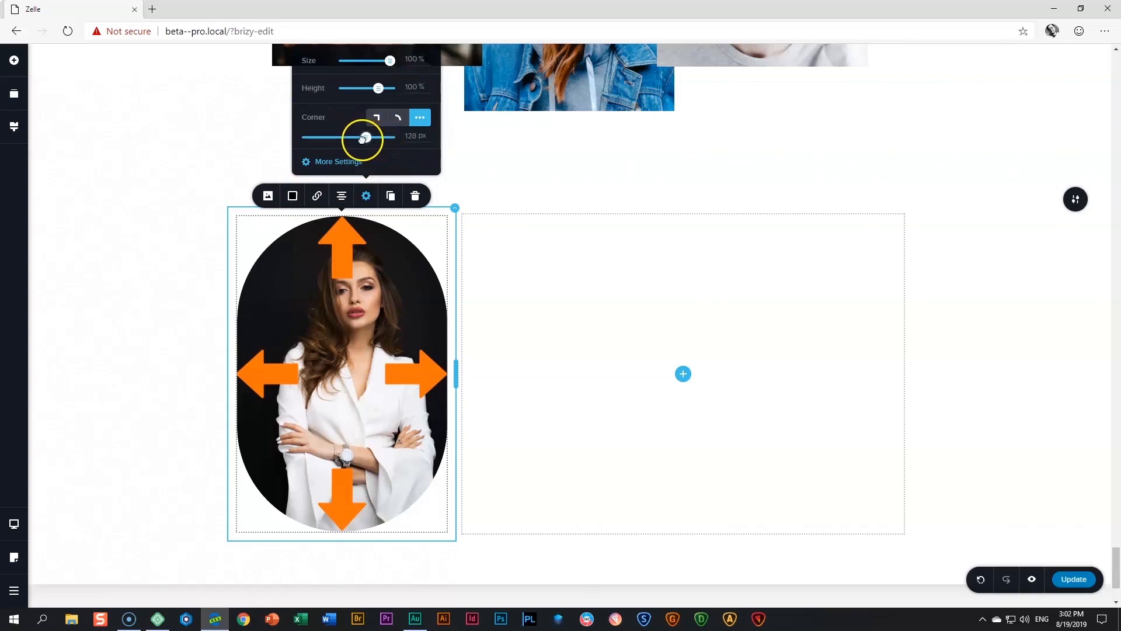
pyautogui.moveTo(365, 136); pyautogui.dragTo(356, 137)
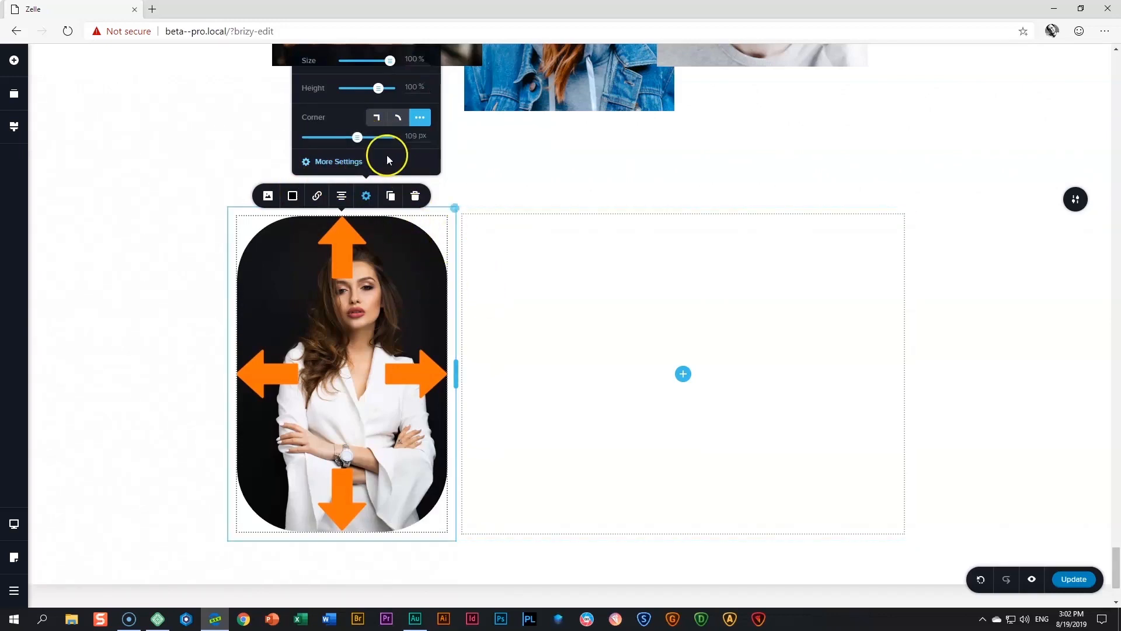
pyautogui.moveTo(357, 136); pyautogui.dragTo(372, 137)
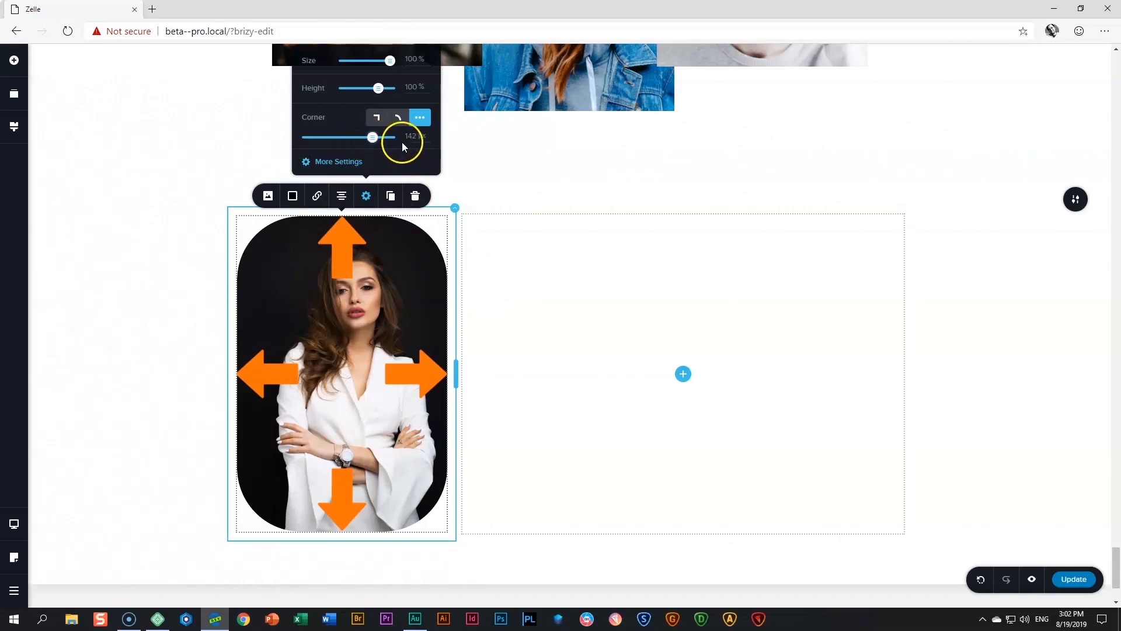
pyautogui.moveTo(372, 137); pyautogui.dragTo(391, 137)
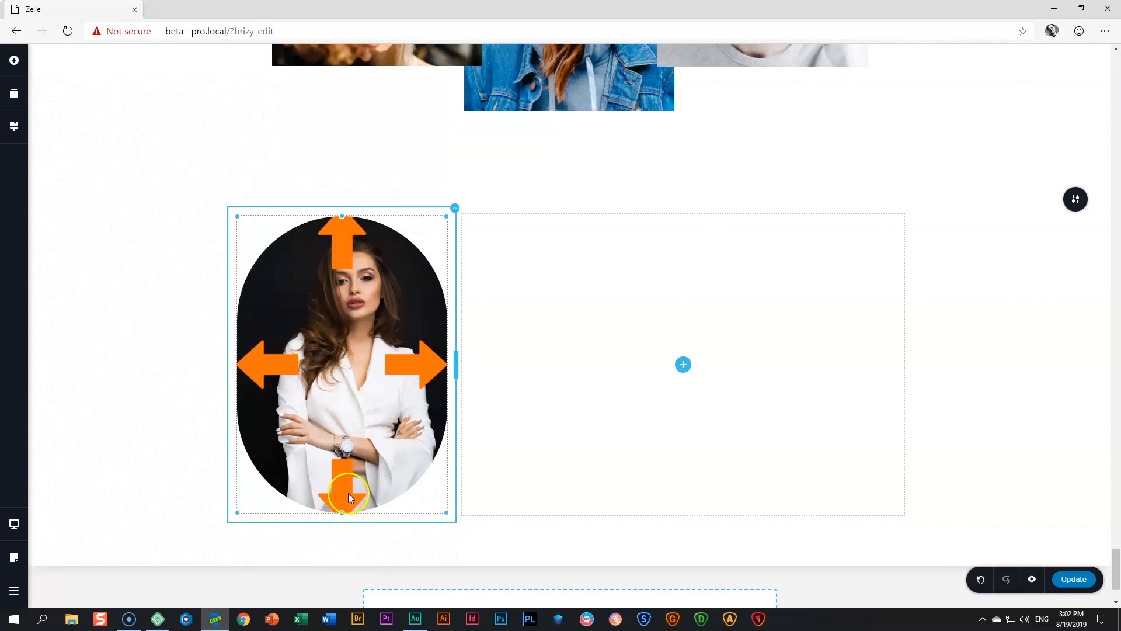
pyautogui.moveTo(349, 498); pyautogui.dragTo(350, 429)
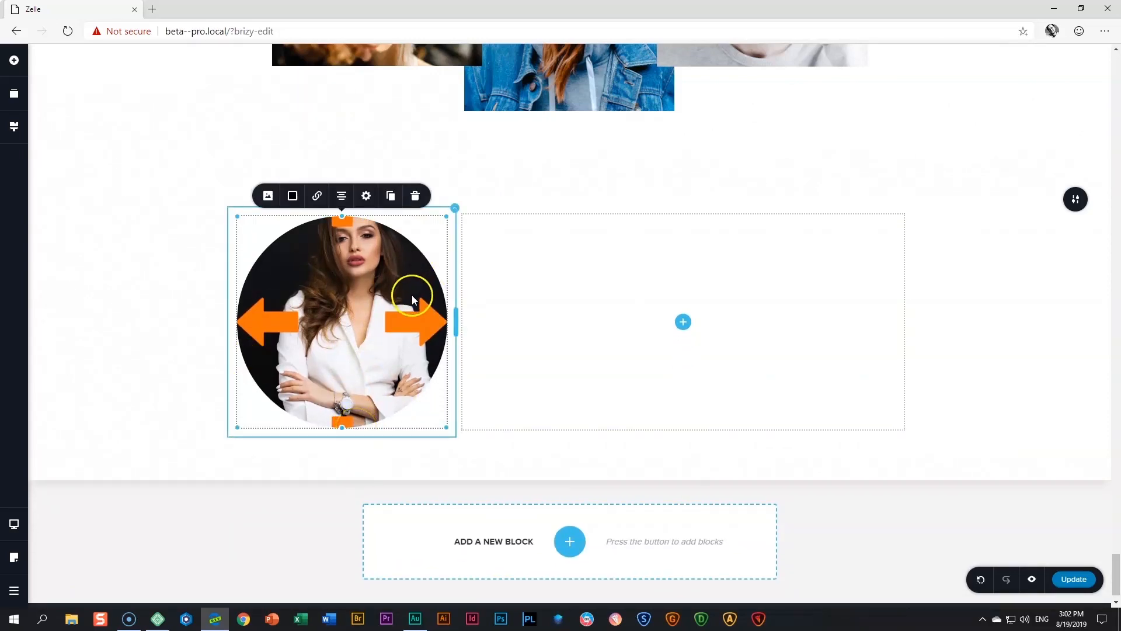
pyautogui.moveTo(366, 195)
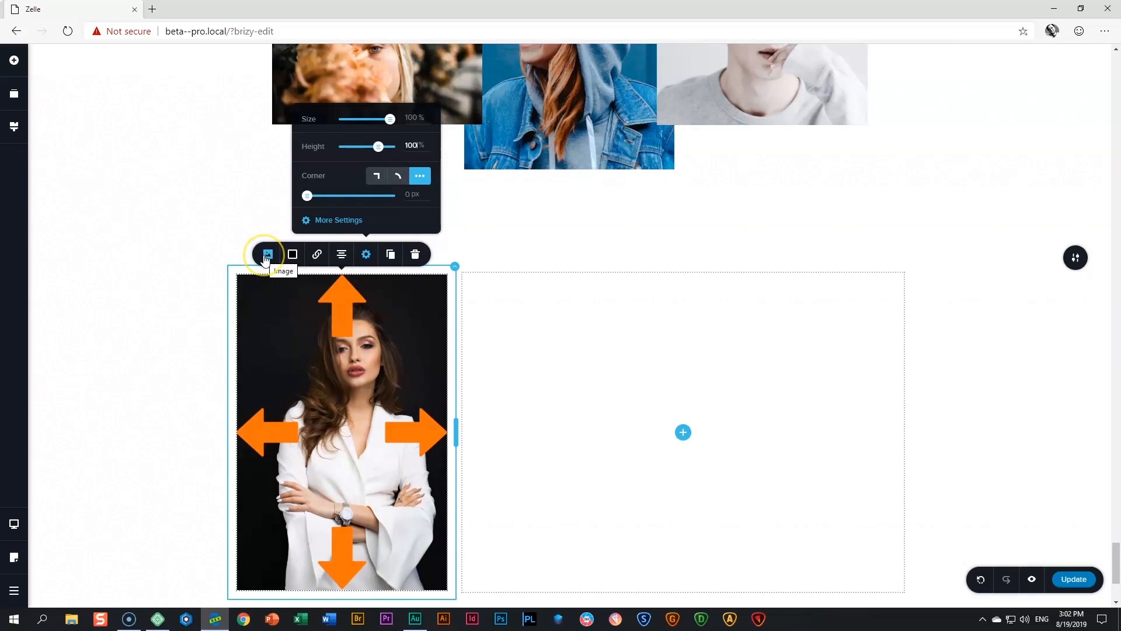
pyautogui.click(267, 254)
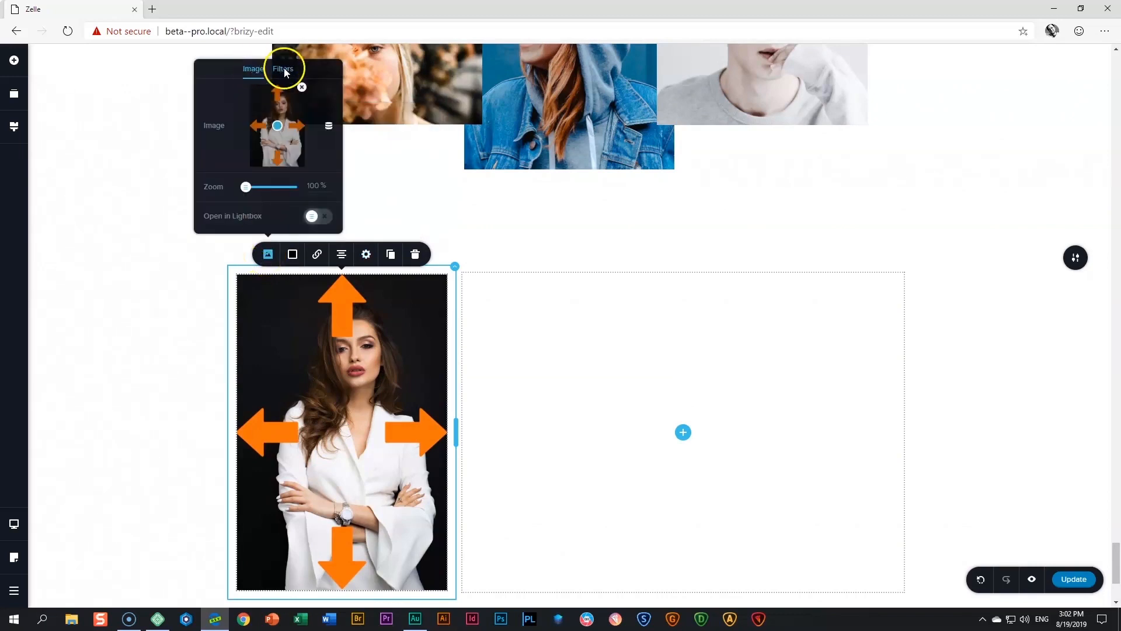
pyautogui.click(283, 69)
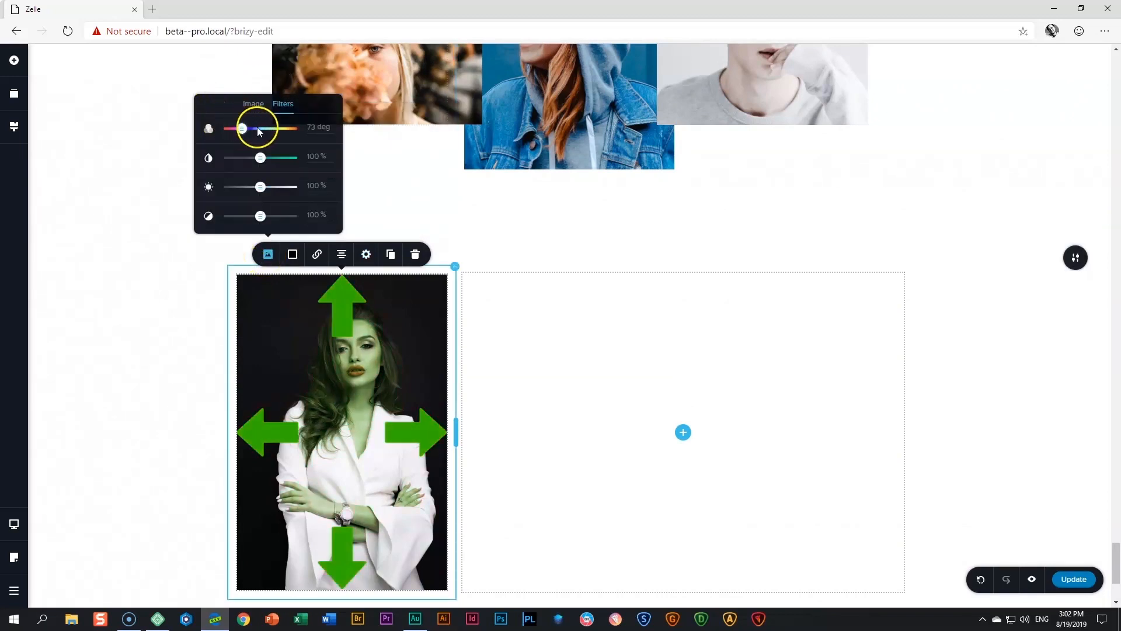
pyautogui.moveTo(242, 128); pyautogui.dragTo(210, 128)
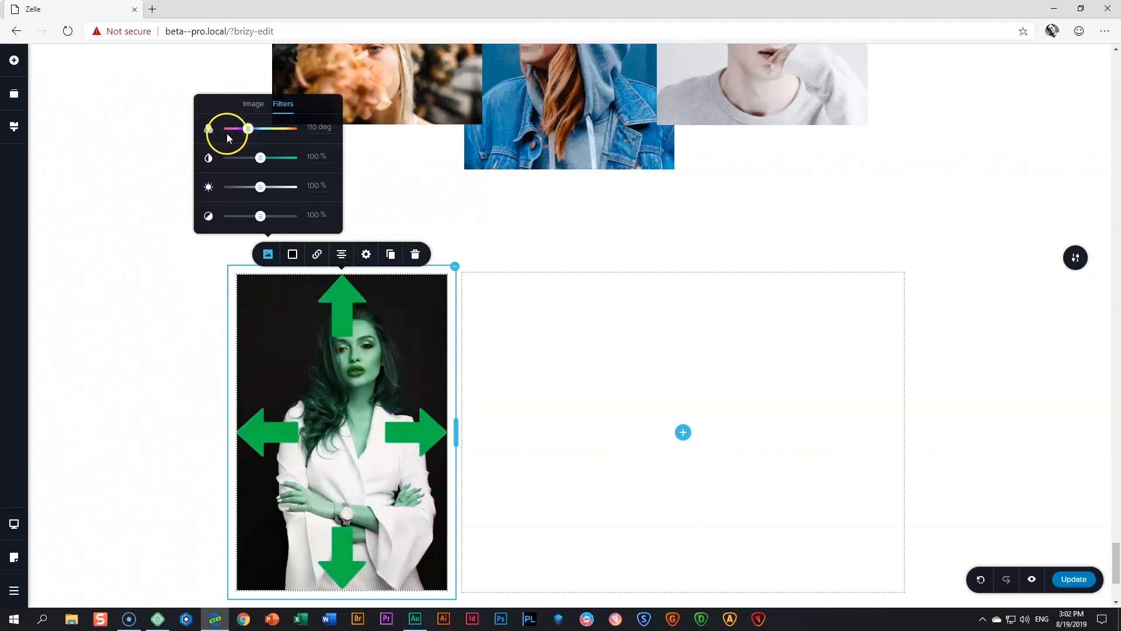
pyautogui.moveTo(249, 128); pyautogui.dragTo(229, 127)
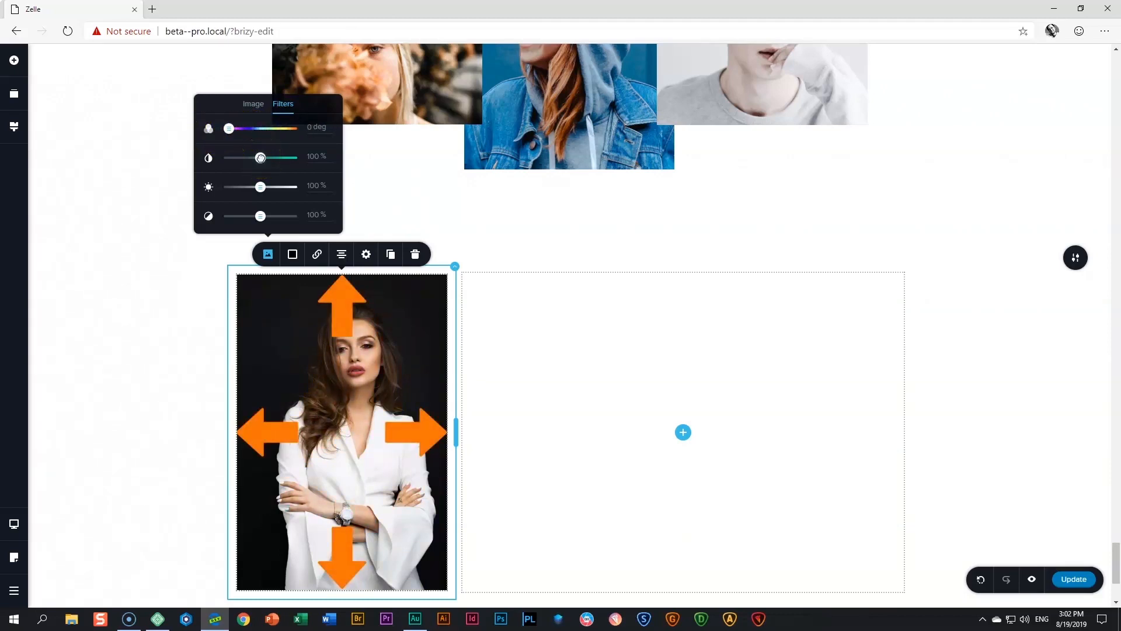
pyautogui.moveTo(260, 157); pyautogui.dragTo(229, 157)
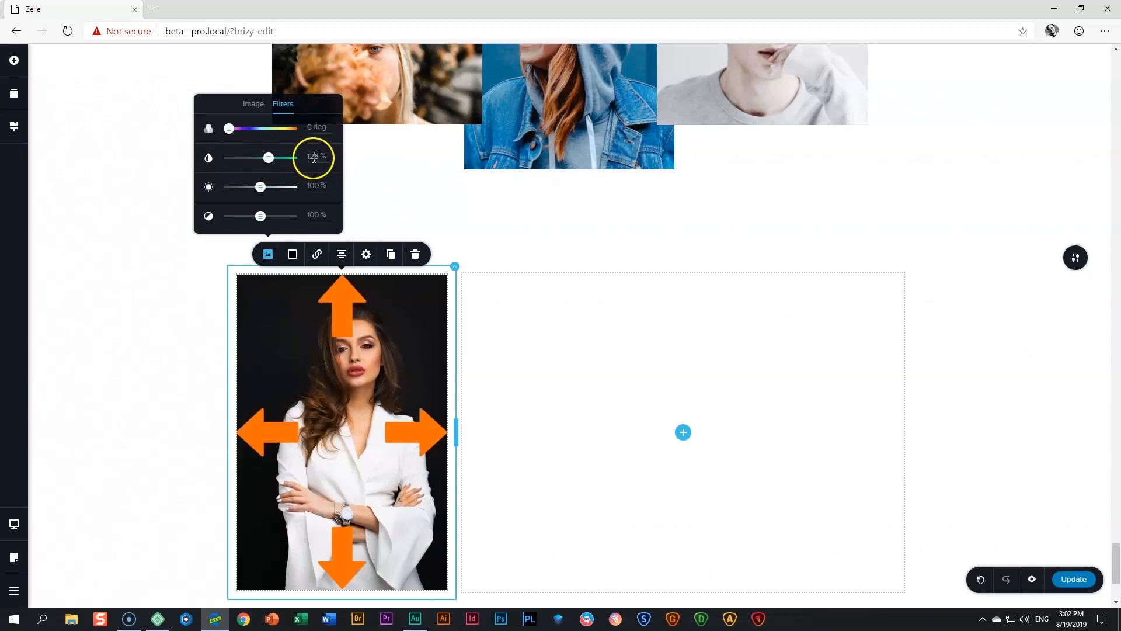
pyautogui.moveTo(293, 157); pyautogui.dragTo(268, 157)
pyautogui.write('100')
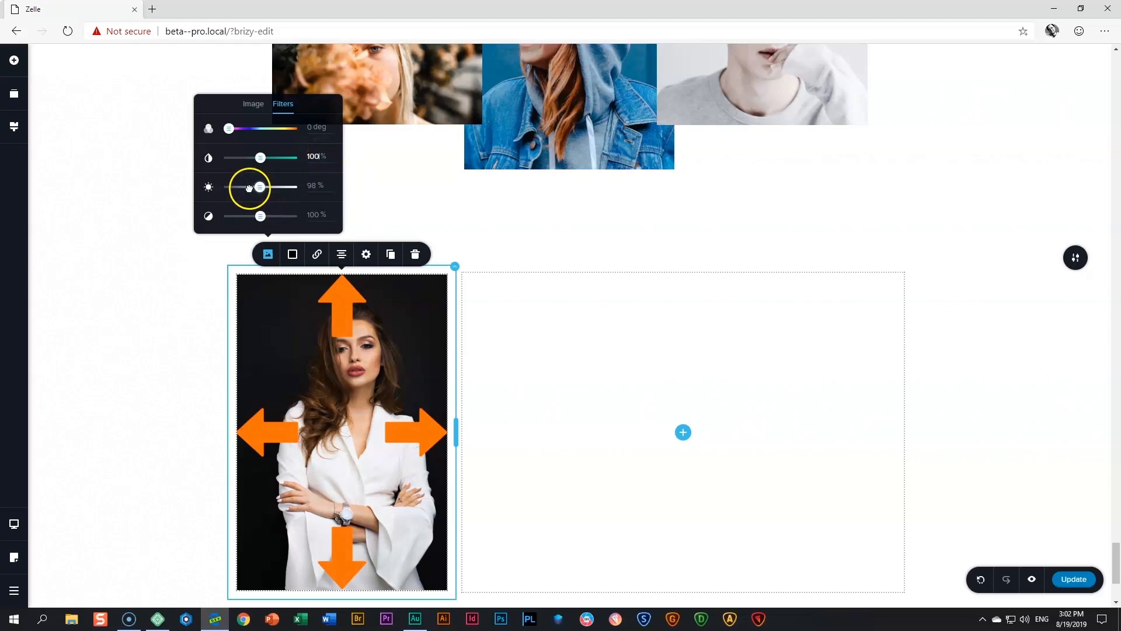
pyautogui.moveTo(258, 187); pyautogui.dragTo(275, 187)
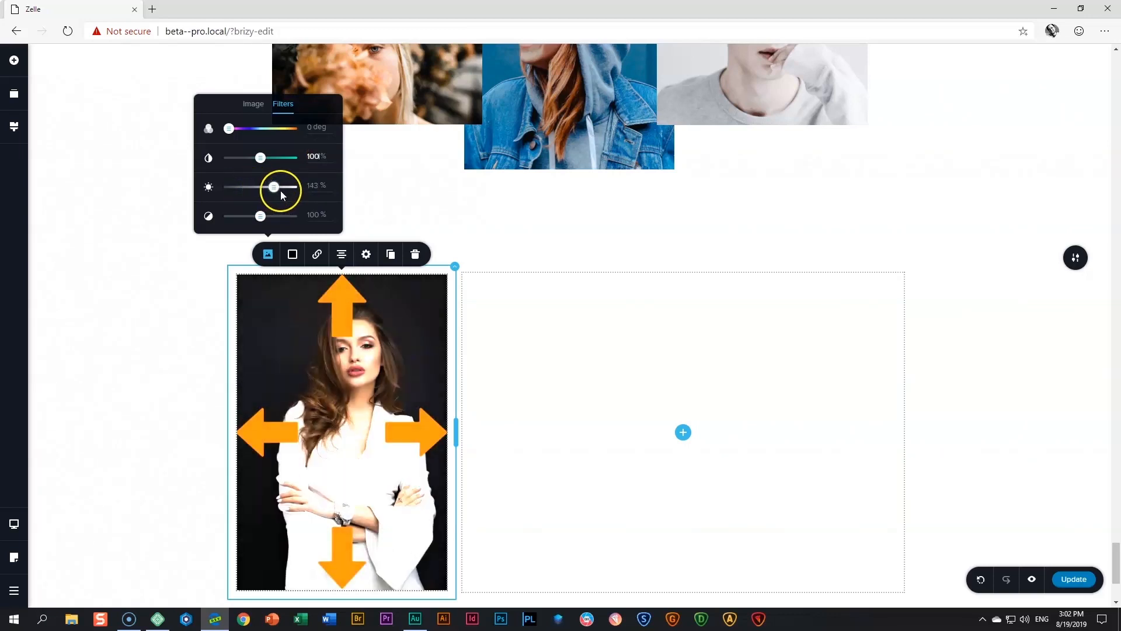
pyautogui.moveTo(274, 186); pyautogui.dragTo(281, 187)
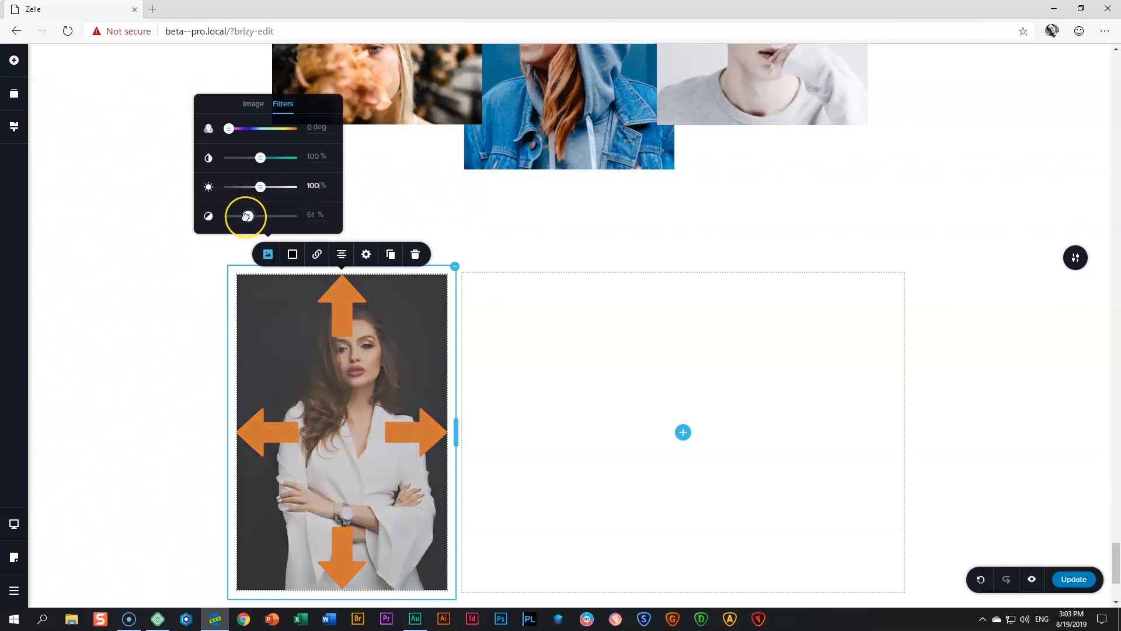
pyautogui.moveTo(246, 216); pyautogui.dragTo(275, 215)
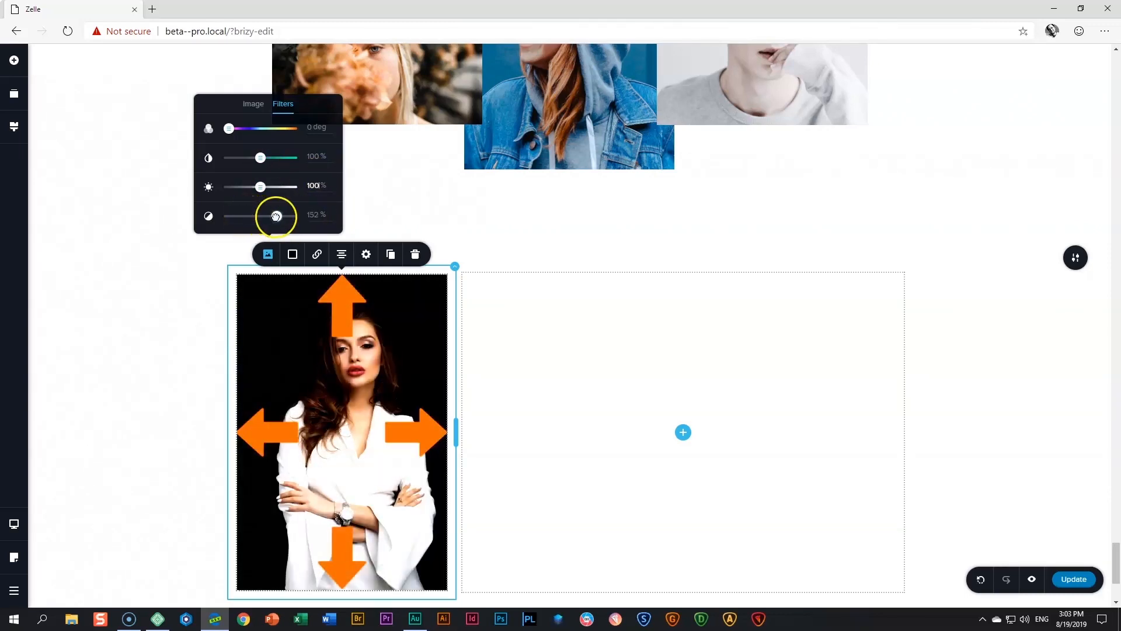
pyautogui.moveTo(275, 216); pyautogui.dragTo(296, 216)
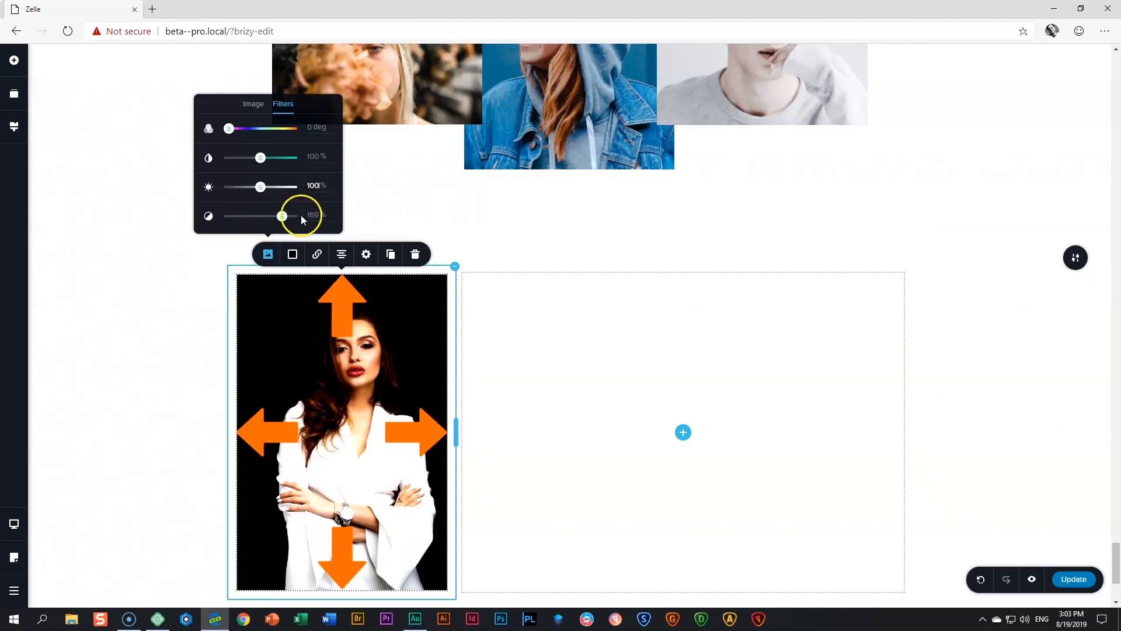
pyautogui.moveTo(282, 216); pyautogui.dragTo(281, 215)
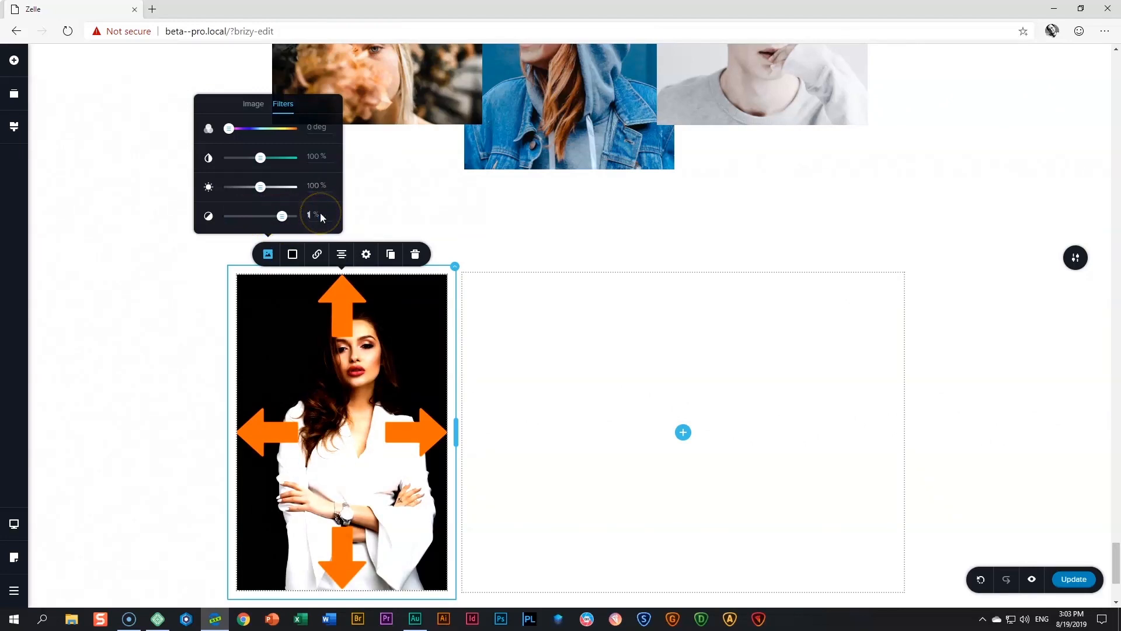
pyautogui.moveTo(235, 216); pyautogui.dragTo(281, 215)
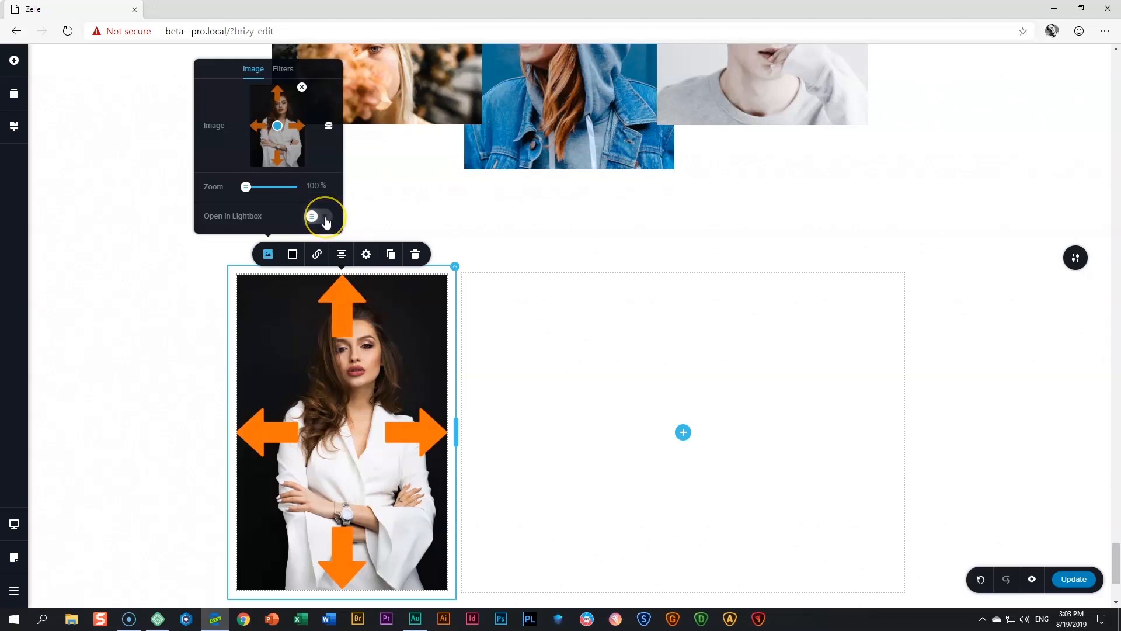
# Enable Open in Lightbox, save the page and test the enlarged photo in the preview
pyautogui.click(319, 216)
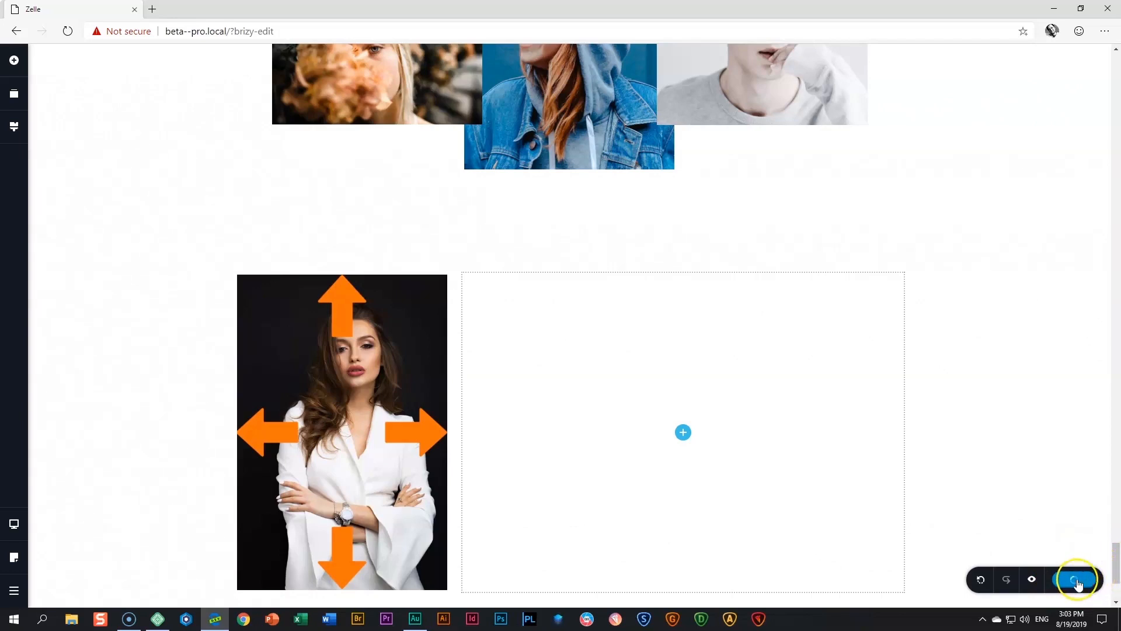
pyautogui.moveTo(1075, 579)
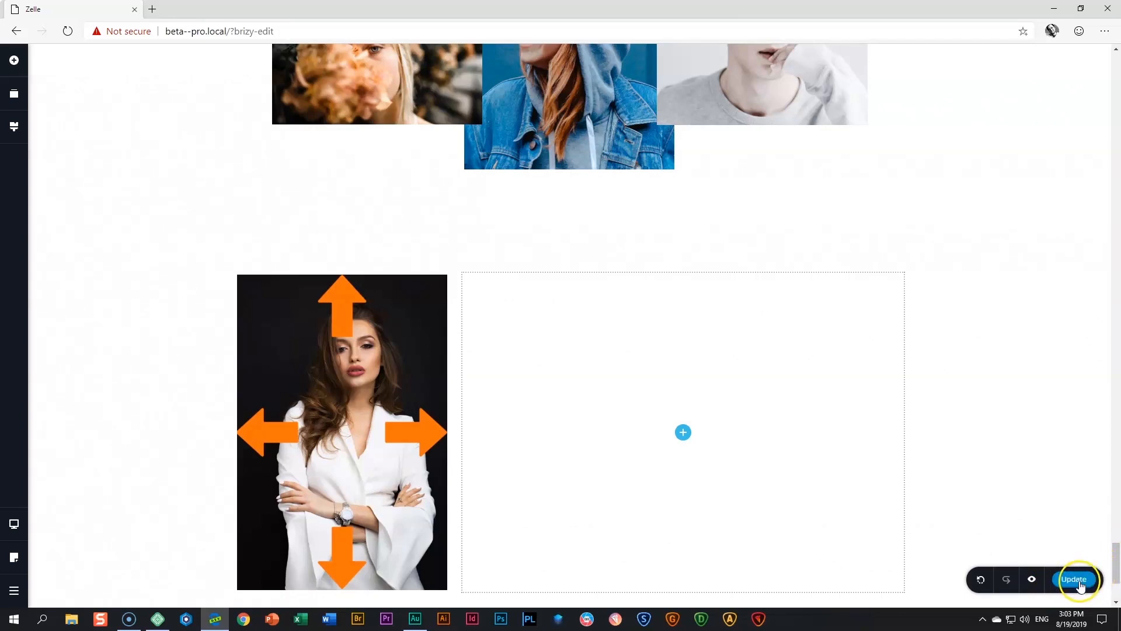
pyautogui.click(1074, 580)
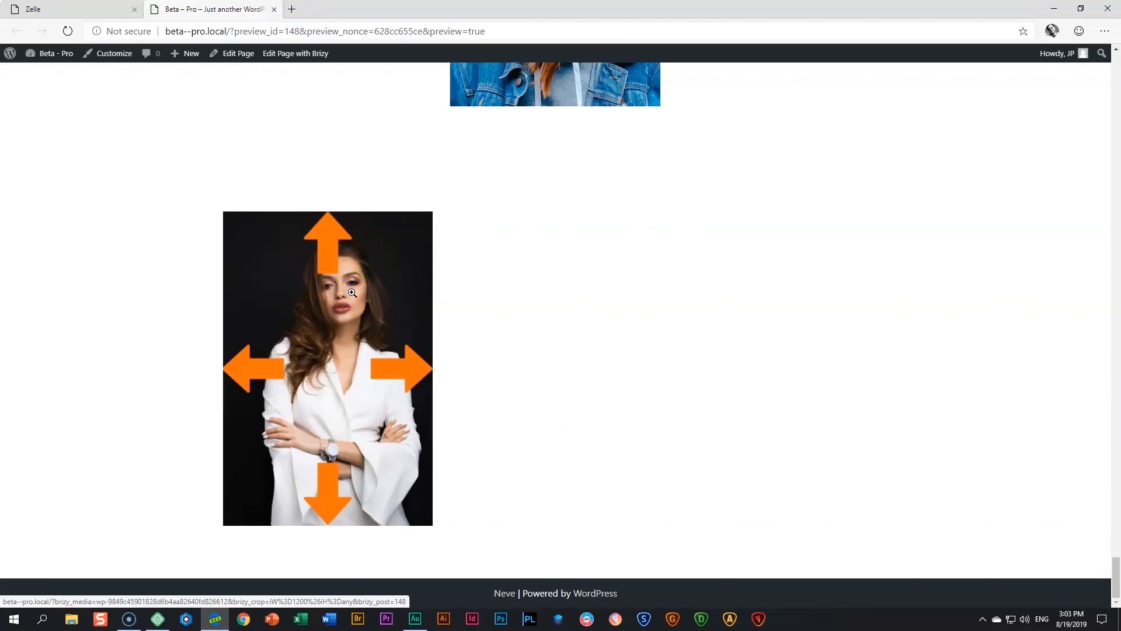
pyautogui.click(350, 292)
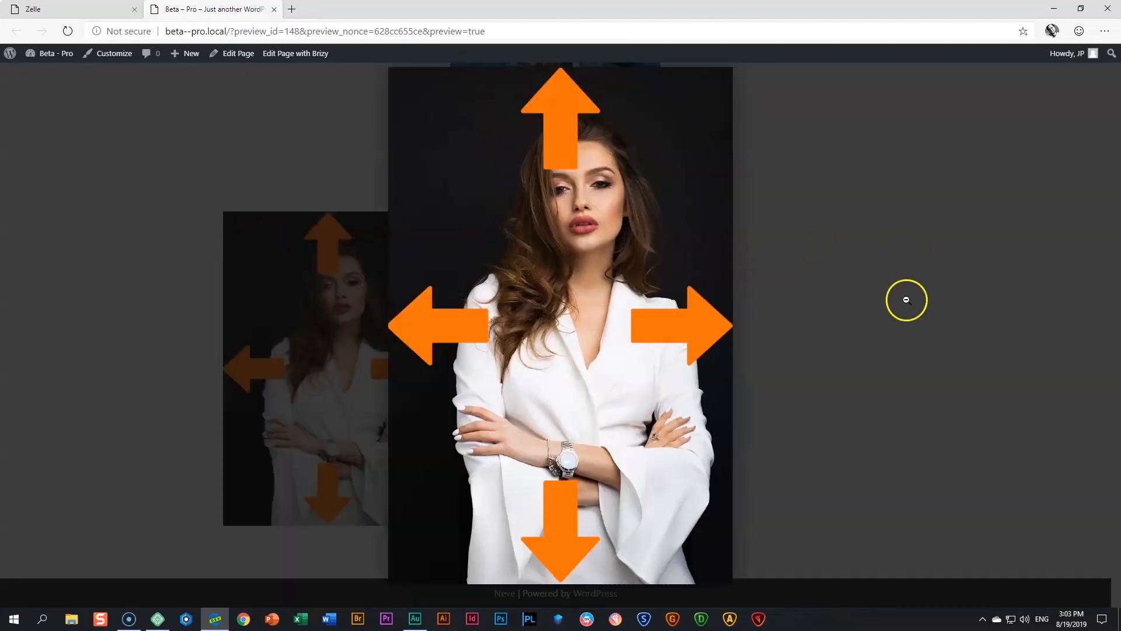
pyautogui.moveTo(858, 287)
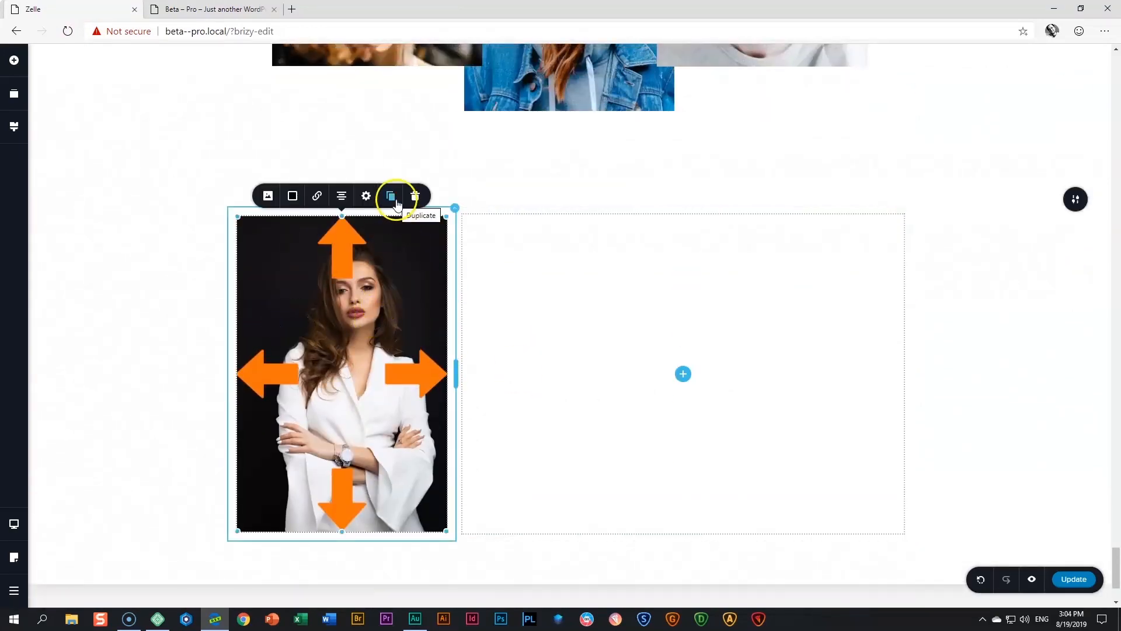
# Duplicate the woman's photo and select the lower copy beneath it
pyautogui.click(390, 195)
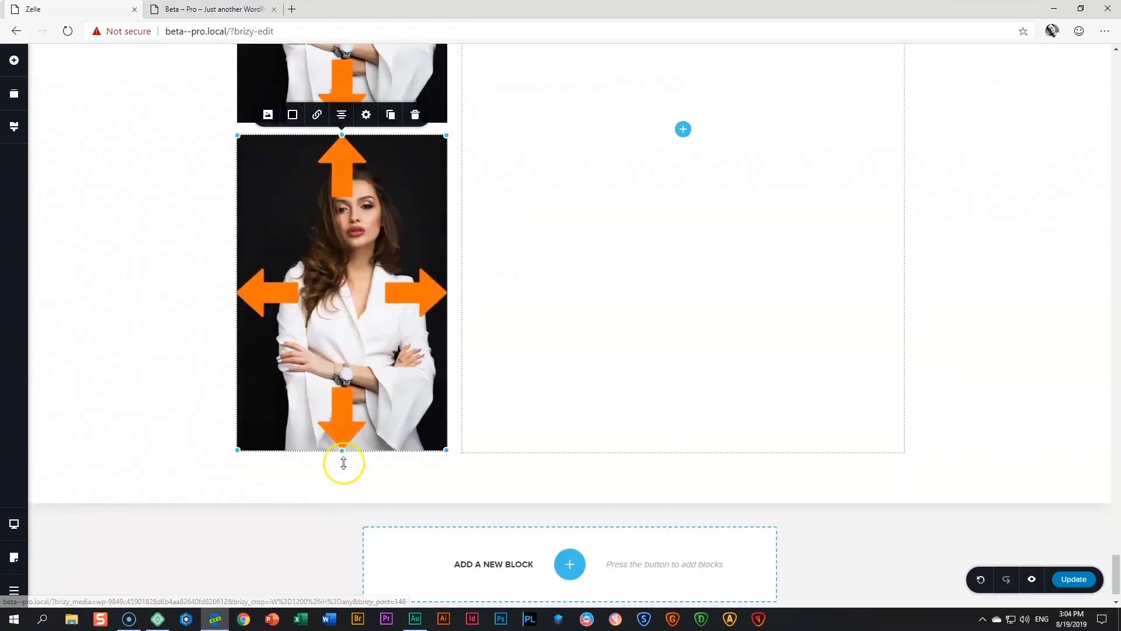
pyautogui.scroll(-3)
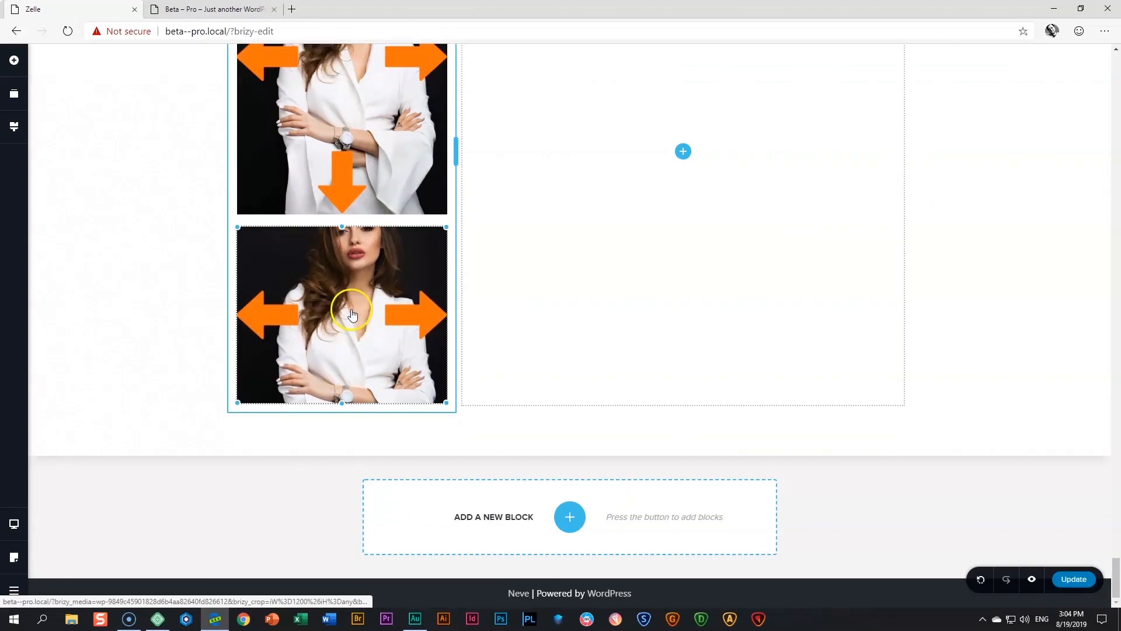
pyautogui.click(13, 60)
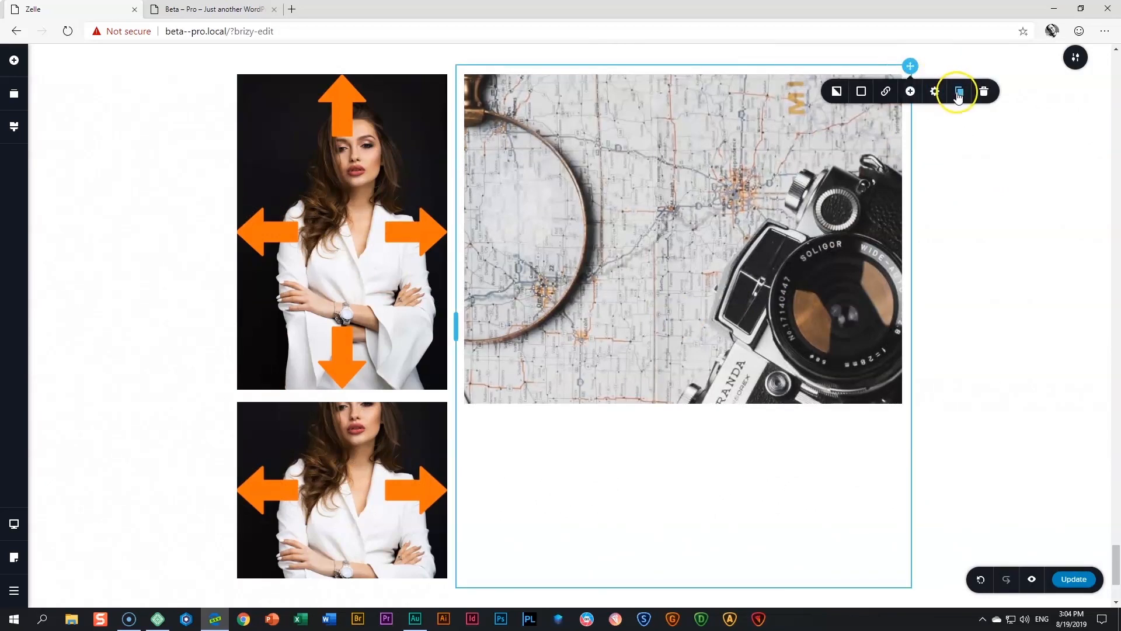
# Duplicate the camera photo twice, swap the middle copy for the coffee-and-laptop photo, and heighten it
pyautogui.click(959, 91)
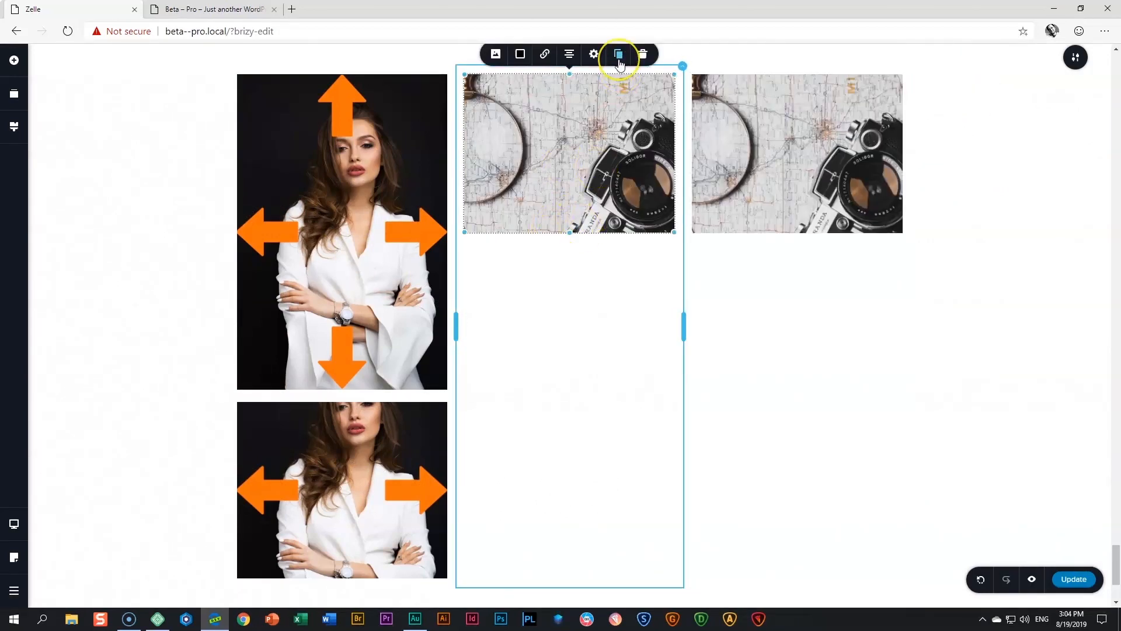
pyautogui.click(618, 55)
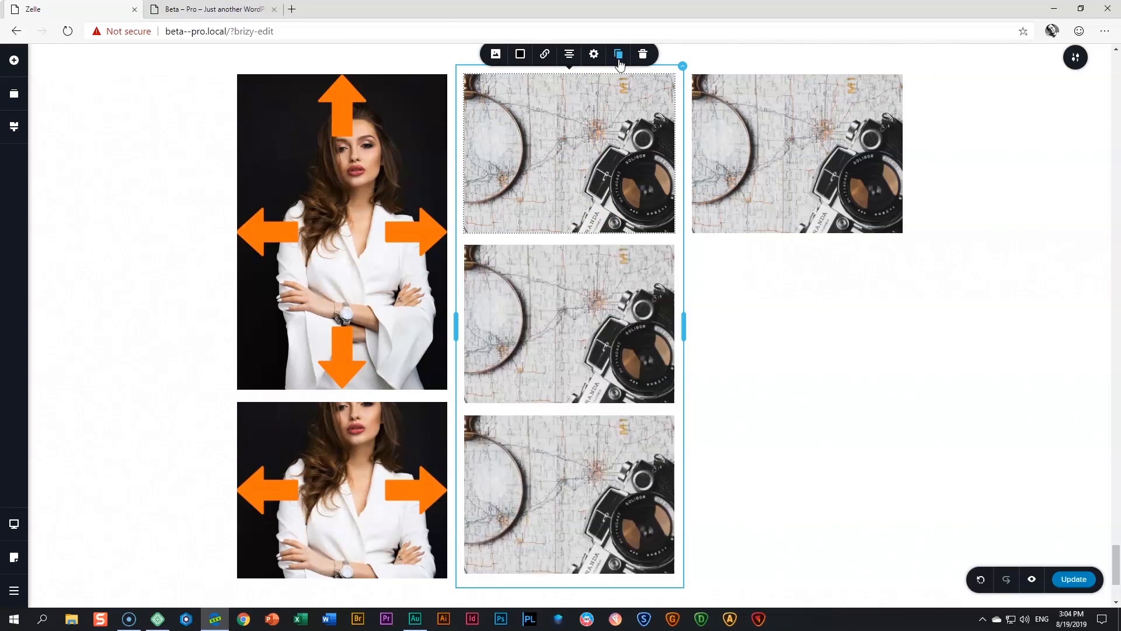
pyautogui.click(496, 53)
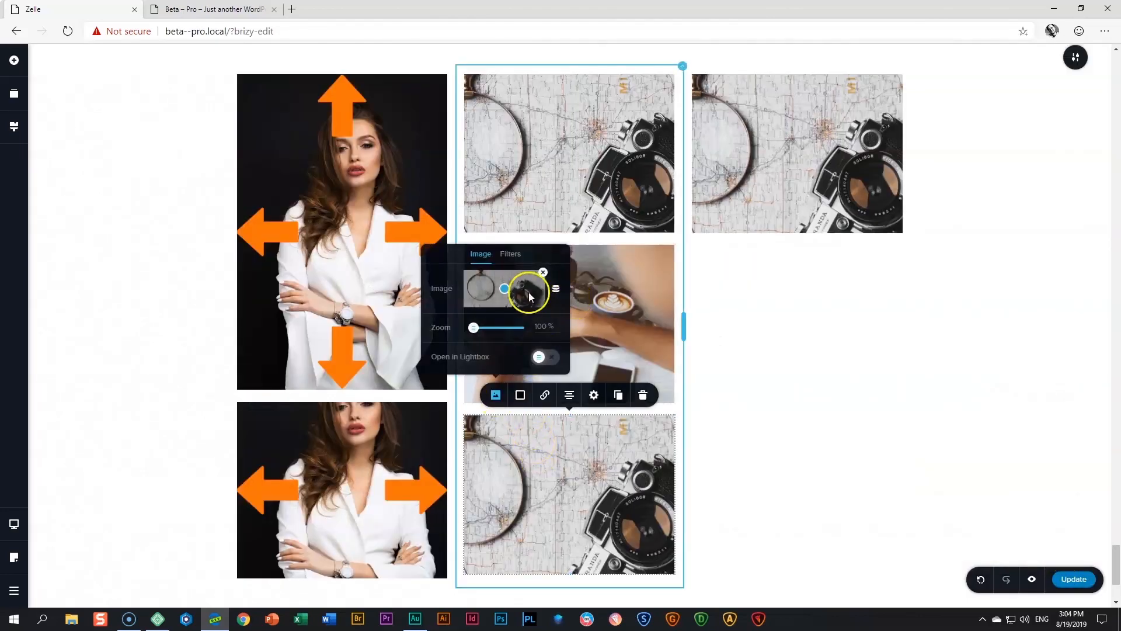
pyautogui.click(481, 289)
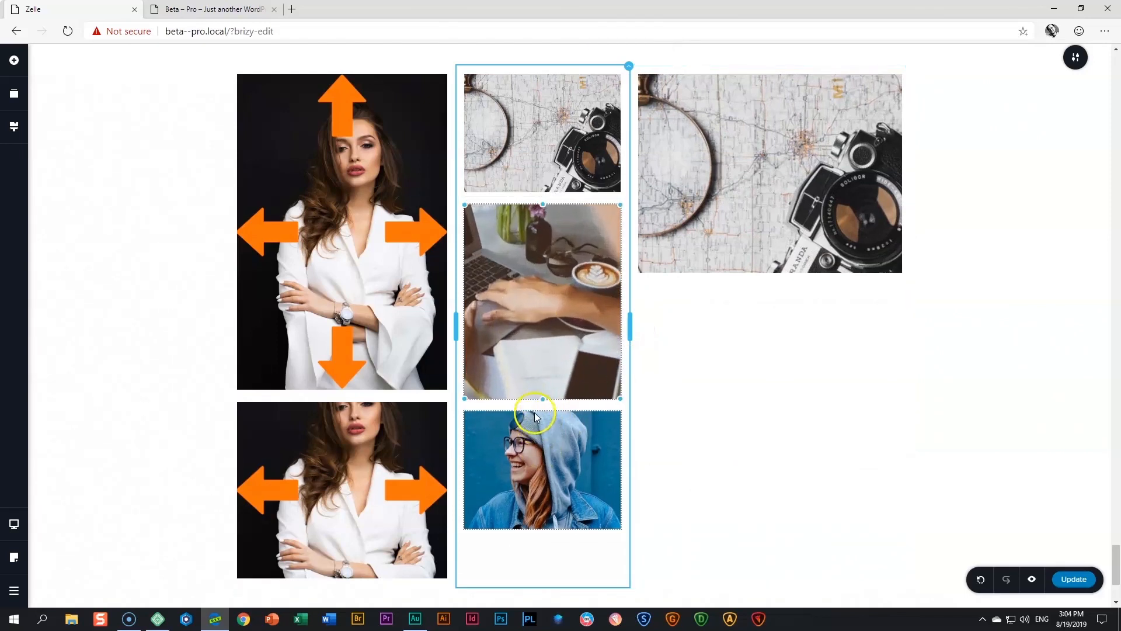
pyautogui.moveTo(542, 398); pyautogui.dragTo(529, 455)
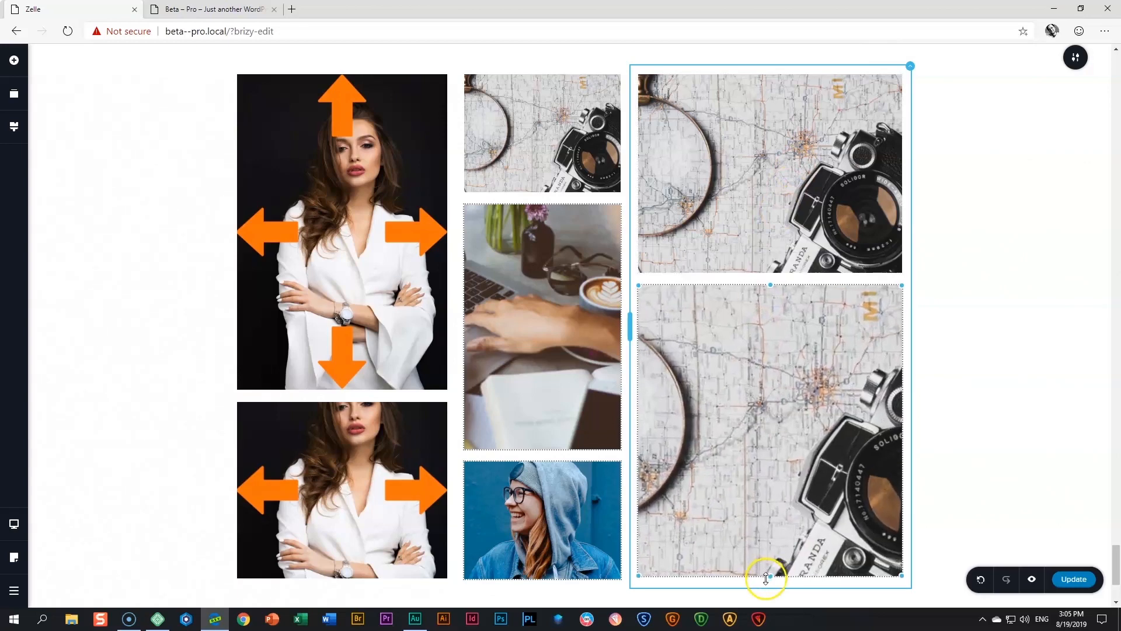
# Replace the lower right map photo with the sunlit-room woman, then begin replacing the upper right photo
pyautogui.click(695, 265)
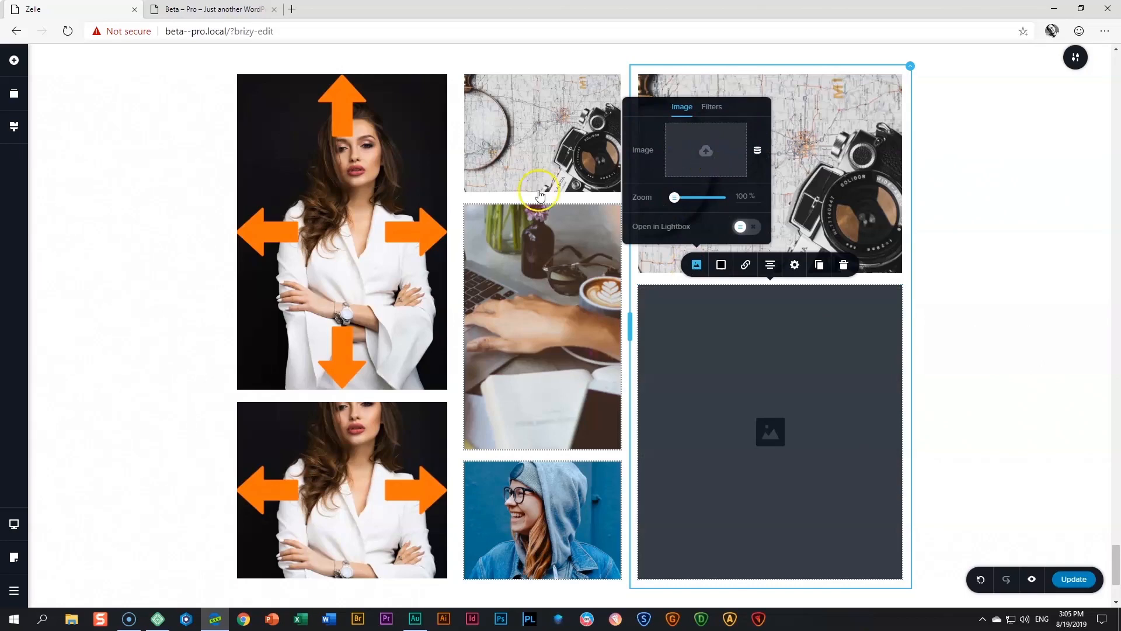
pyautogui.click(706, 150)
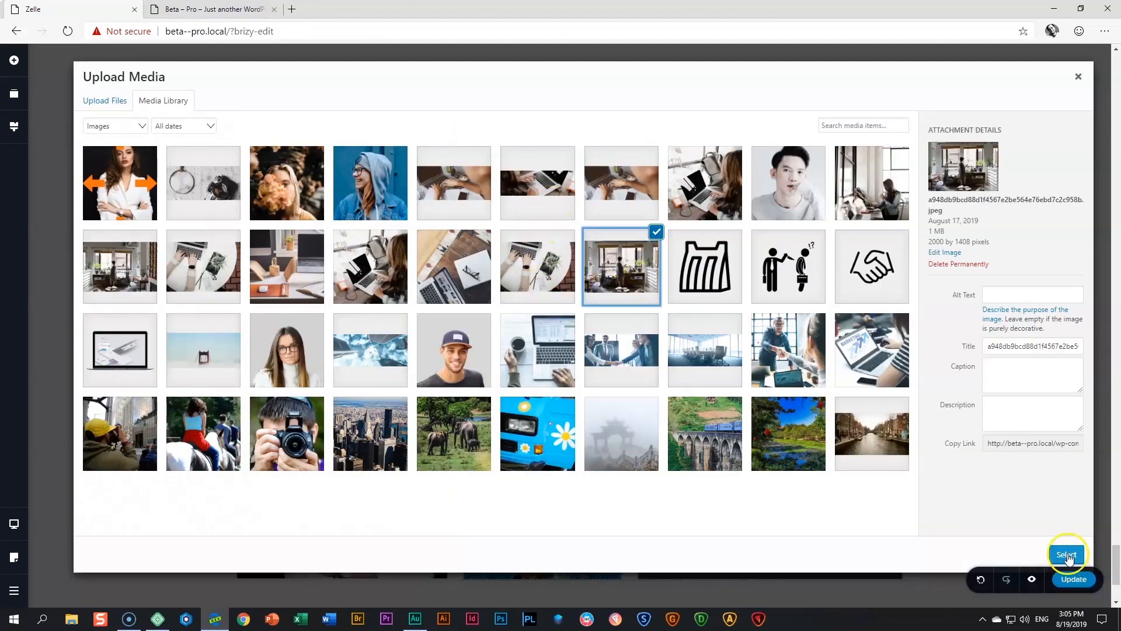
pyautogui.click(1067, 555)
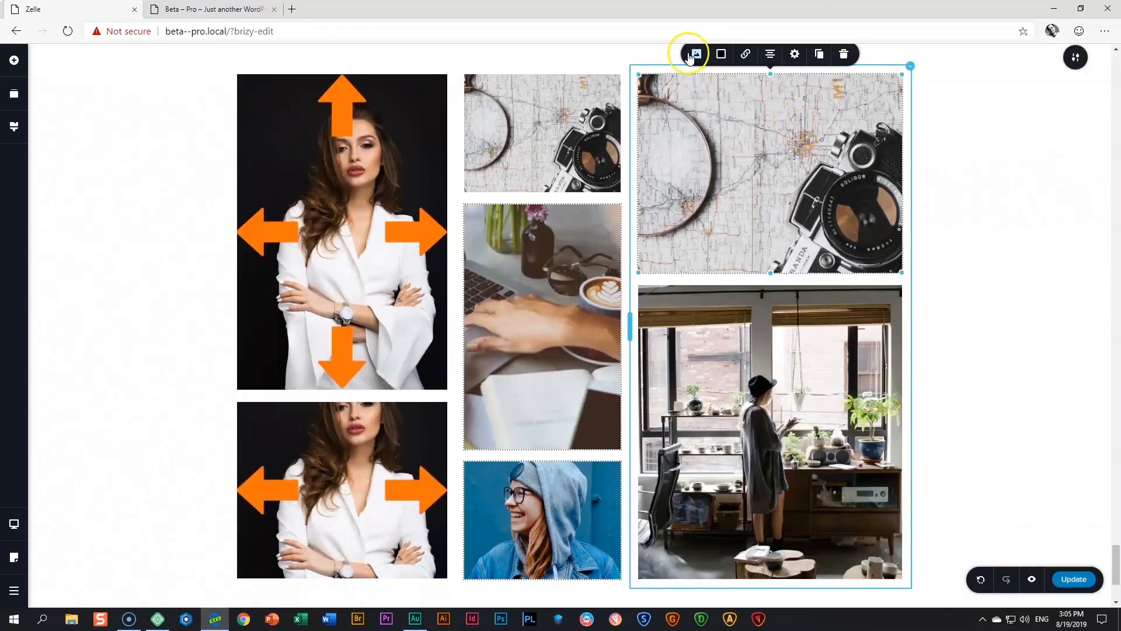
pyautogui.click(694, 54)
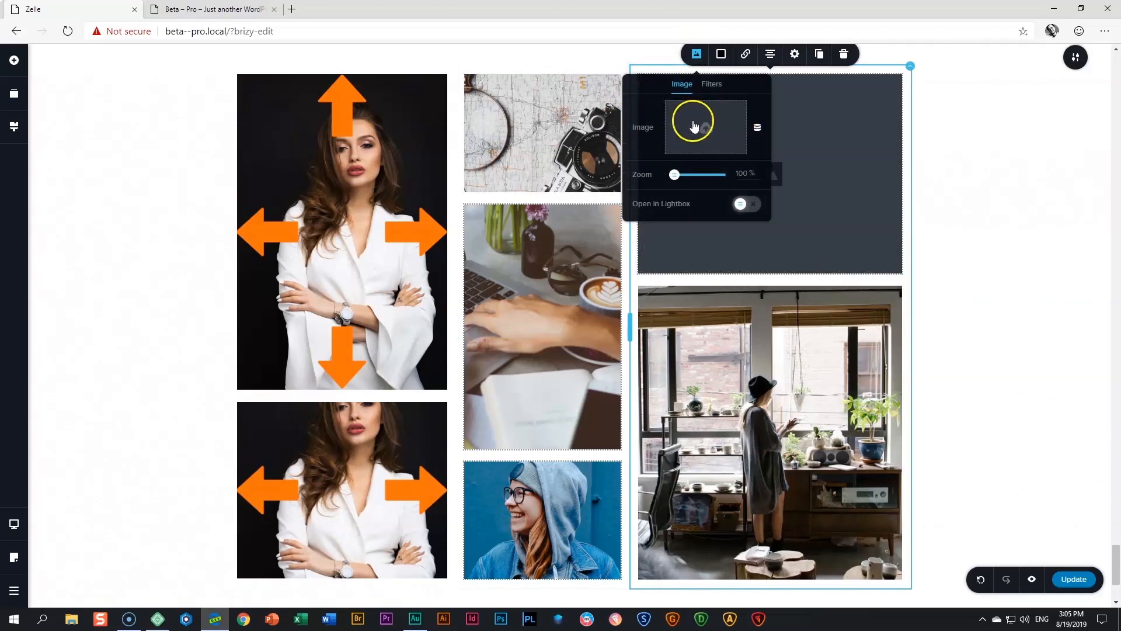
pyautogui.click(705, 127)
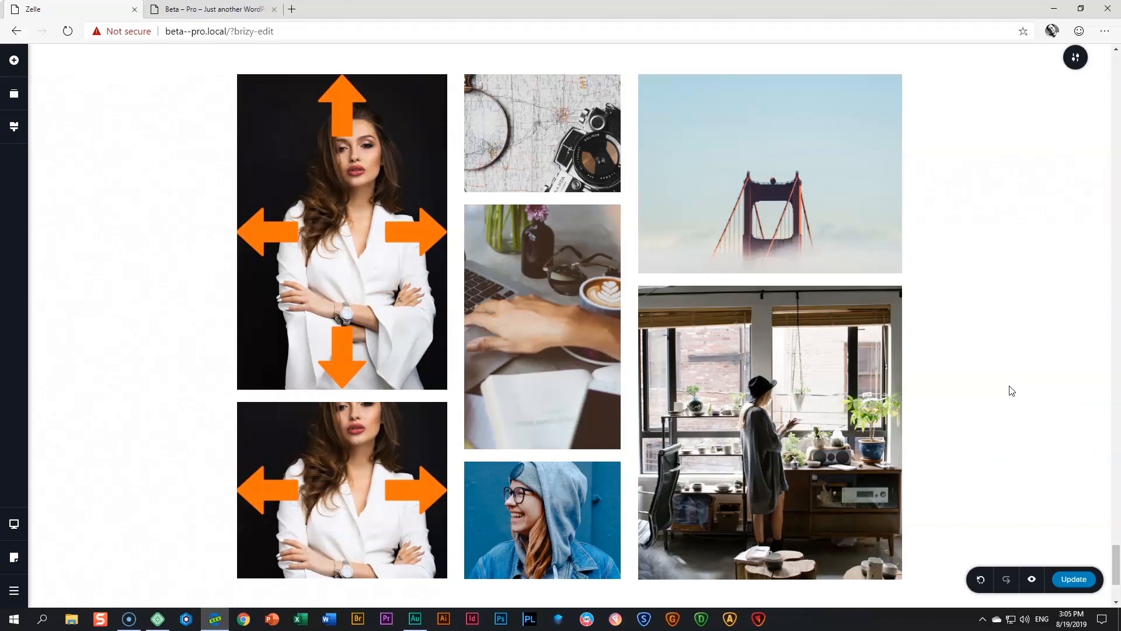
pyautogui.moveTo(1015, 402)
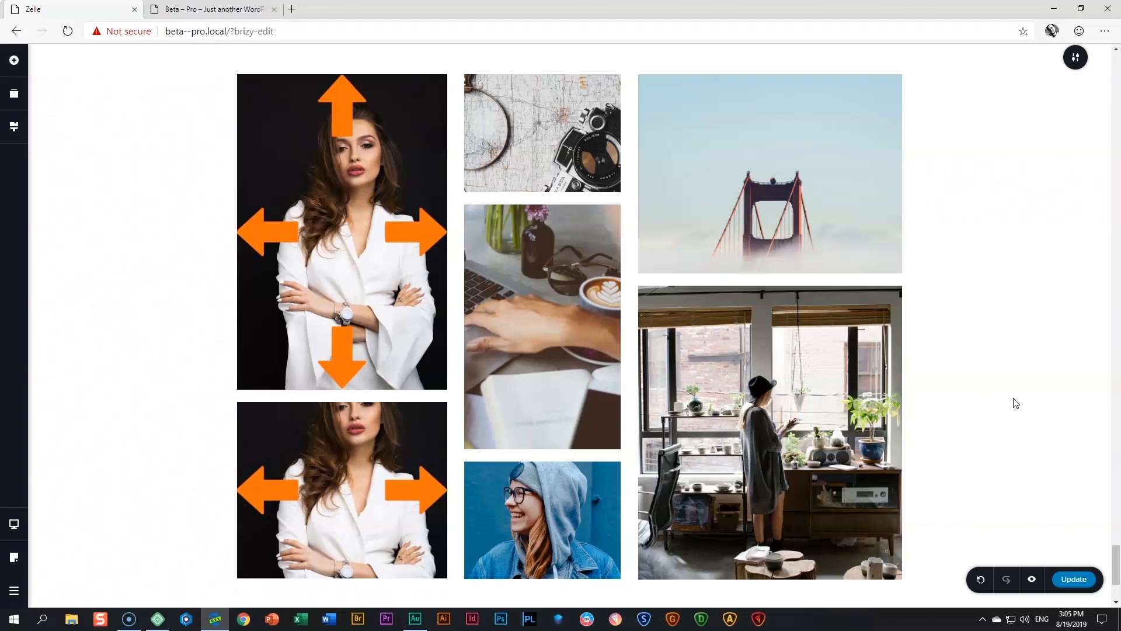
pyautogui.moveTo(1018, 399)
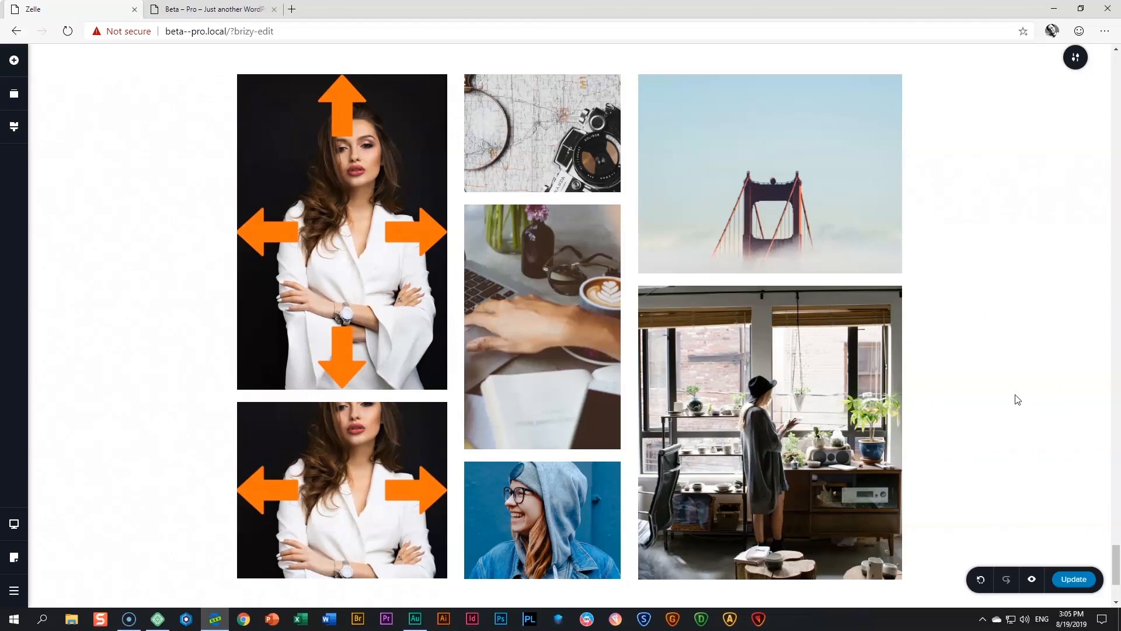
pyautogui.moveTo(1020, 399)
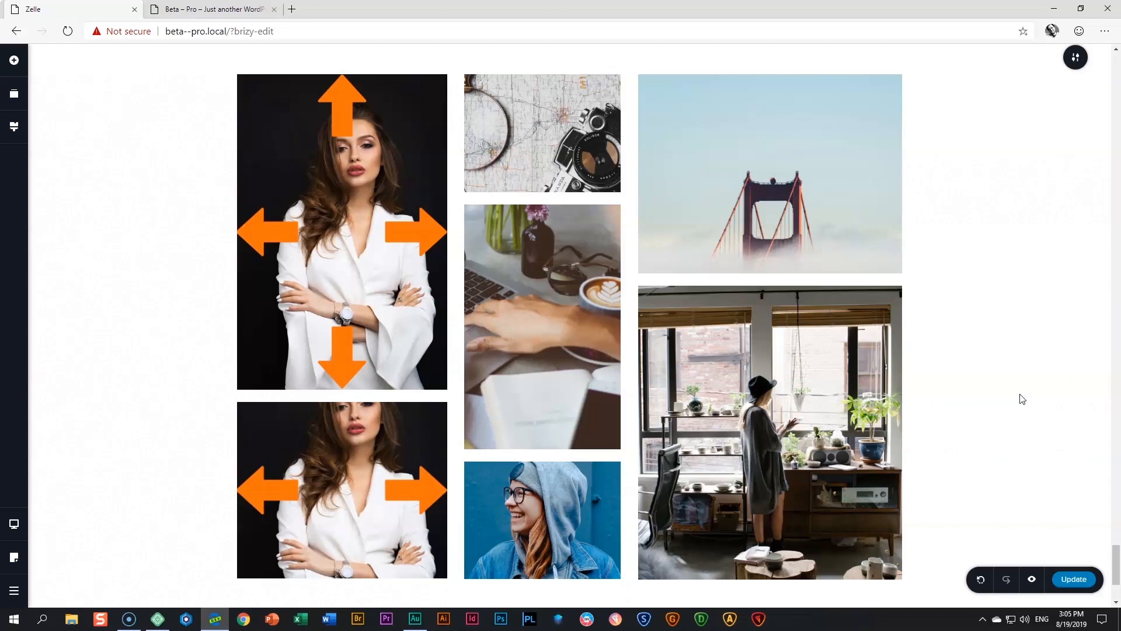
pyautogui.moveTo(1026, 396)
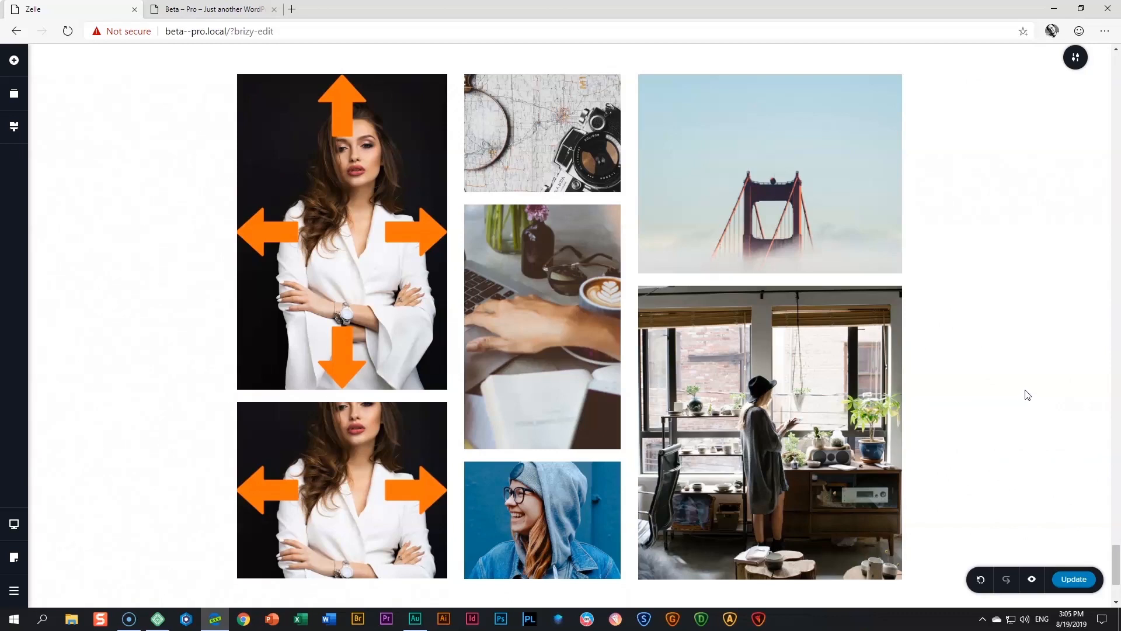